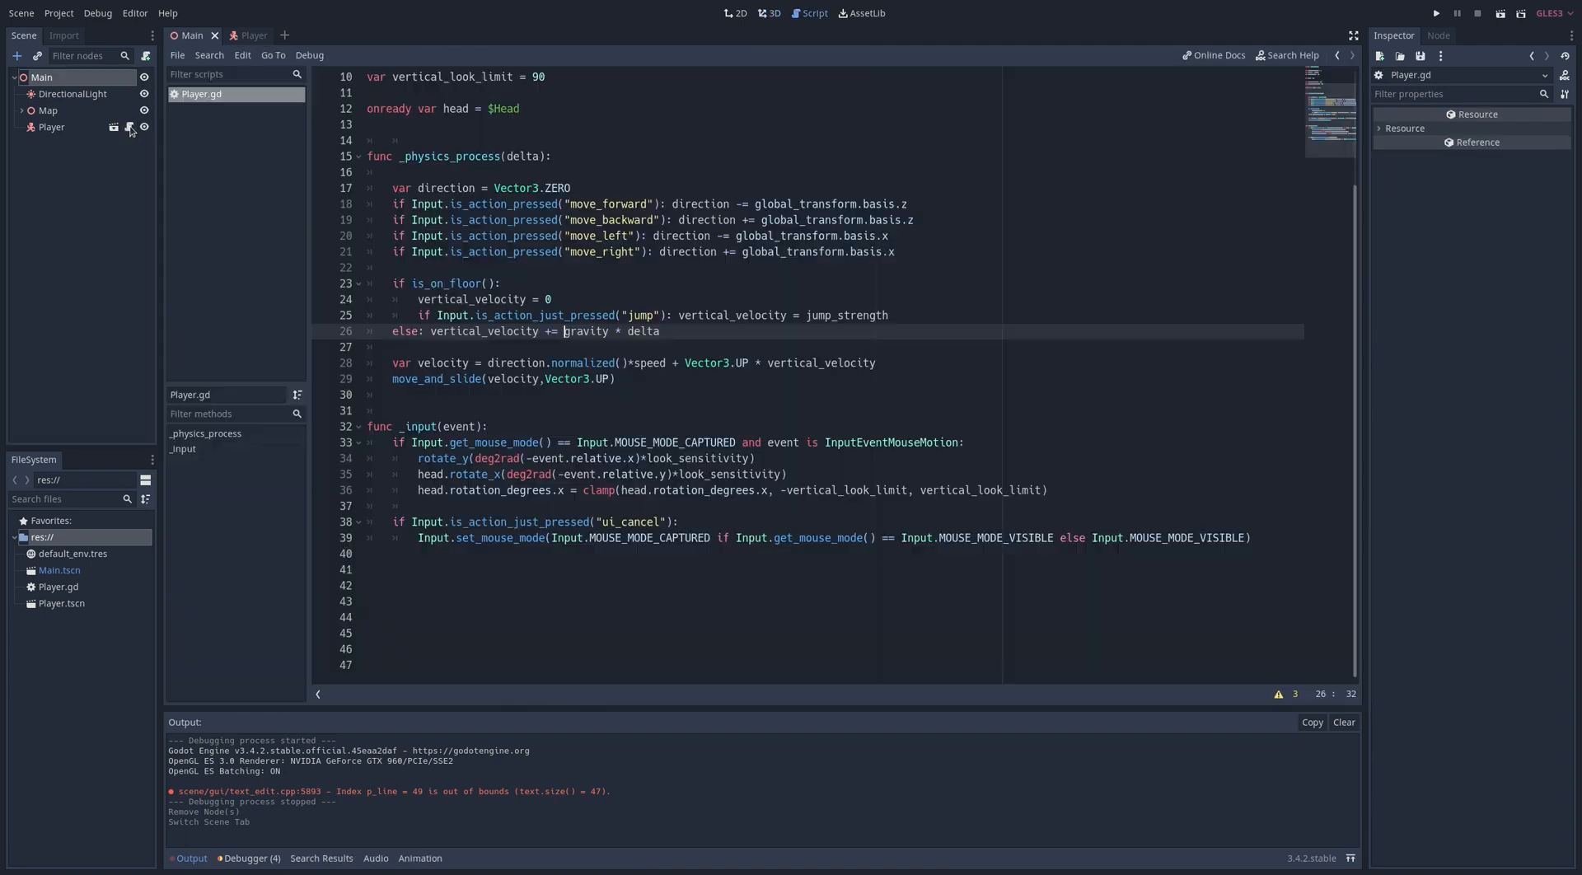
# Step: Add a CollisionShape child under GroundCheck and give it a new SphereShape of radius 1
pyautogui.rightClick(434, 284)
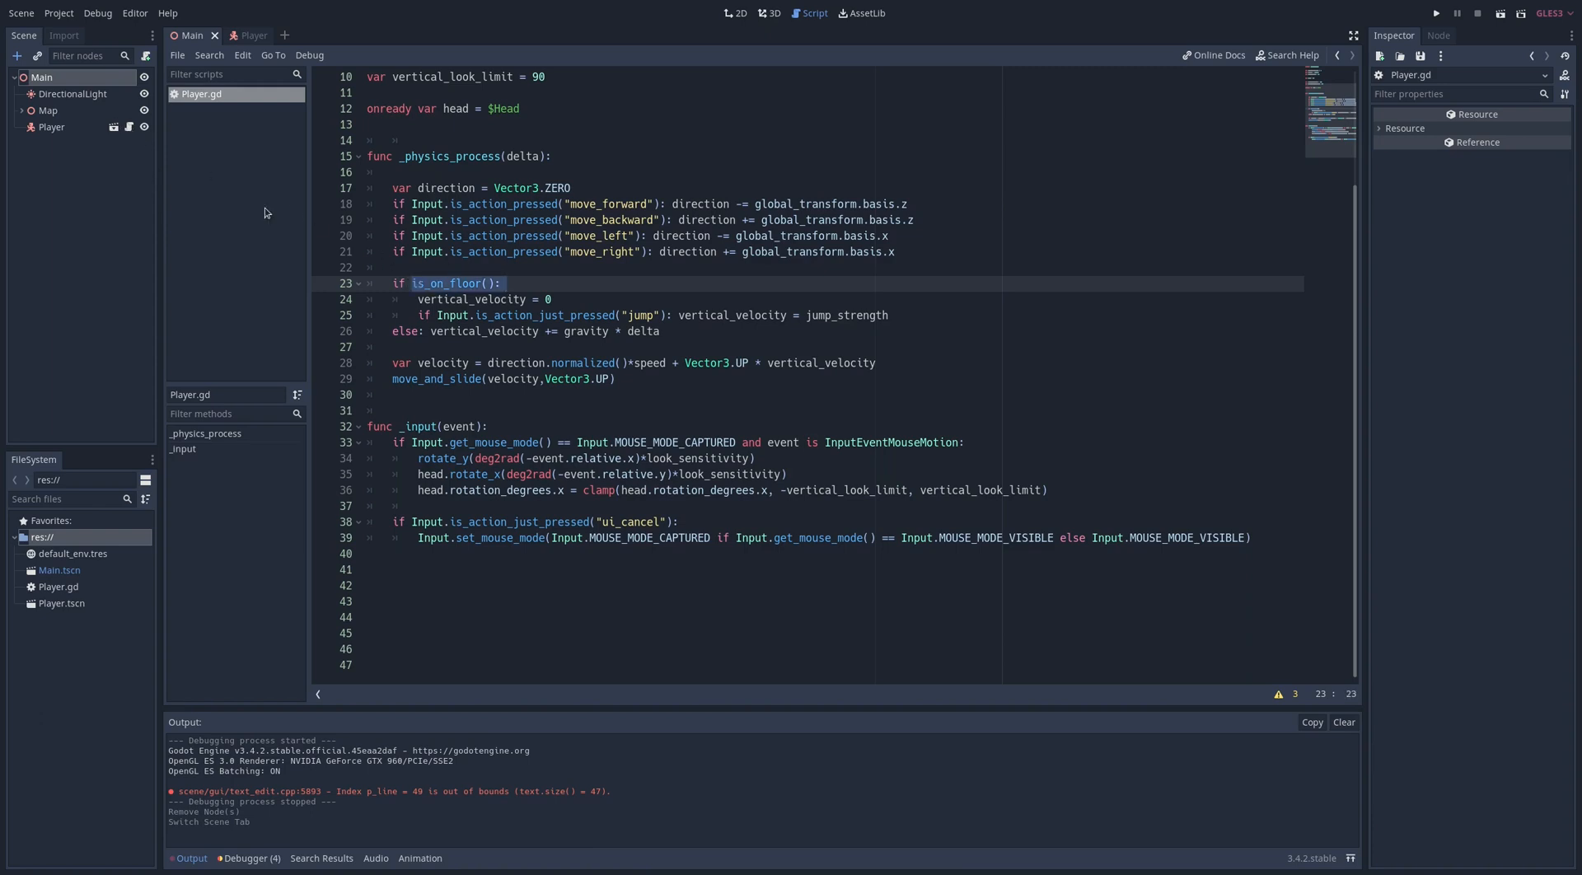
pyautogui.click(242, 35)
pyautogui.write('Co')
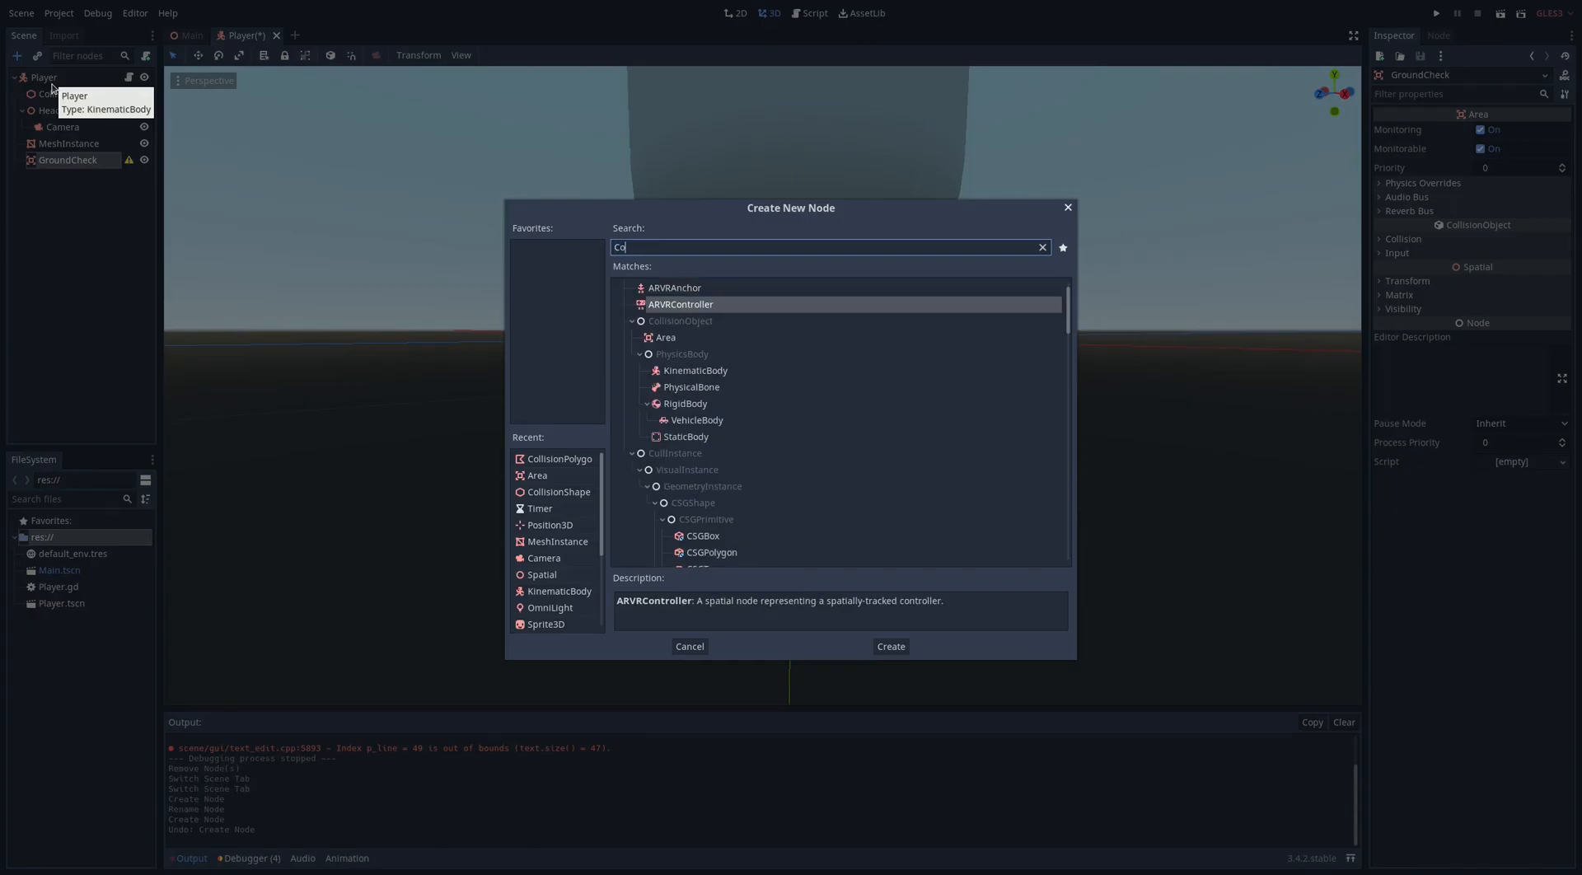
pyautogui.click(888, 646)
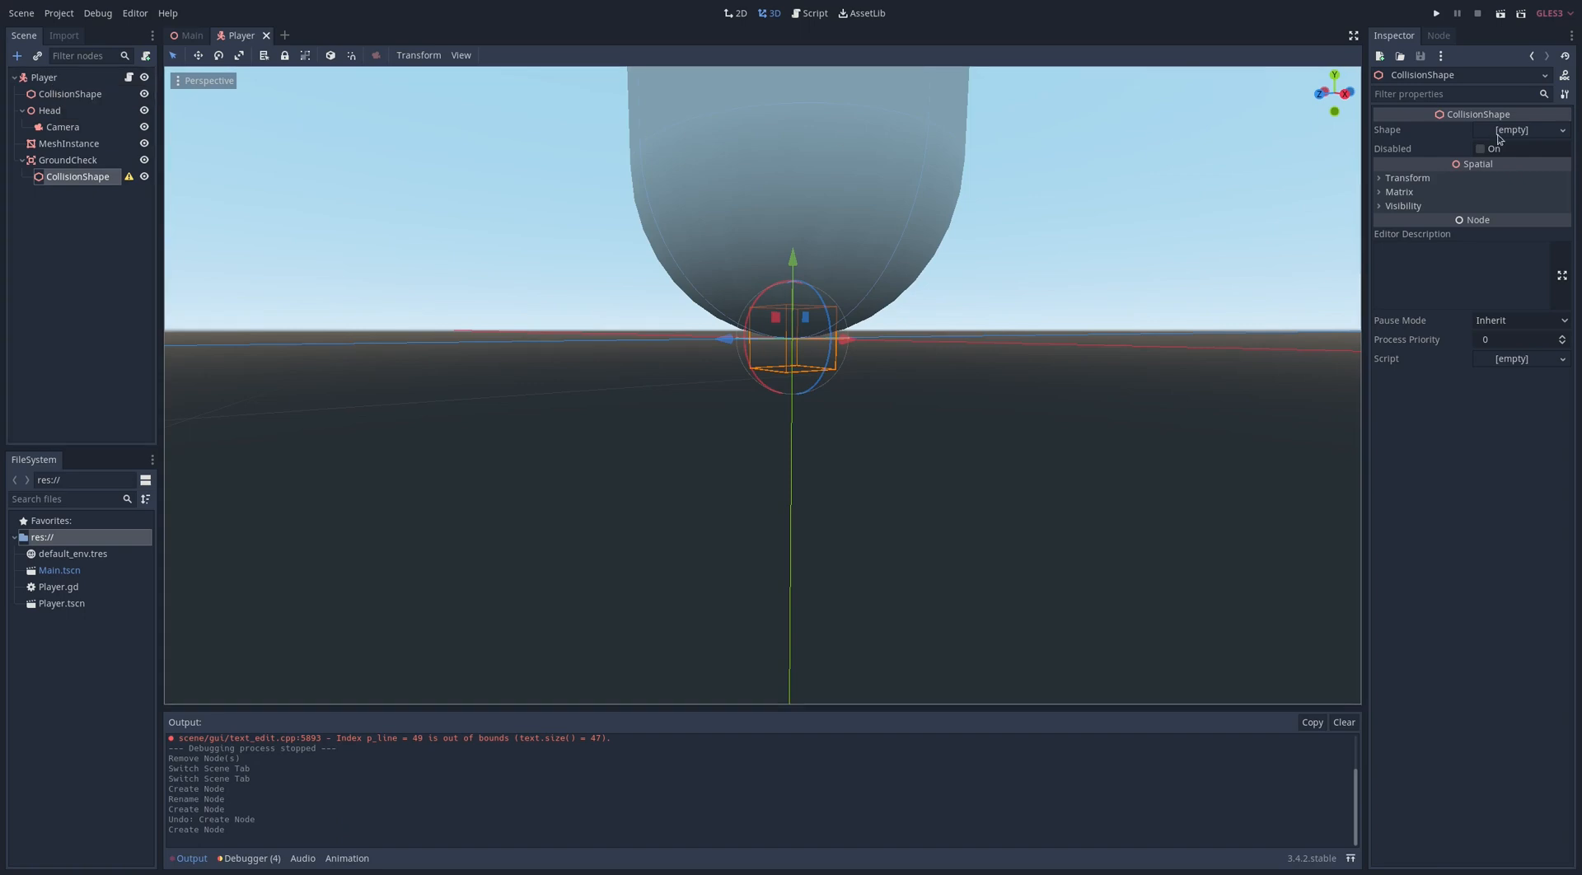
pyautogui.click(1518, 129)
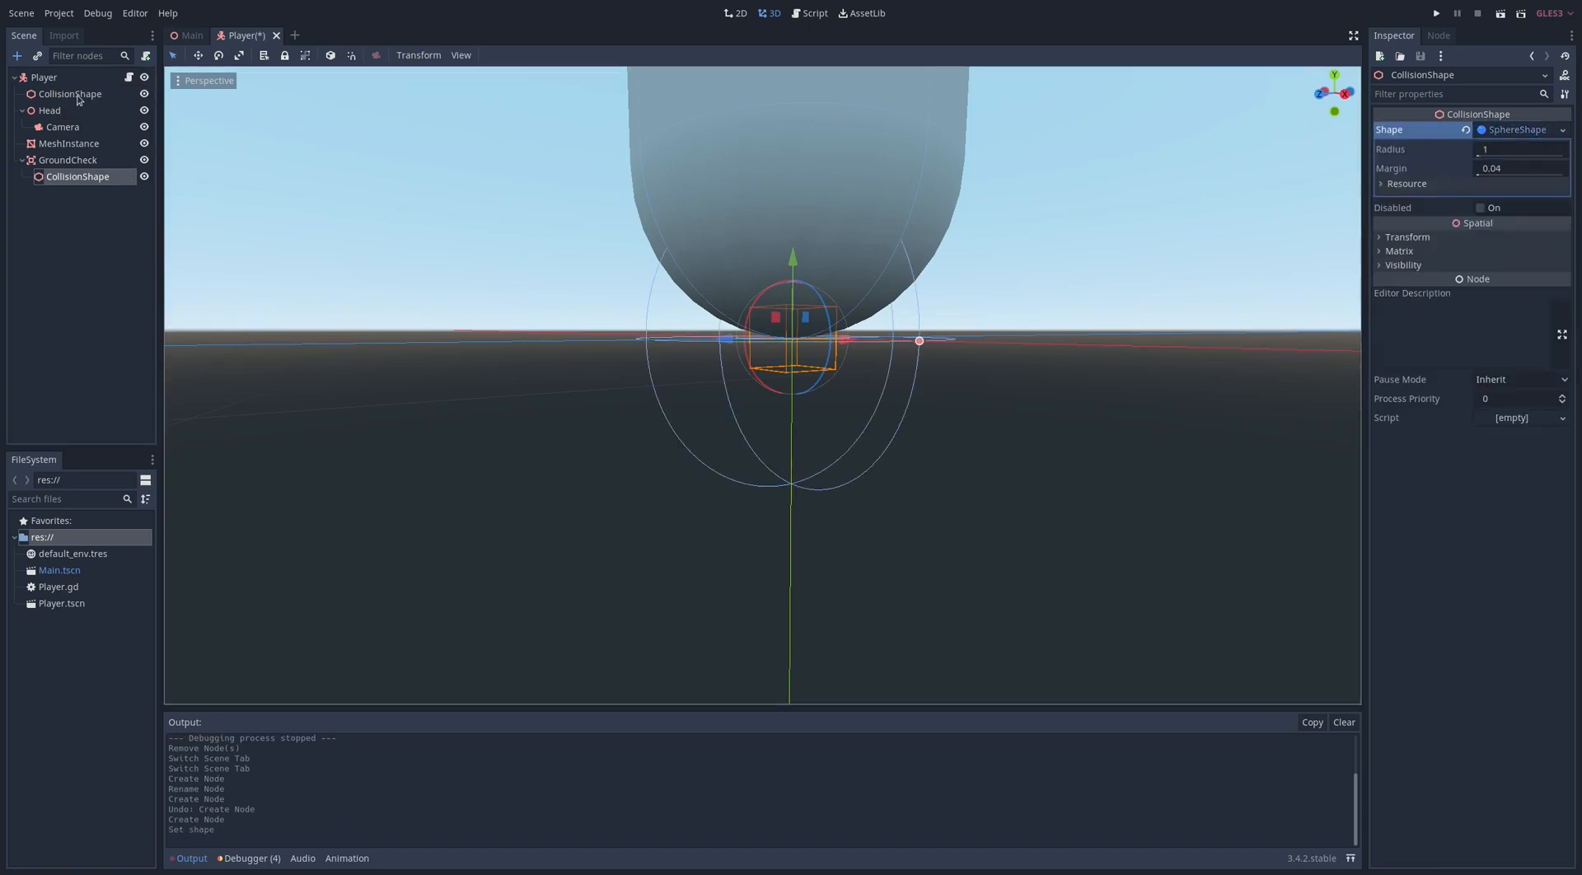
# Step: Compare with the capsule, then raise the sphere shape's Translation y to 0.9
pyautogui.click(1518, 128)
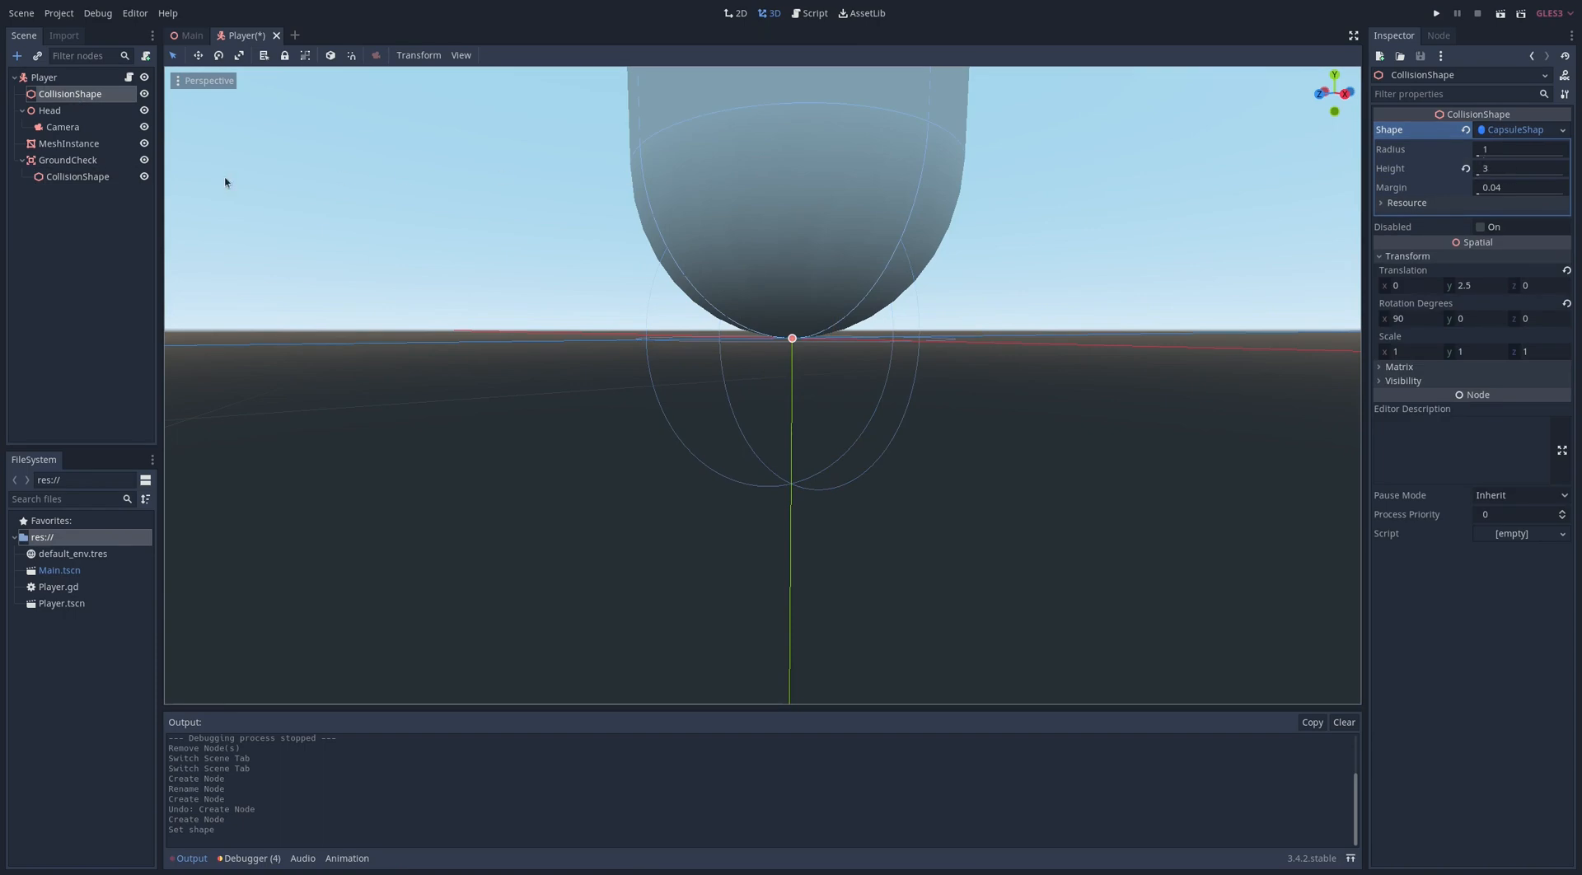
pyautogui.click(67, 160)
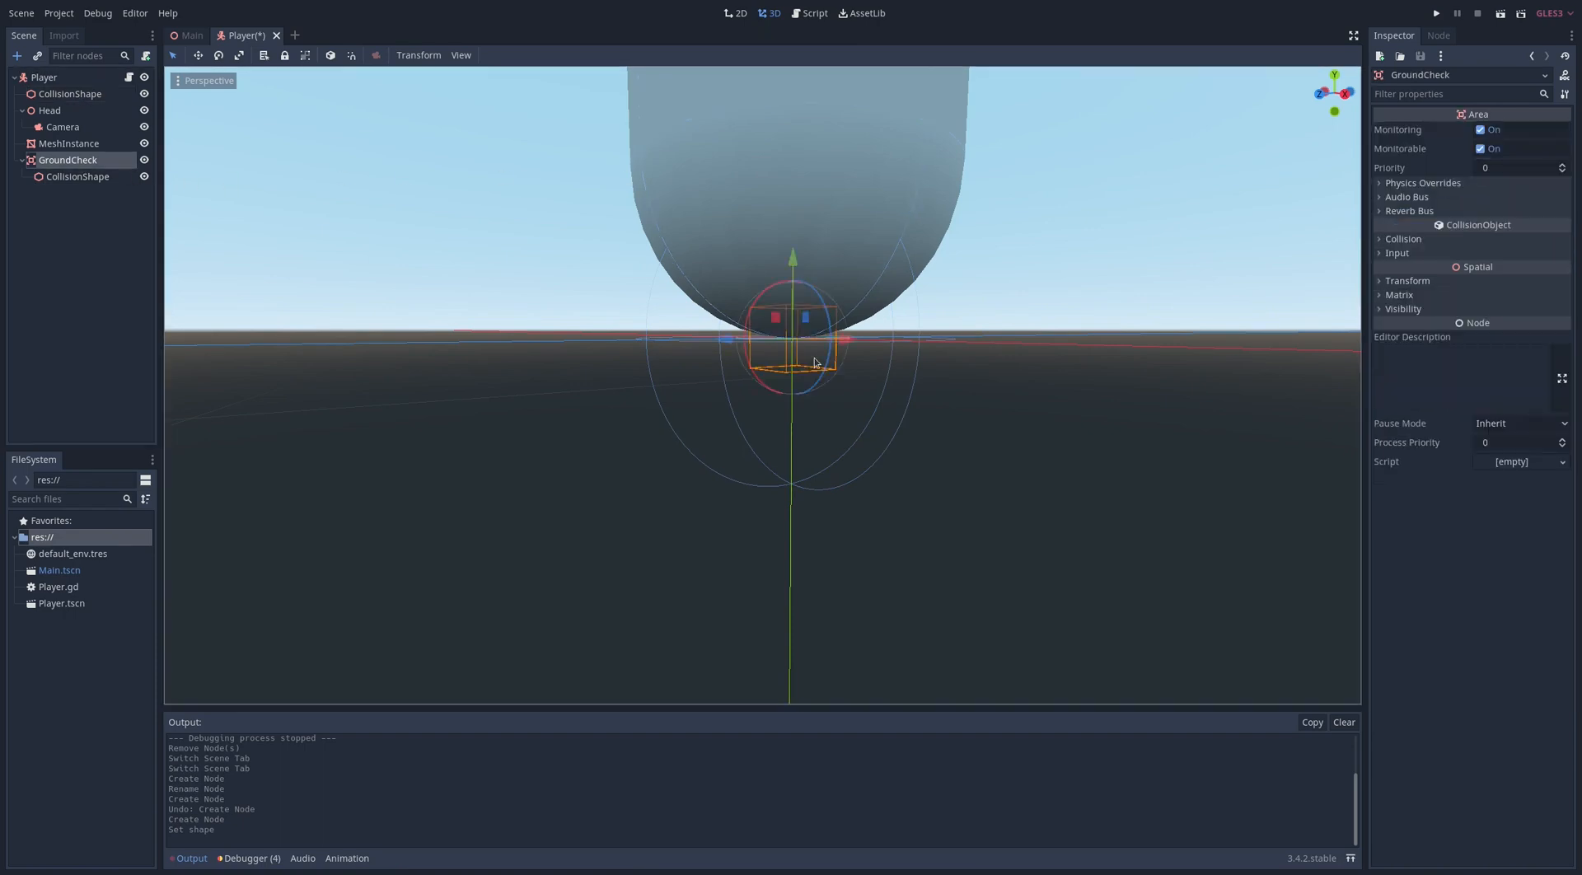
pyautogui.click(77, 176)
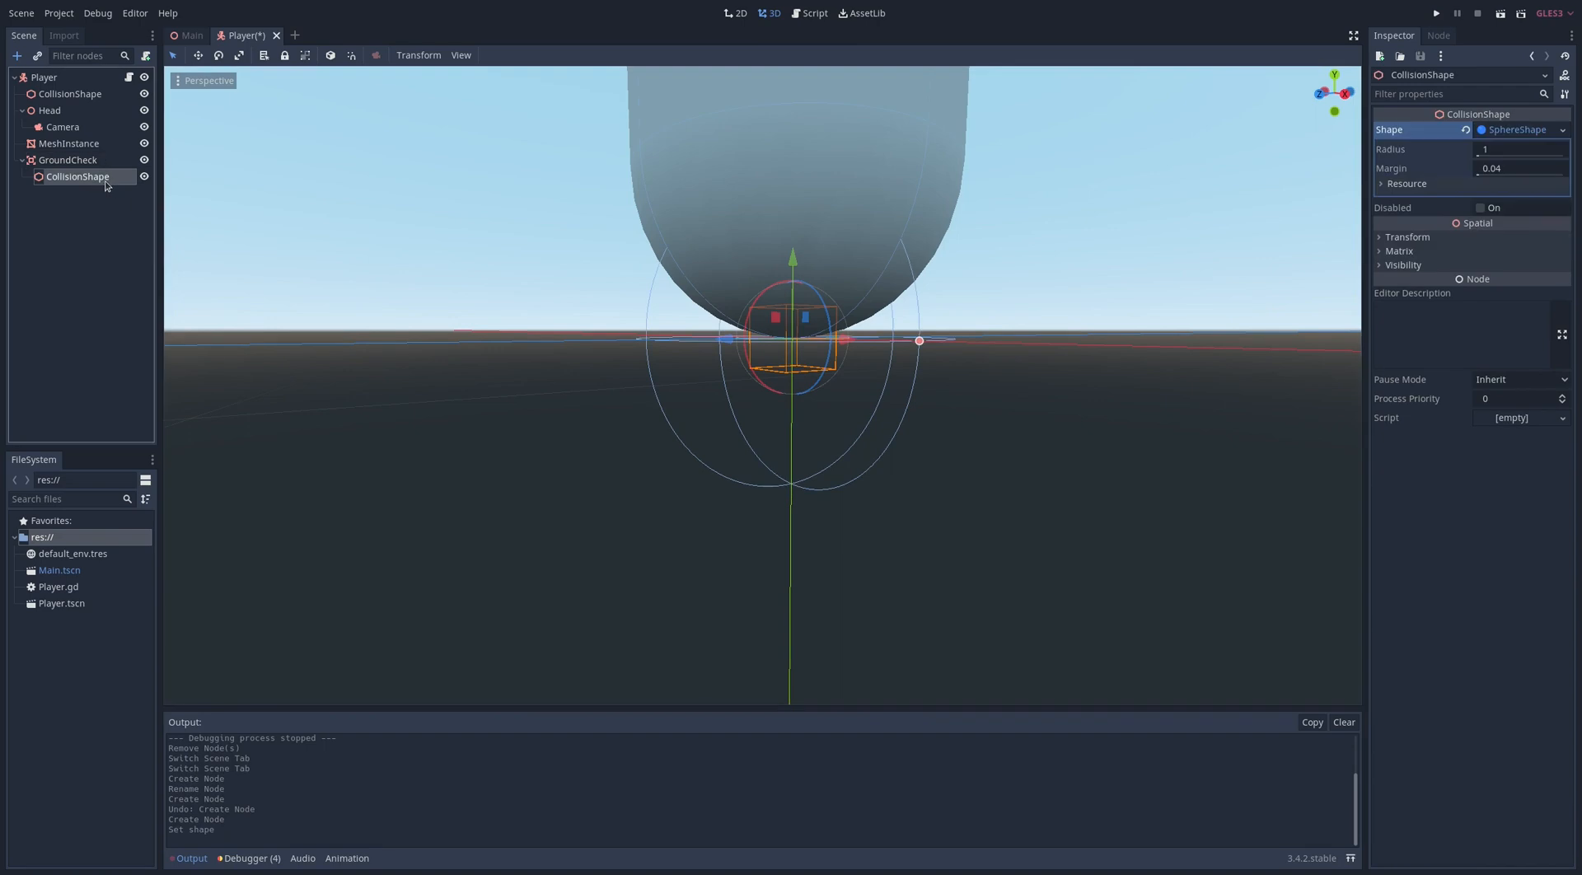
pyautogui.click(1402, 235)
pyautogui.write('0.9')
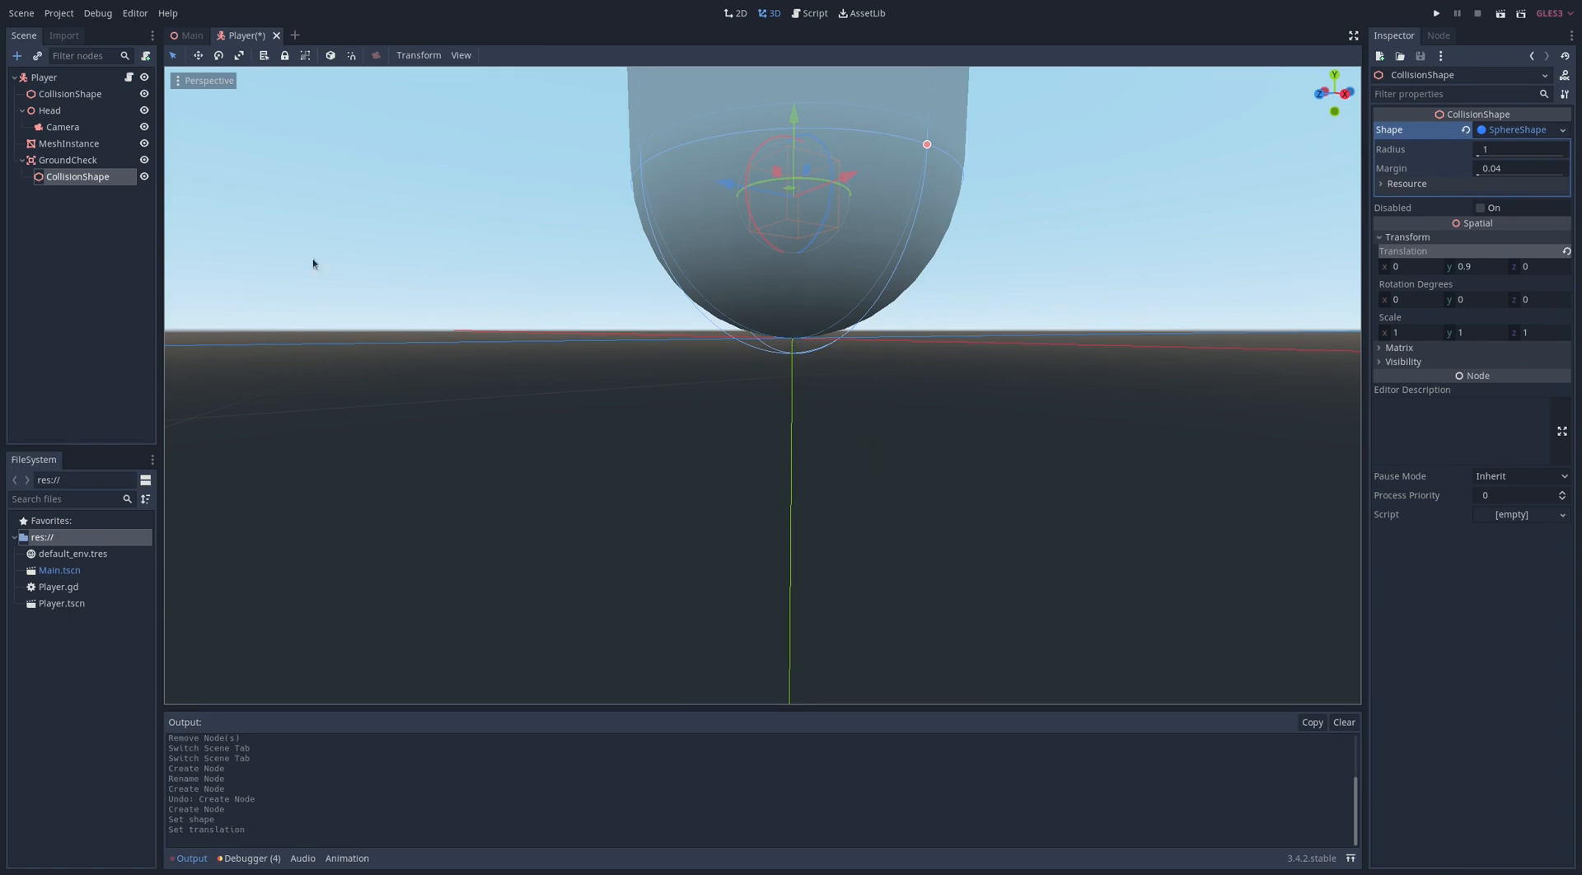
# Step: Connect GroundCheck's body_entered and body_exited signals to handler methods in Player.gd
pyautogui.click(1437, 34)
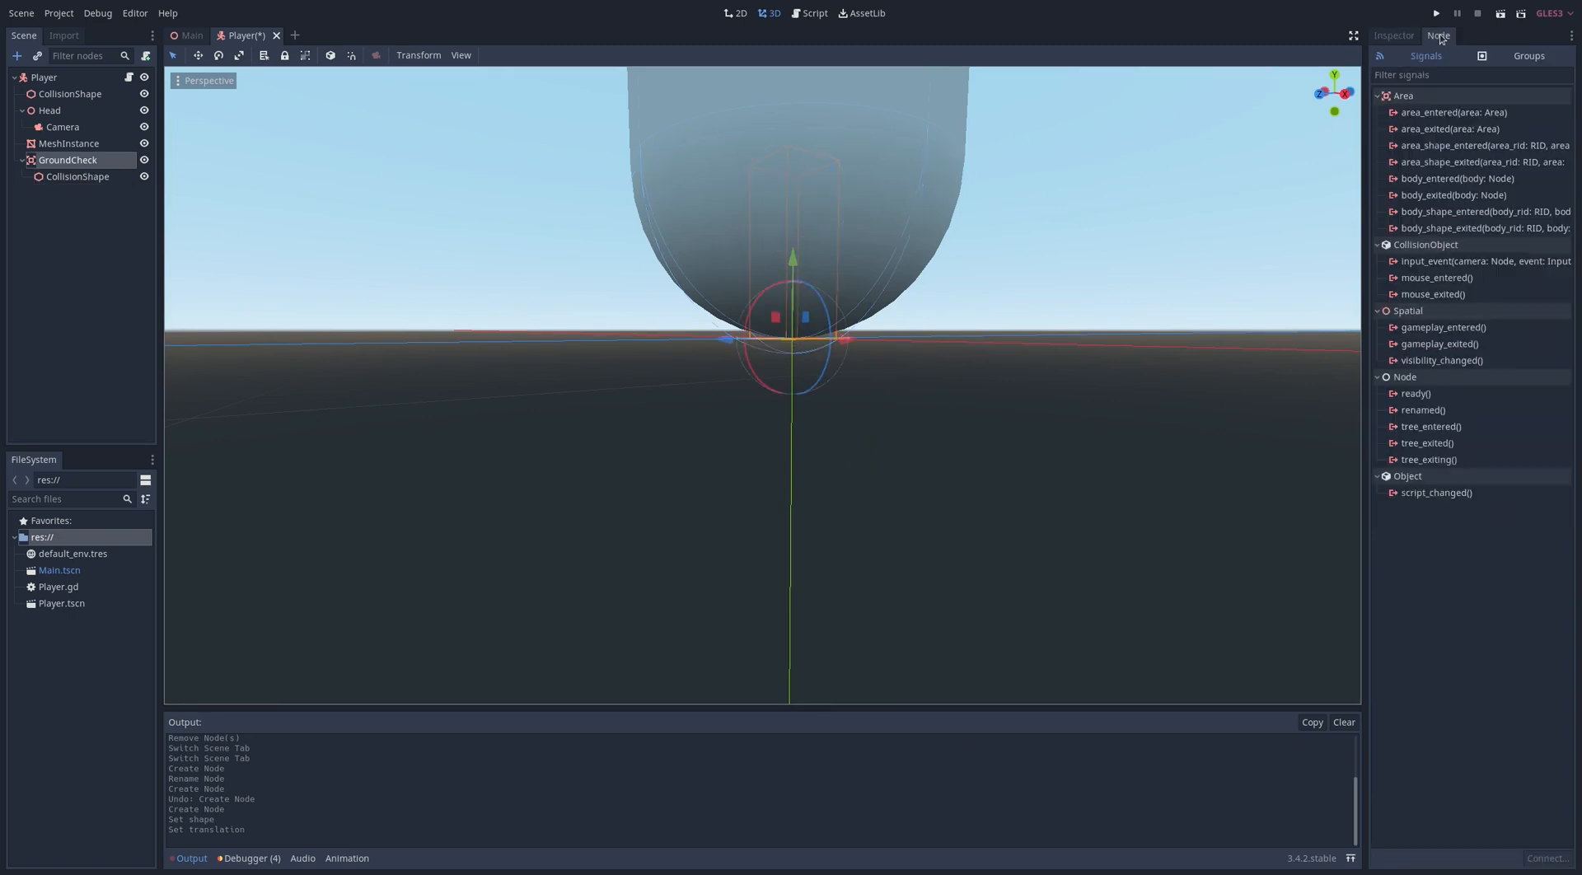
pyautogui.moveTo(1440, 186)
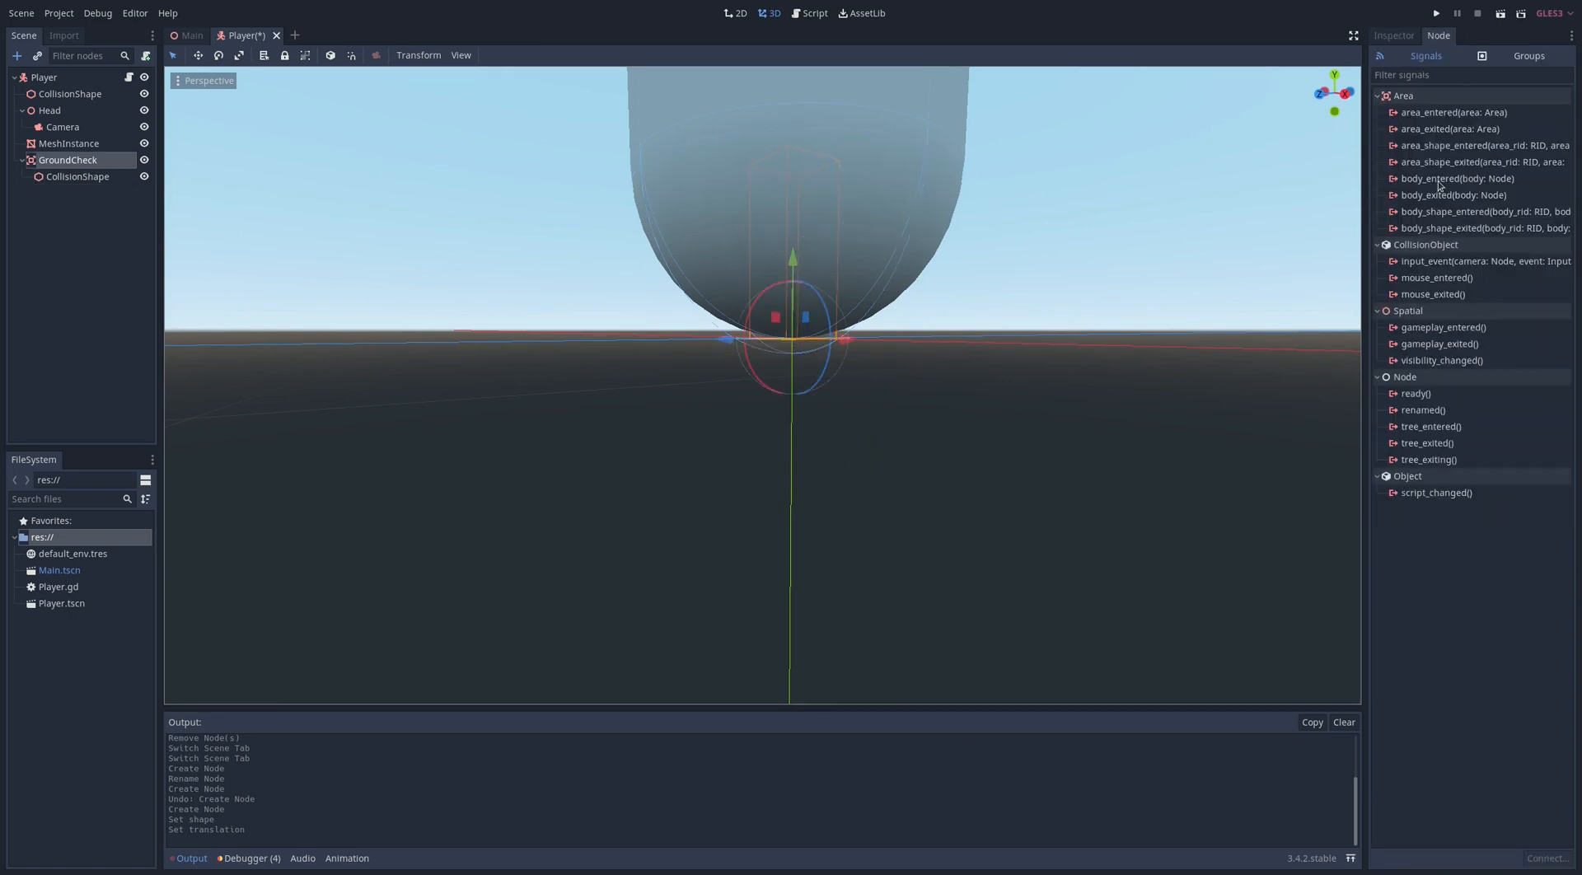
pyautogui.doubleClick(1451, 178)
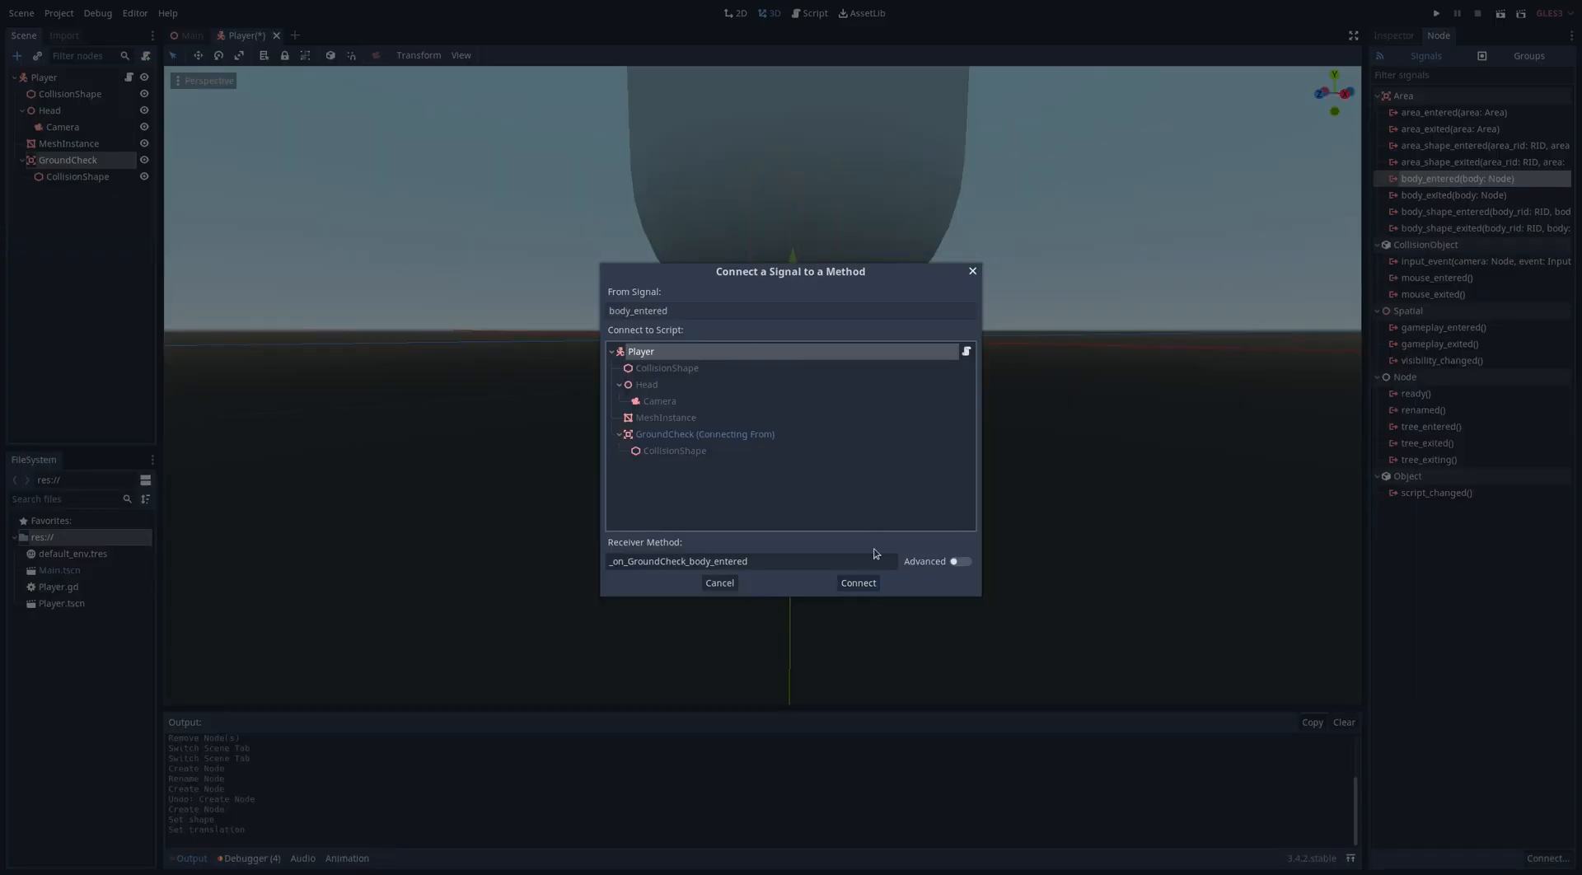
pyautogui.click(857, 582)
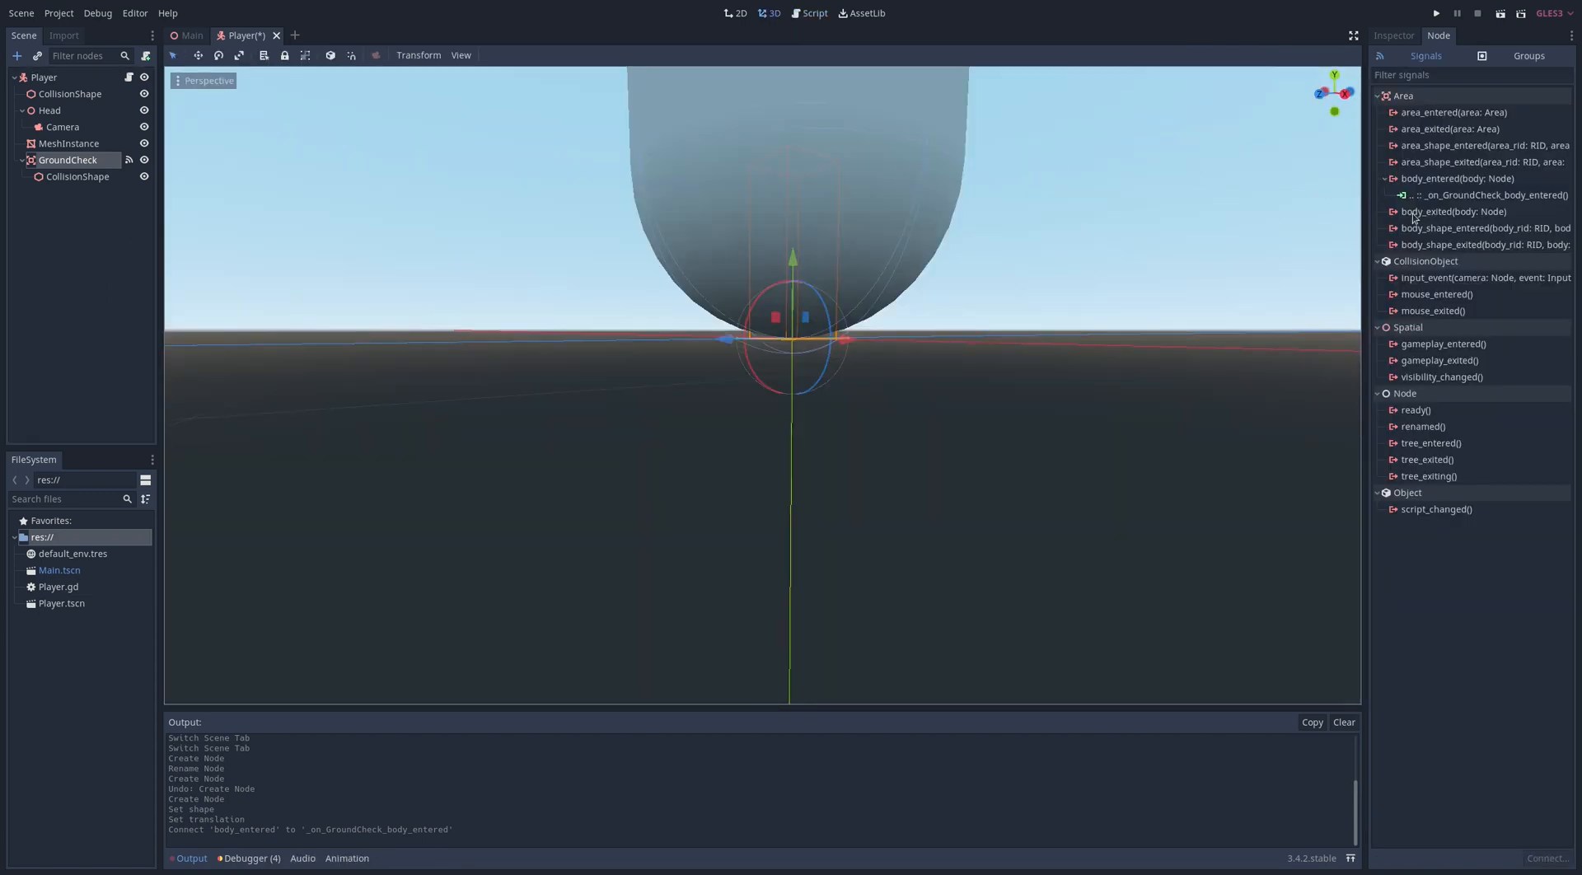
pyautogui.doubleClick(1453, 213)
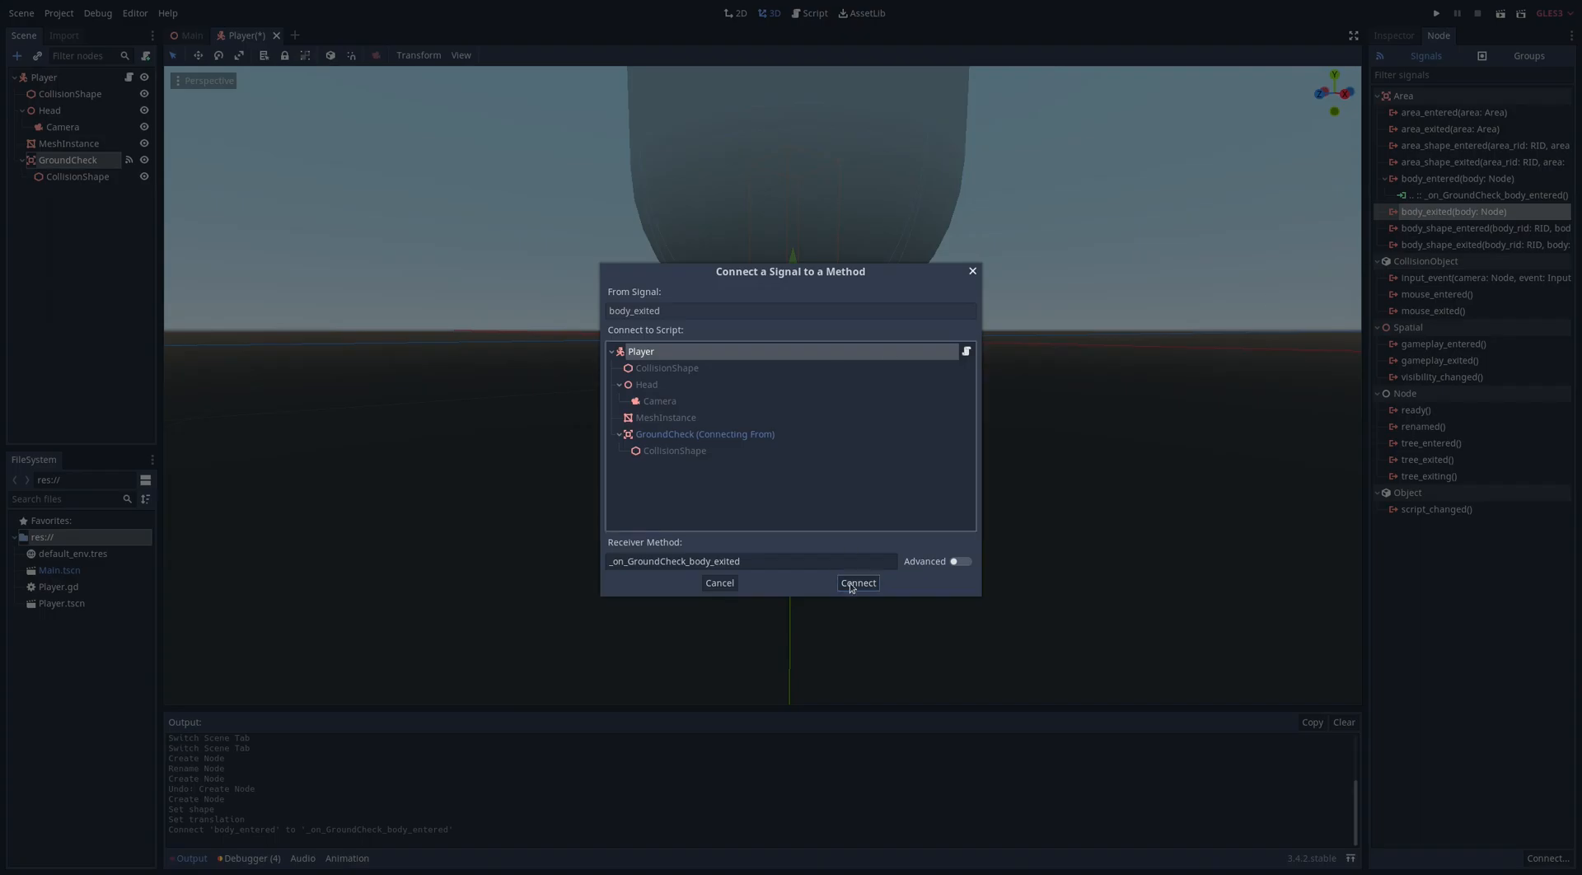
pyautogui.click(857, 582)
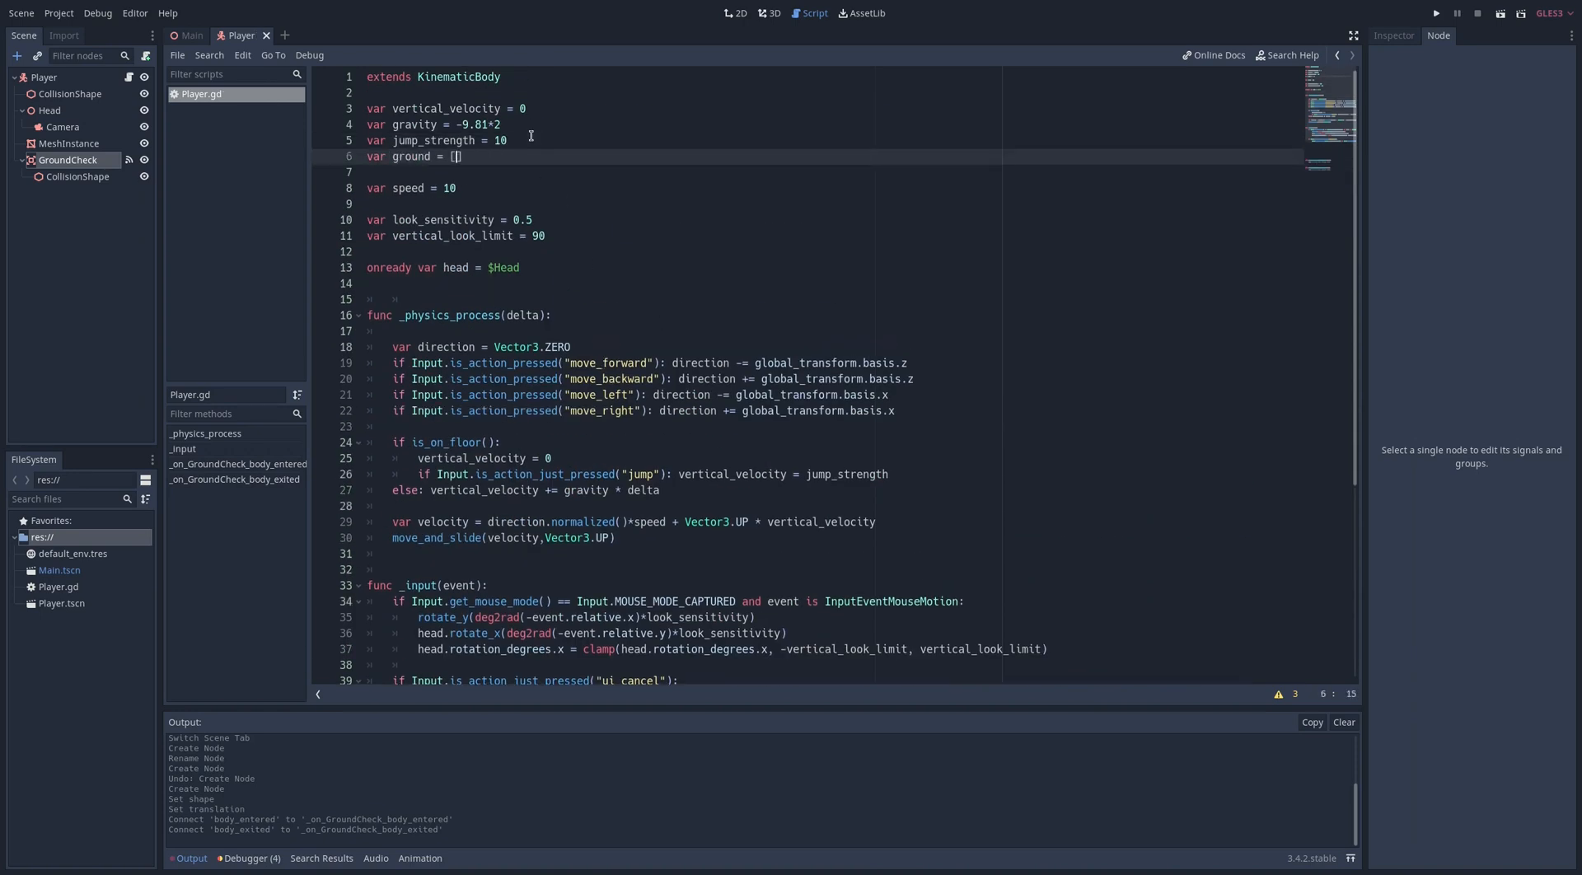
# Step: Write ground.remove(ground.find(body)) in body_exited and replace is_on_floor() with ground.size()
pyautogui.scroll(-3)
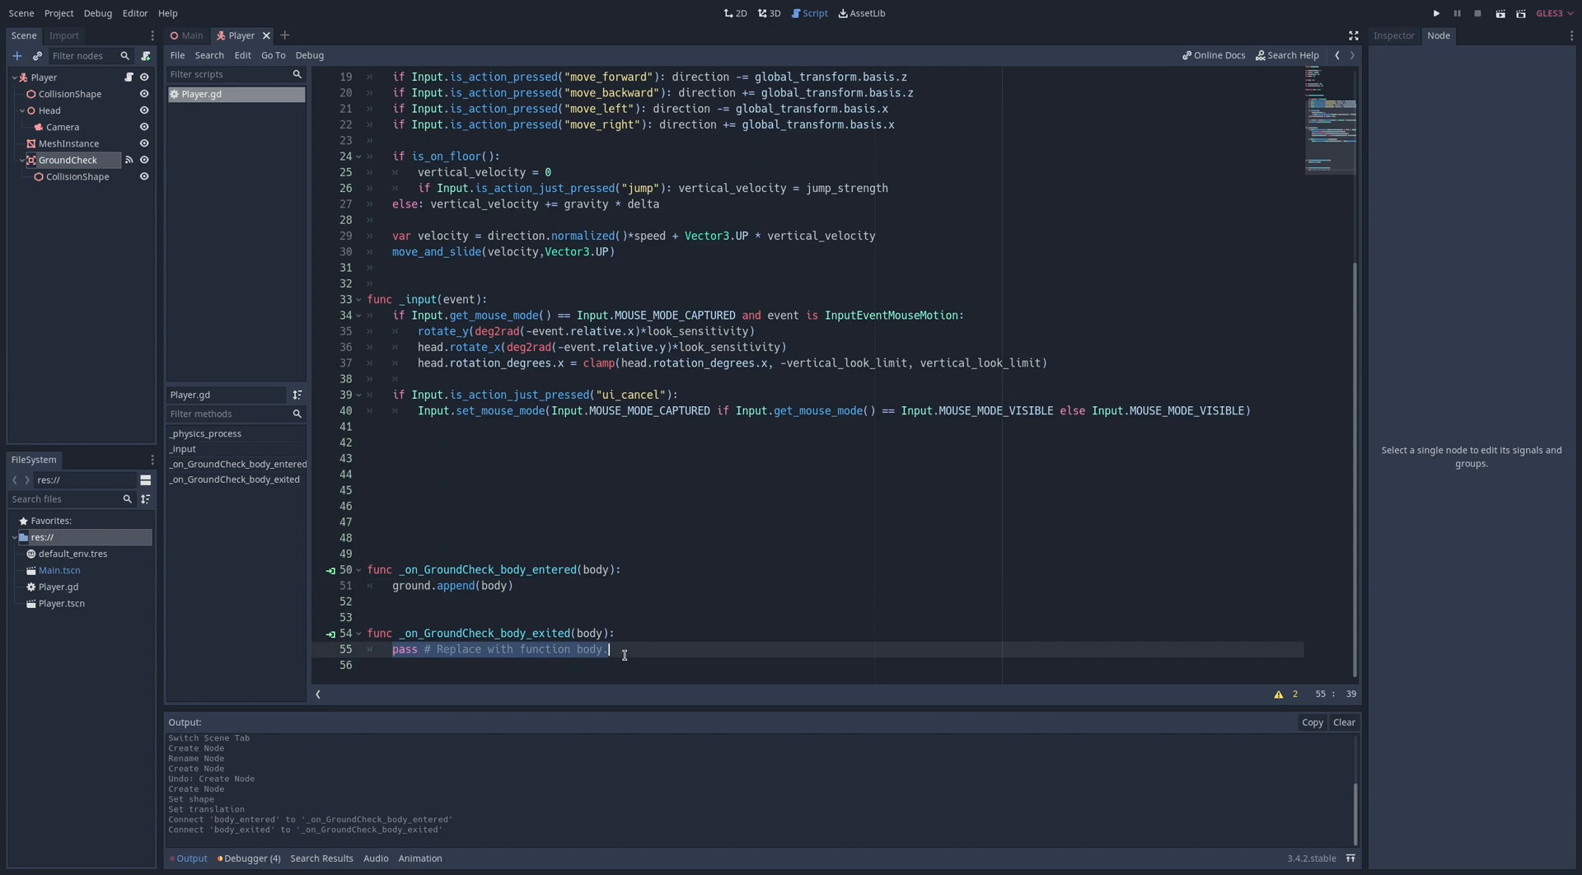
pyautogui.write('ground.remov')
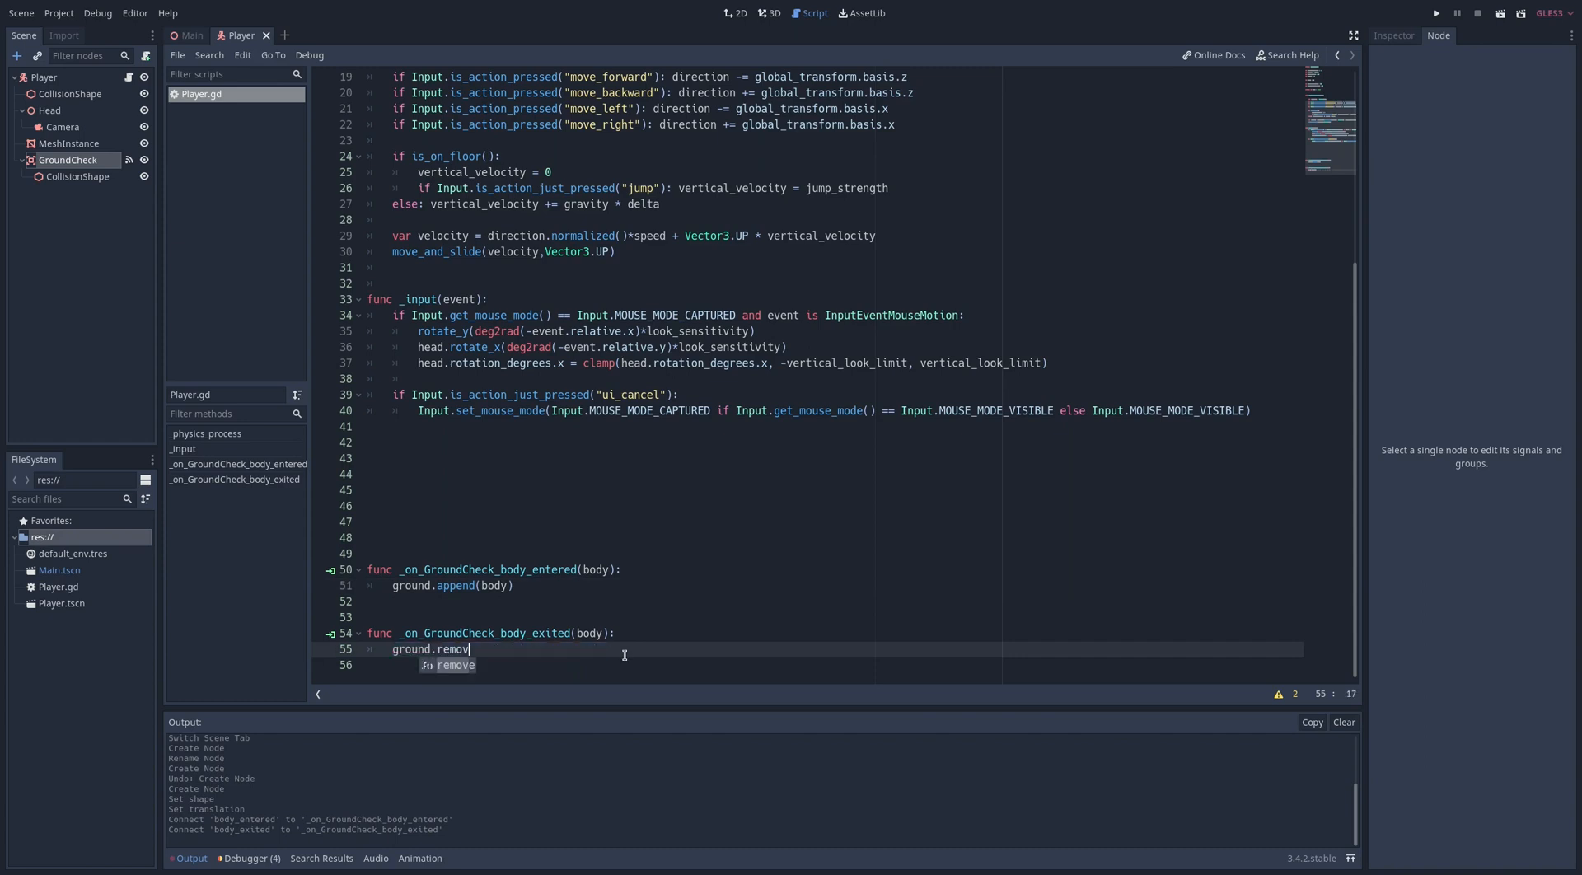
pyautogui.write('e(ground.fi')
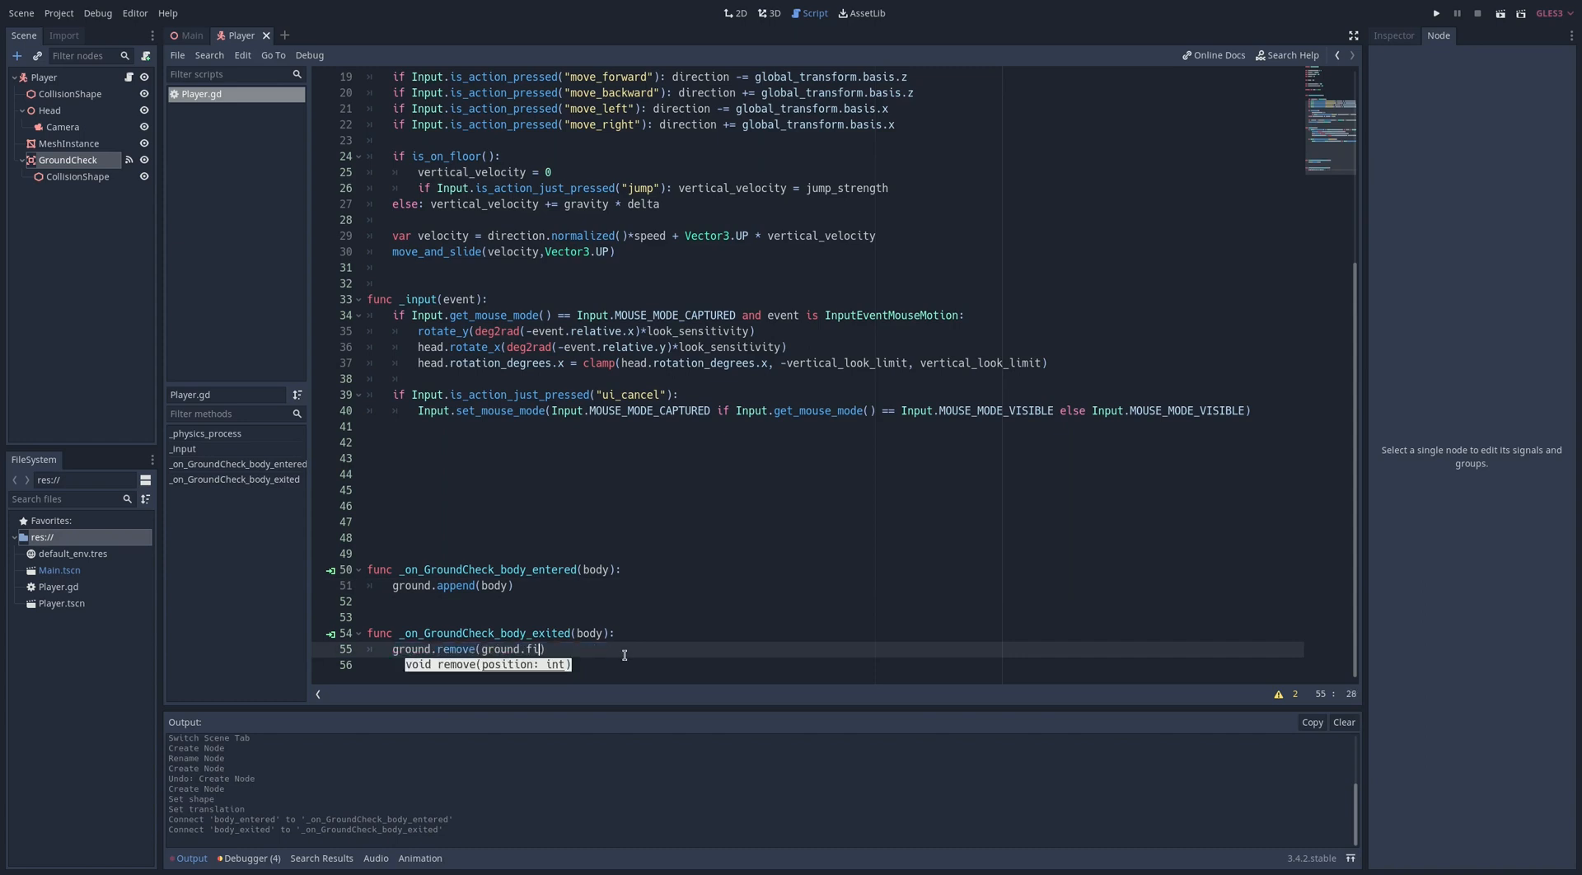
pyautogui.write('nd(body))')
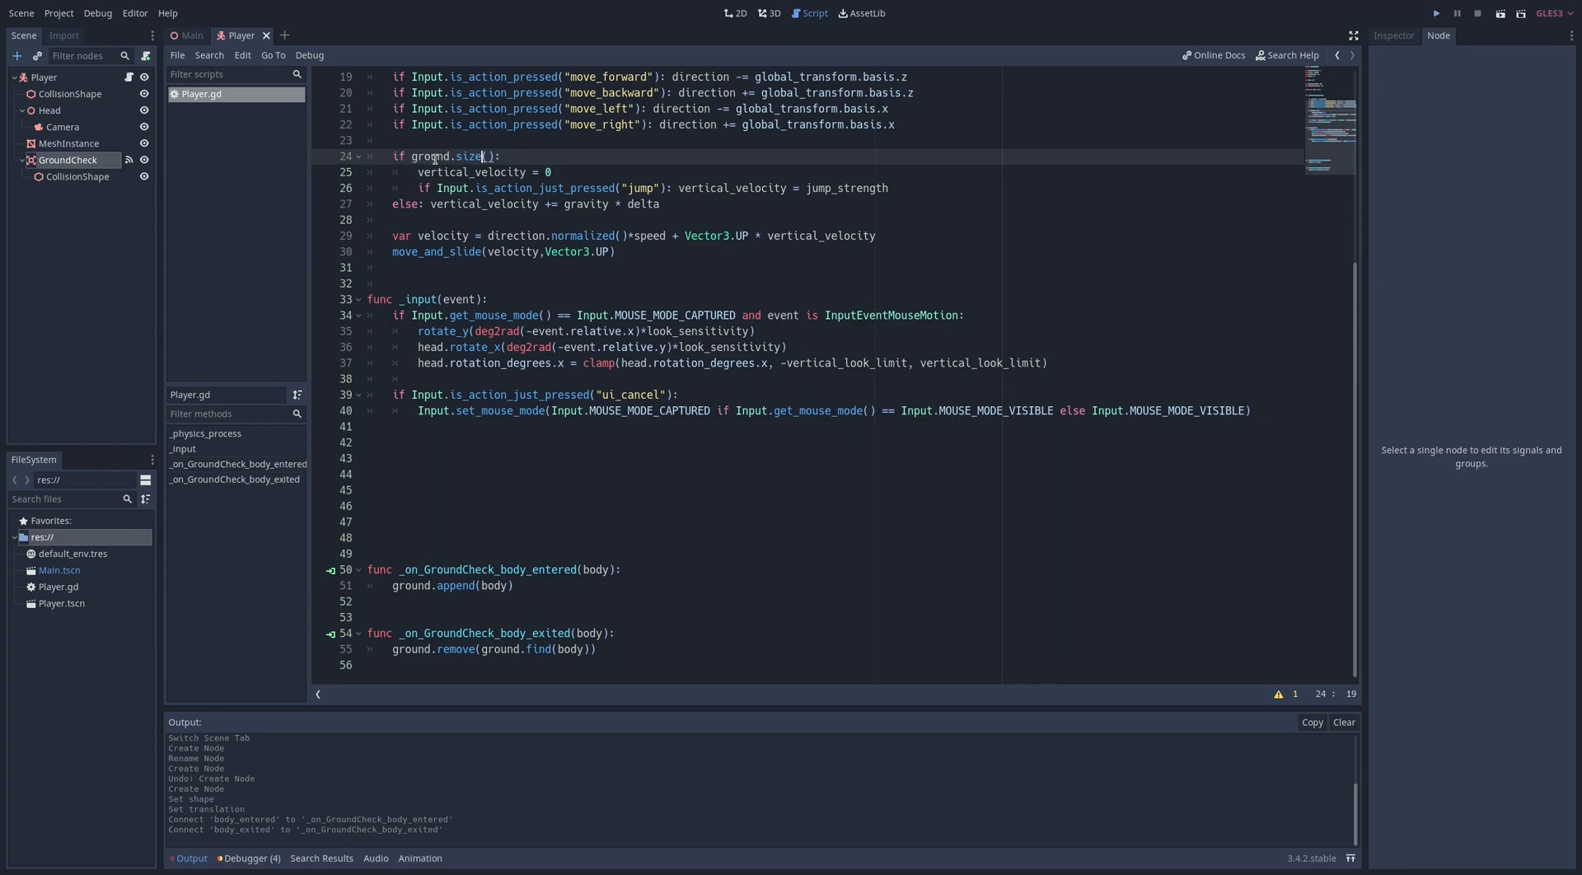
pyautogui.click(1436, 13)
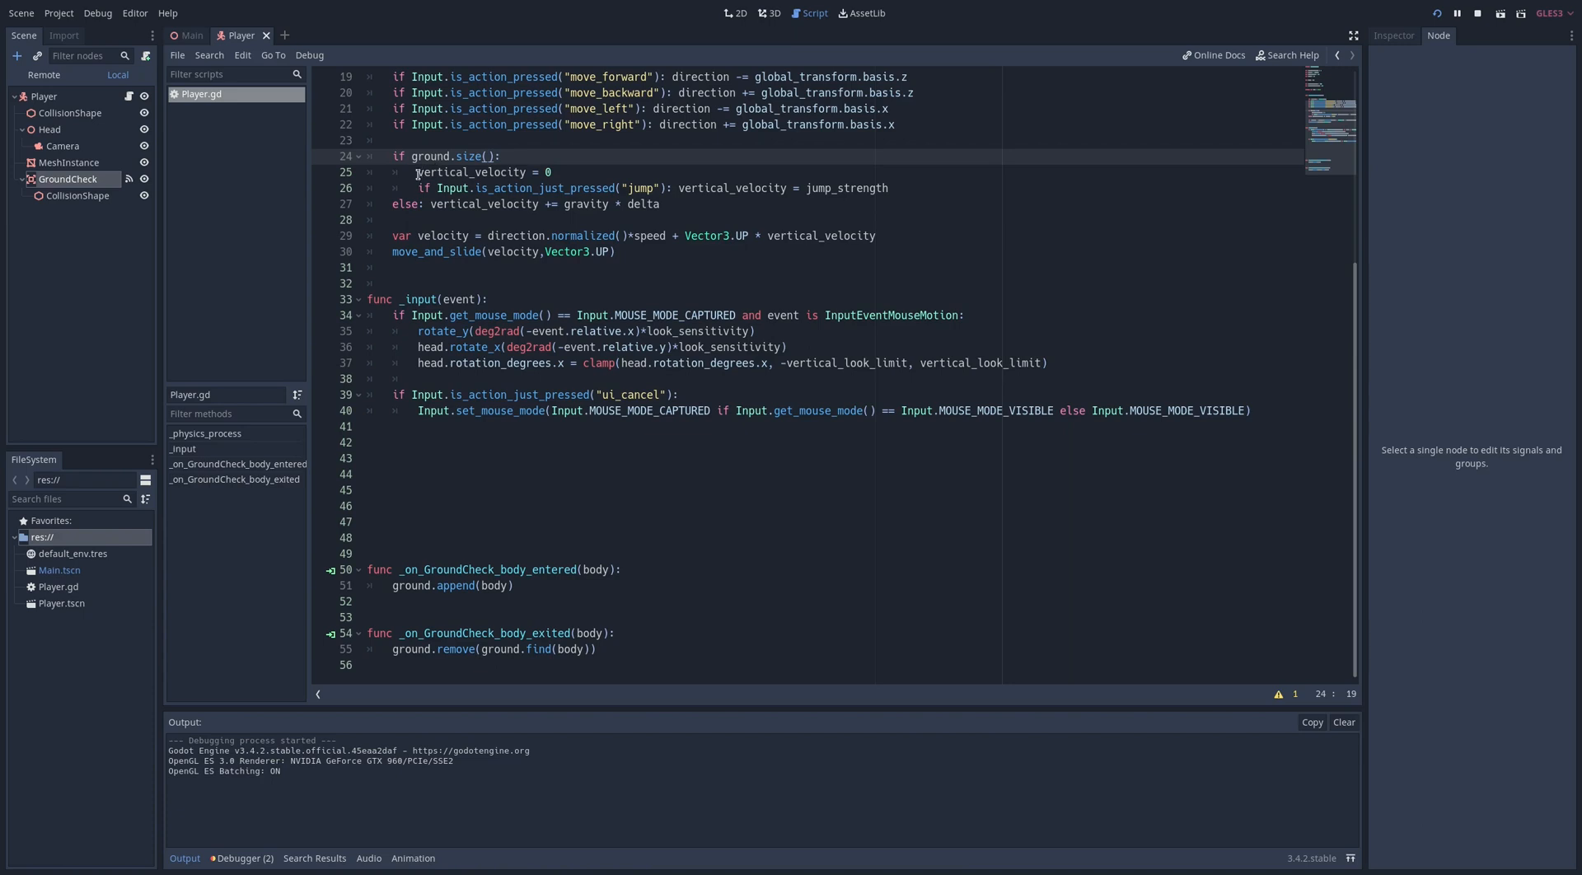
# Step: Change the floor branch to 'if vertical_velocity<0: vertical_velocity = 0'
pyautogui.write('vertical_velocity<0:')
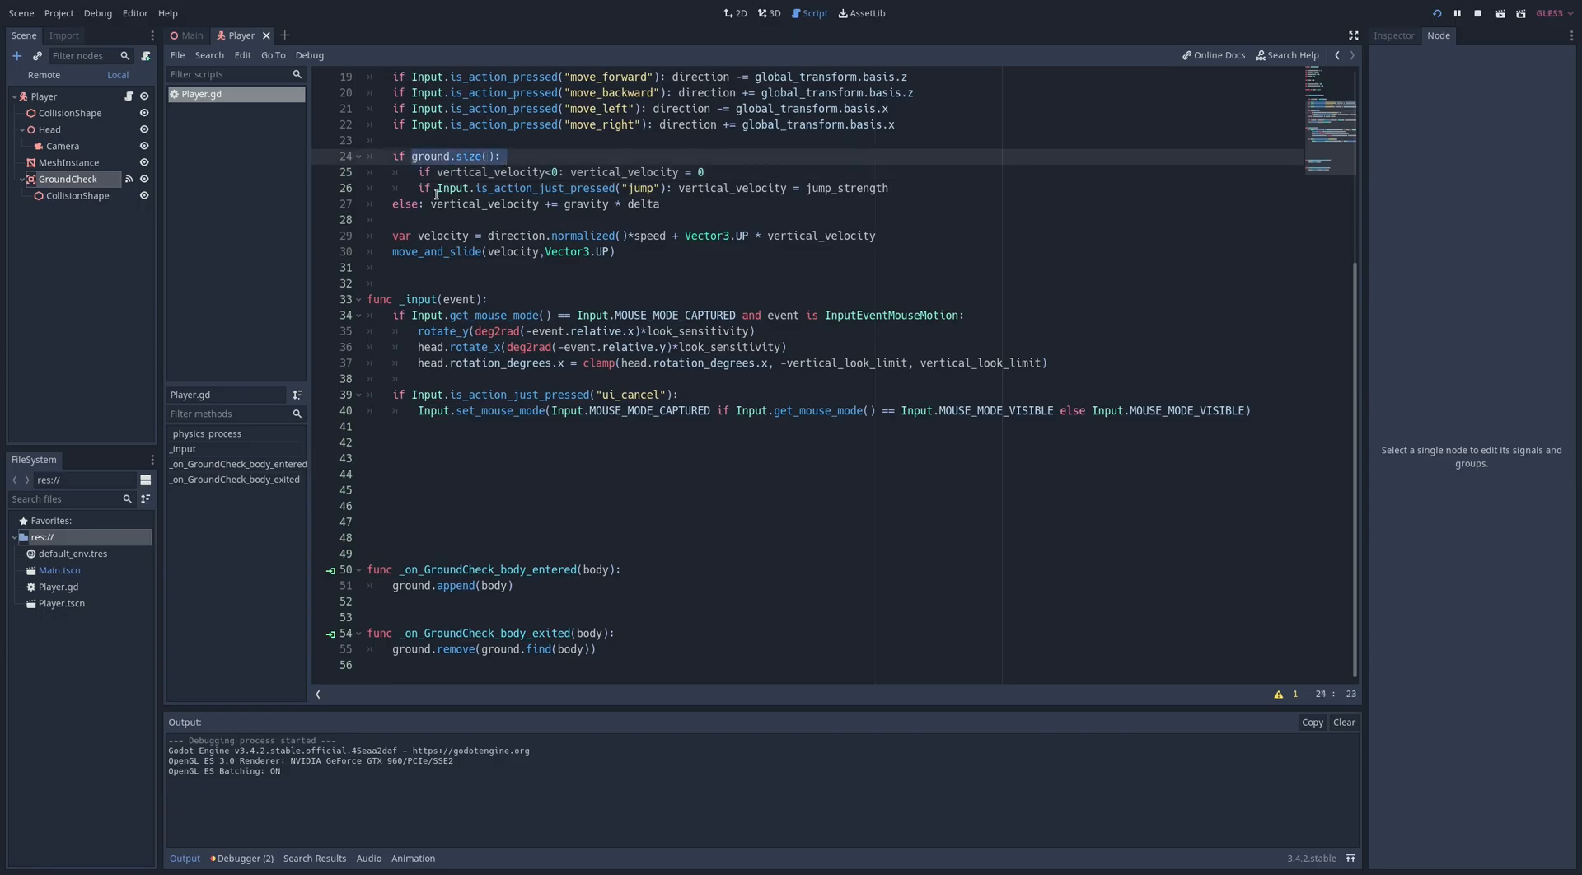
pyautogui.click(556, 204)
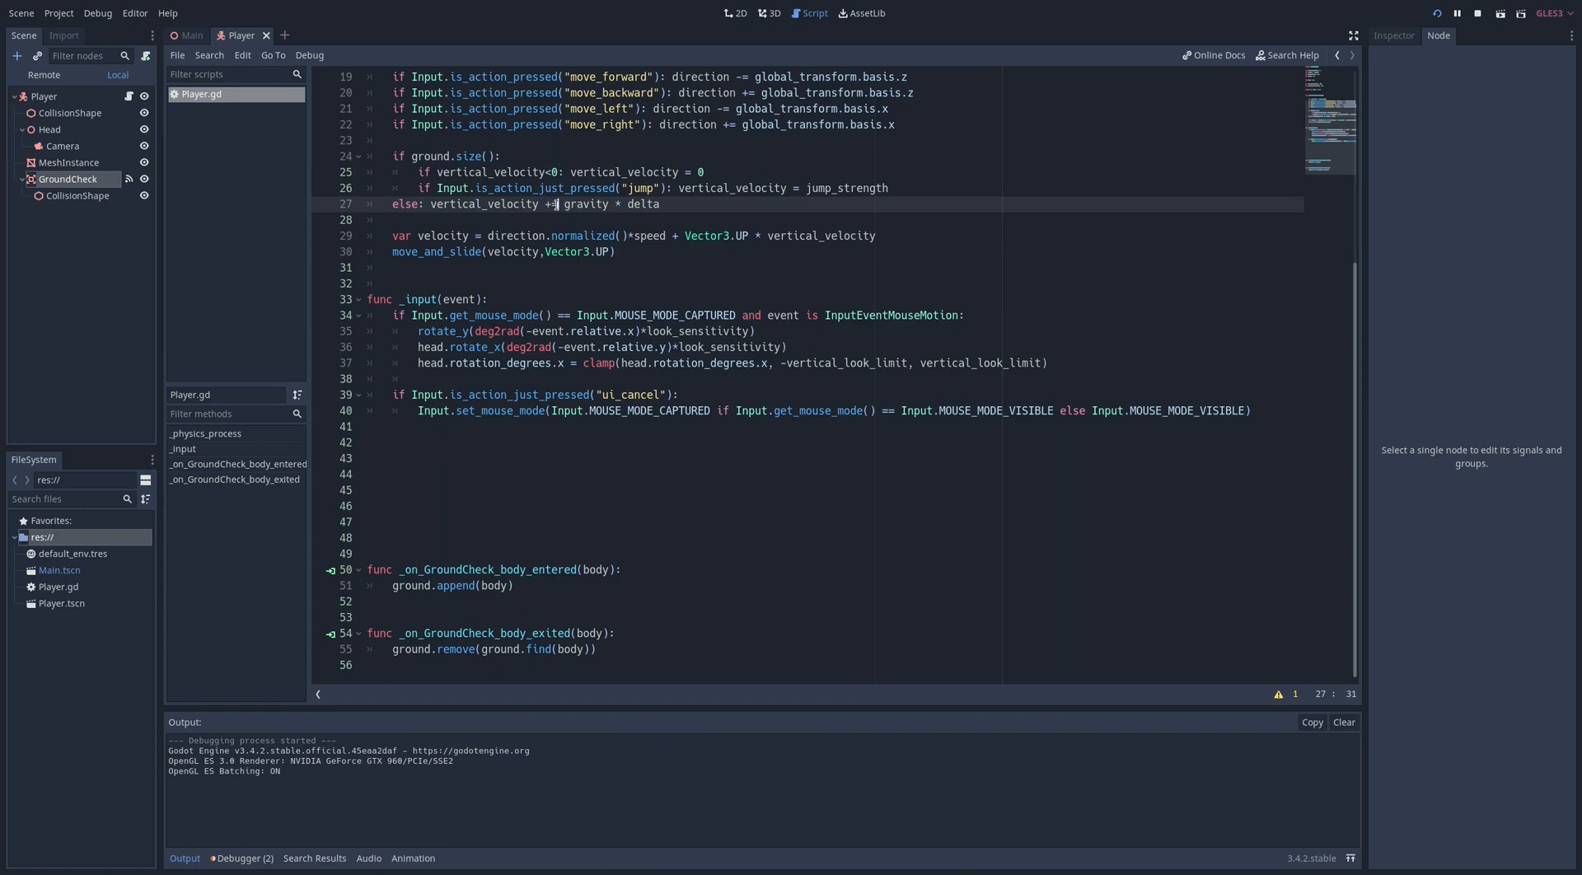
pyautogui.click(527, 171)
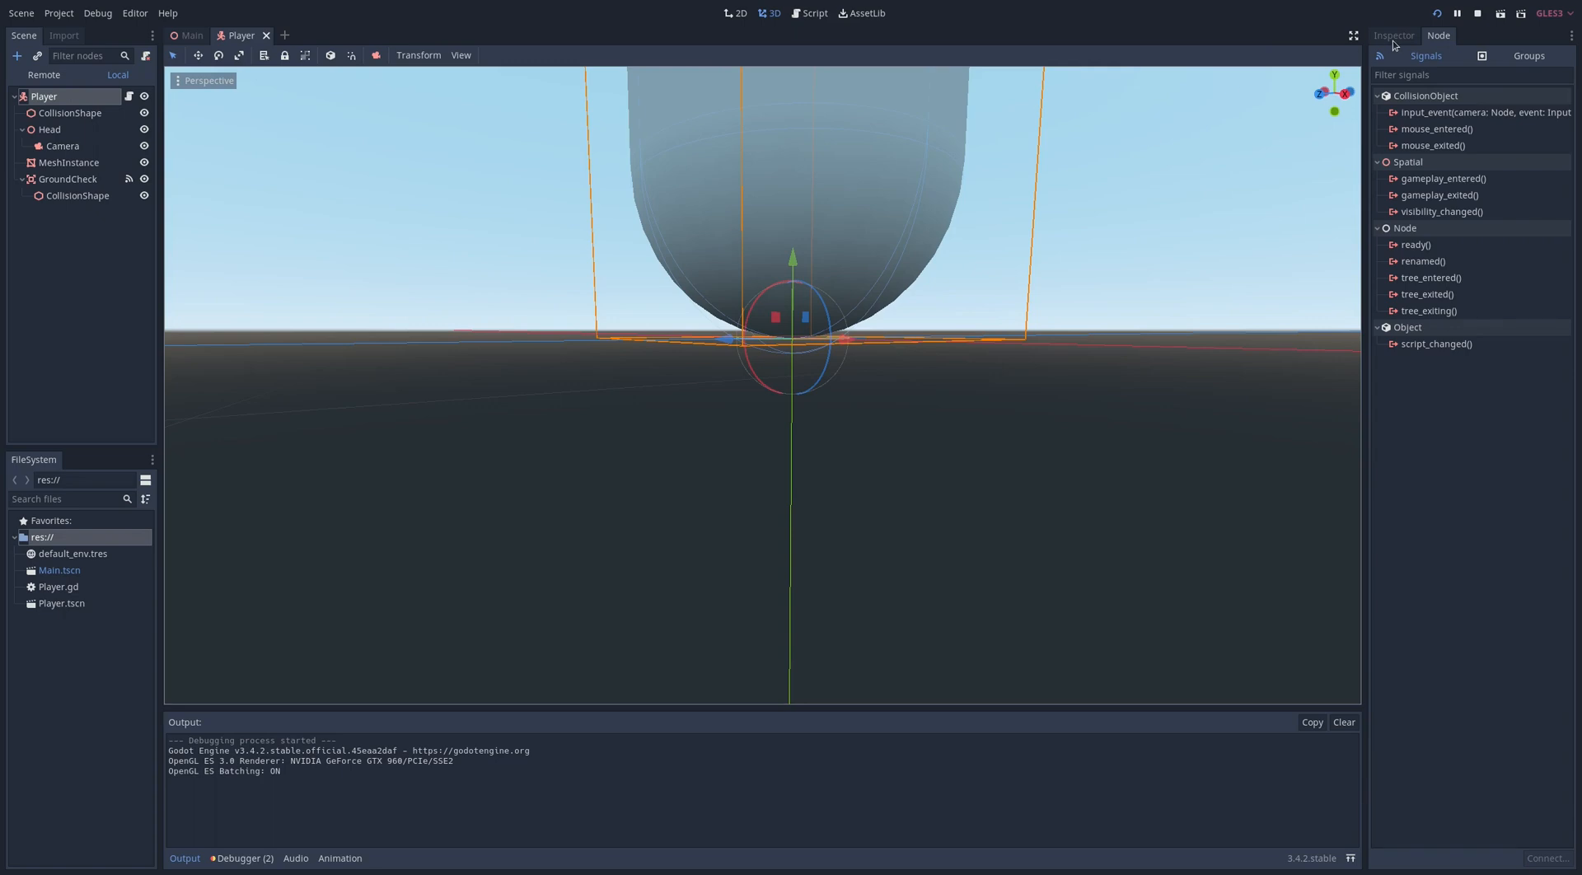
pyautogui.click(1394, 34)
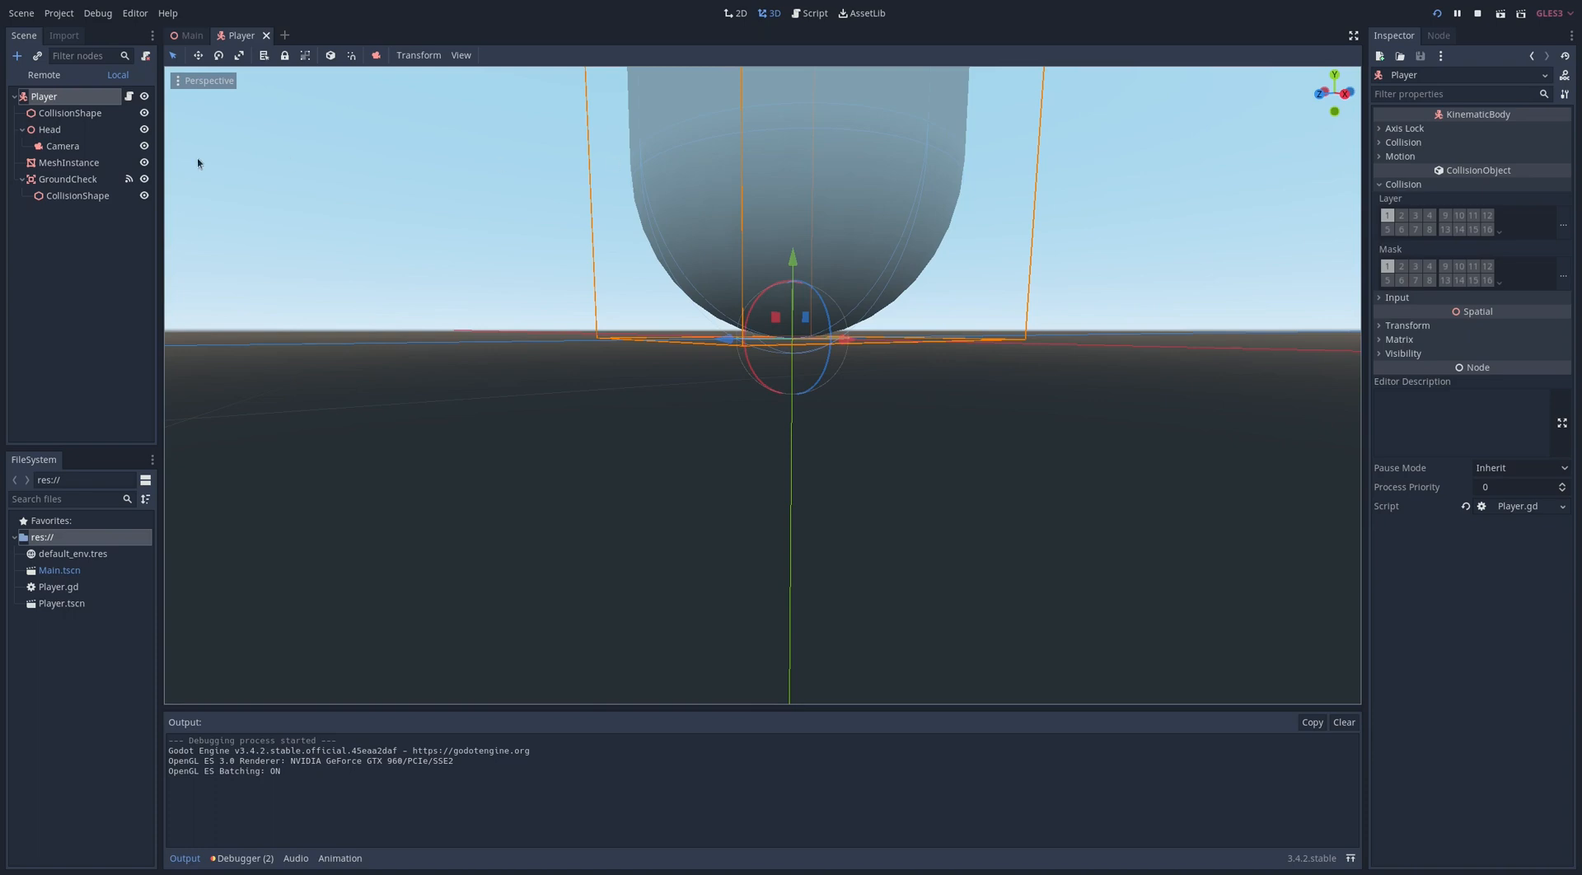
pyautogui.click(70, 178)
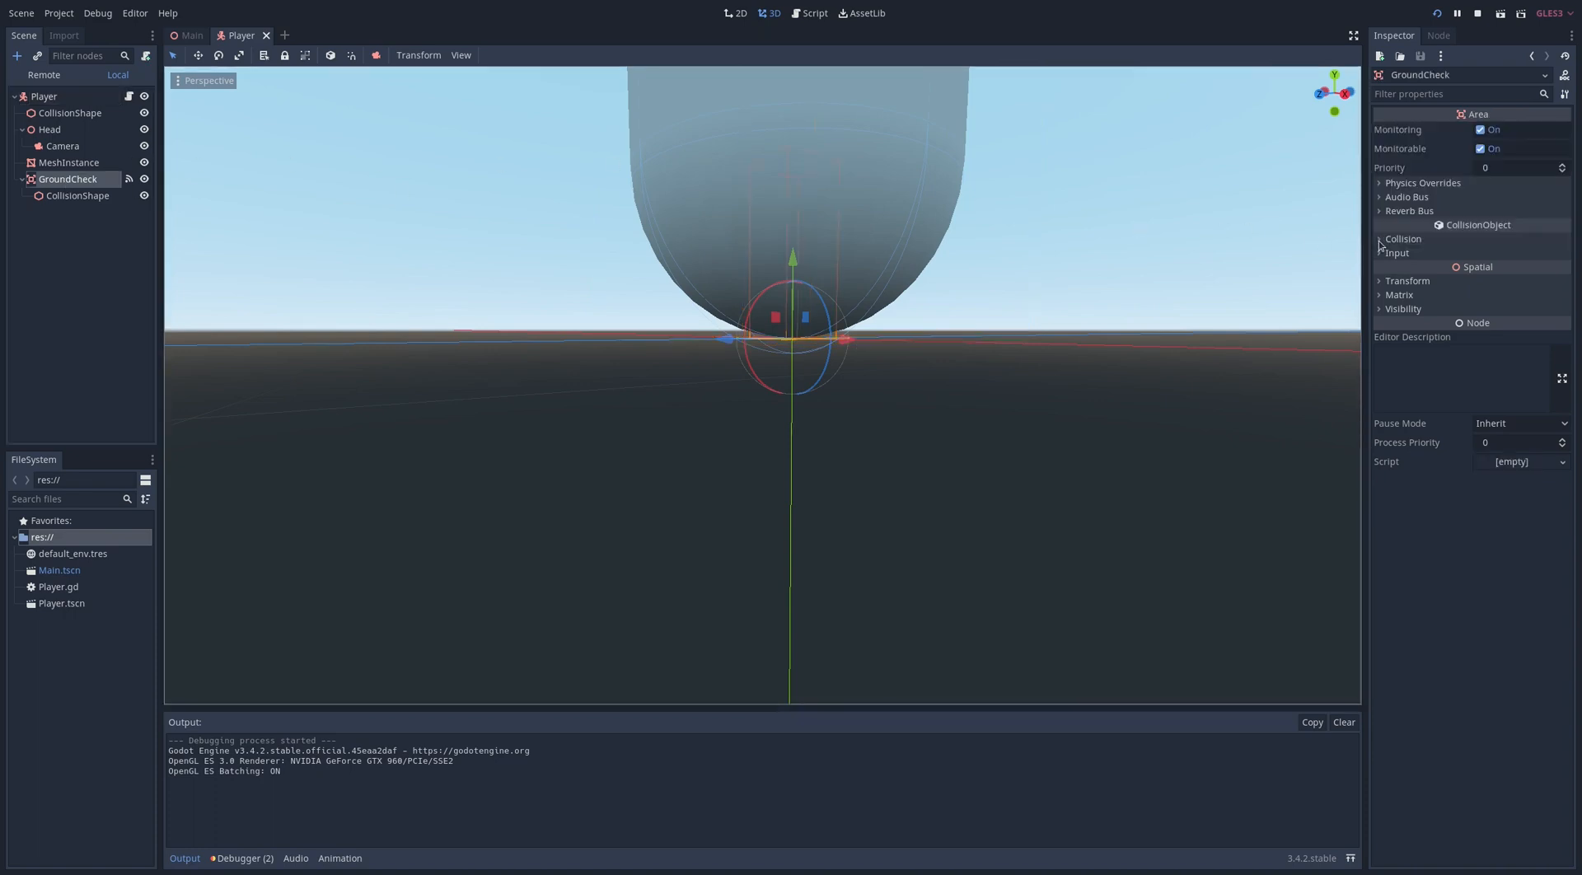
pyautogui.click(1381, 239)
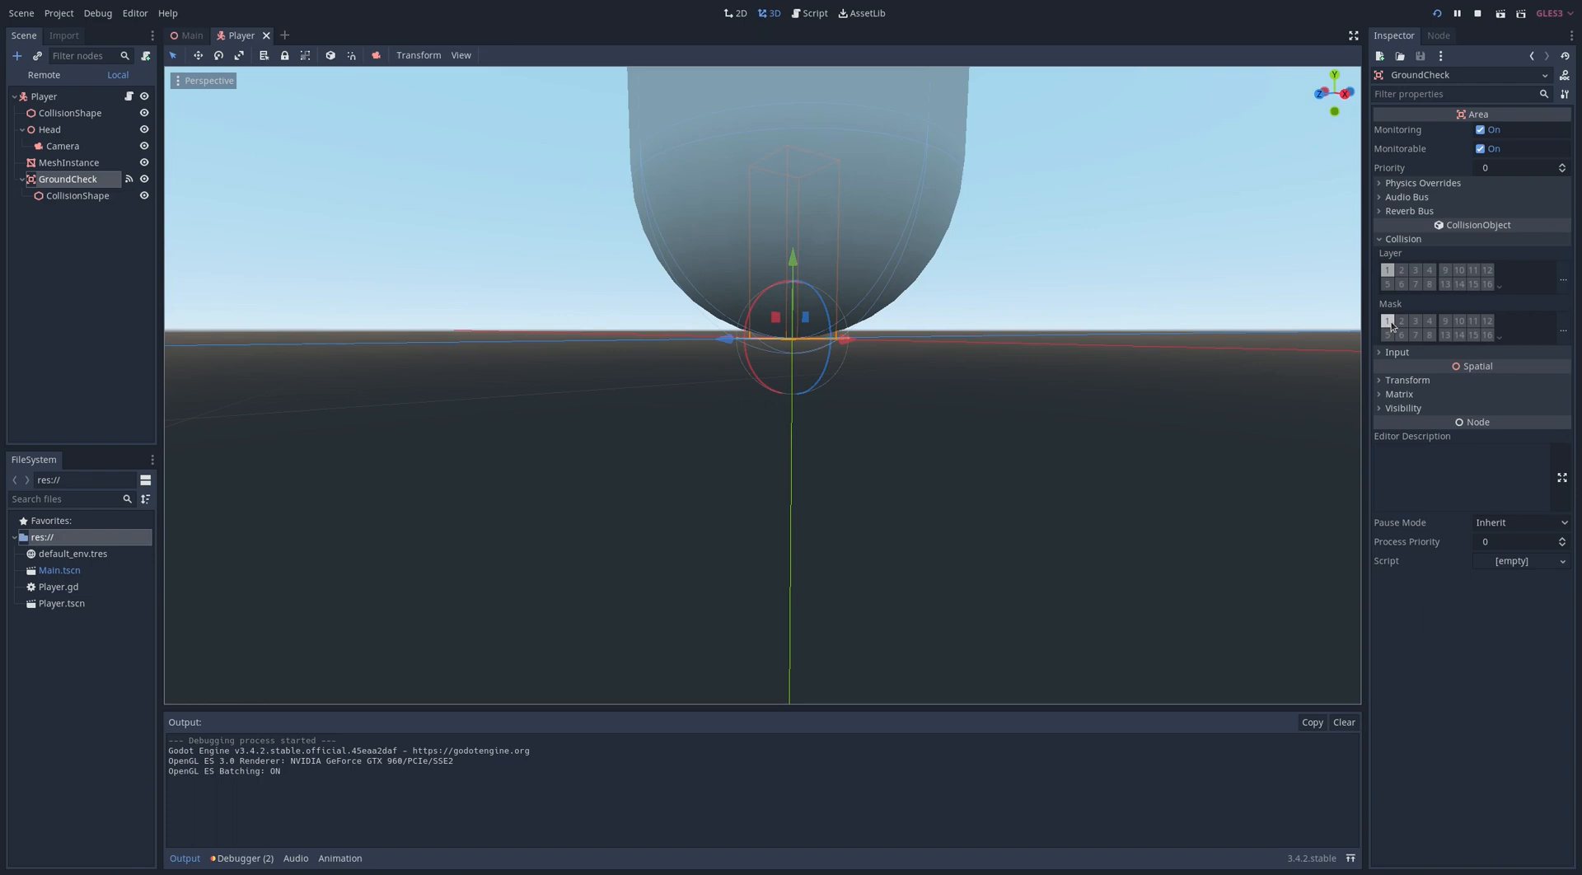
pyautogui.click(43, 95)
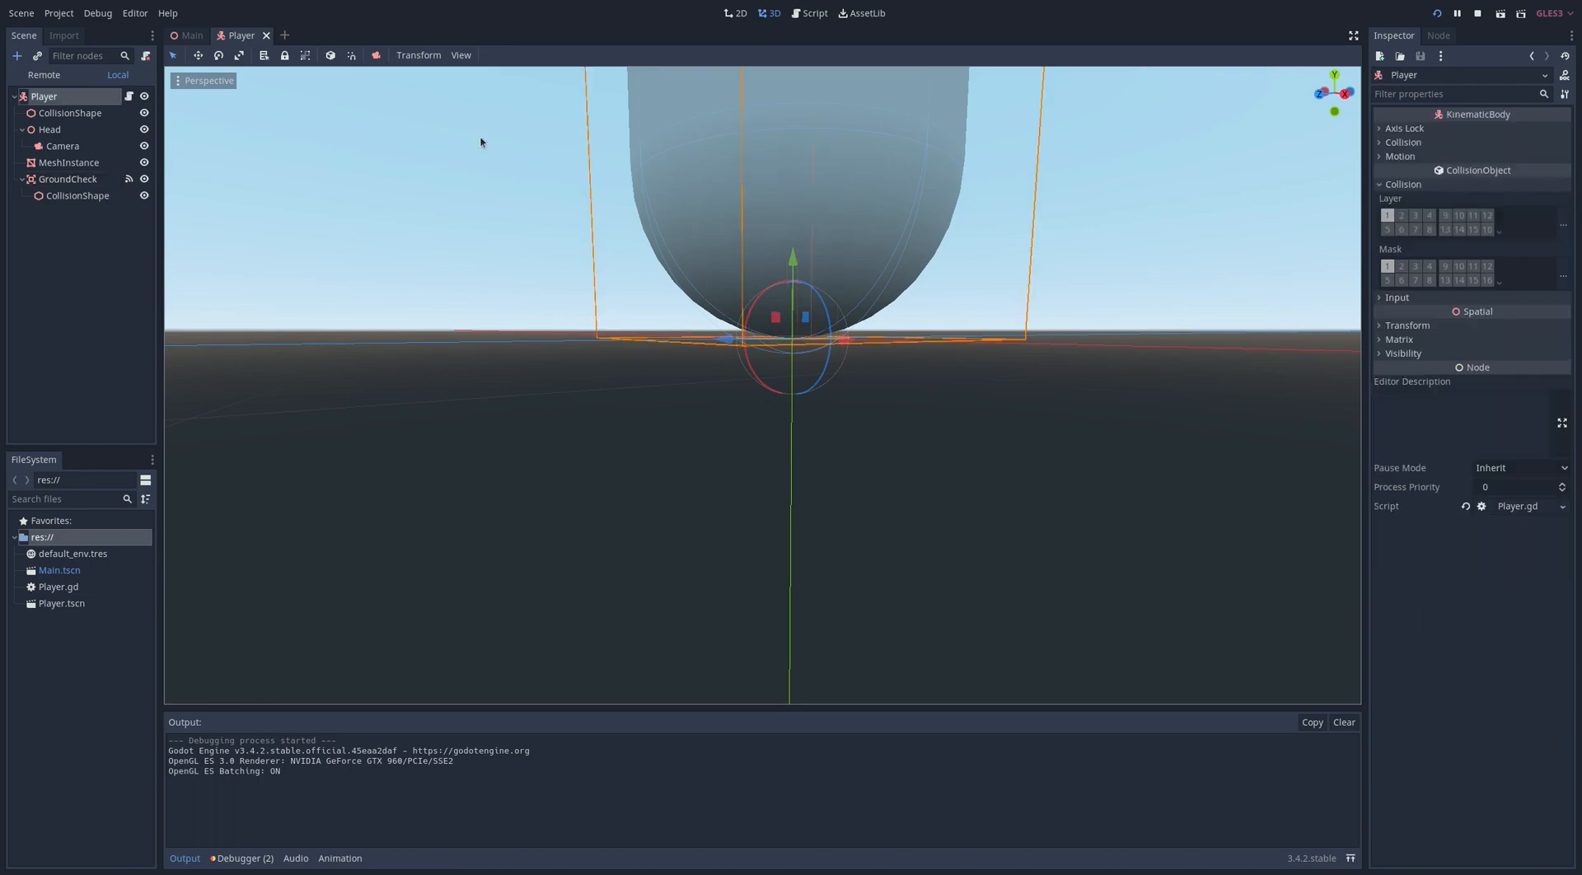
pyautogui.click(1388, 215)
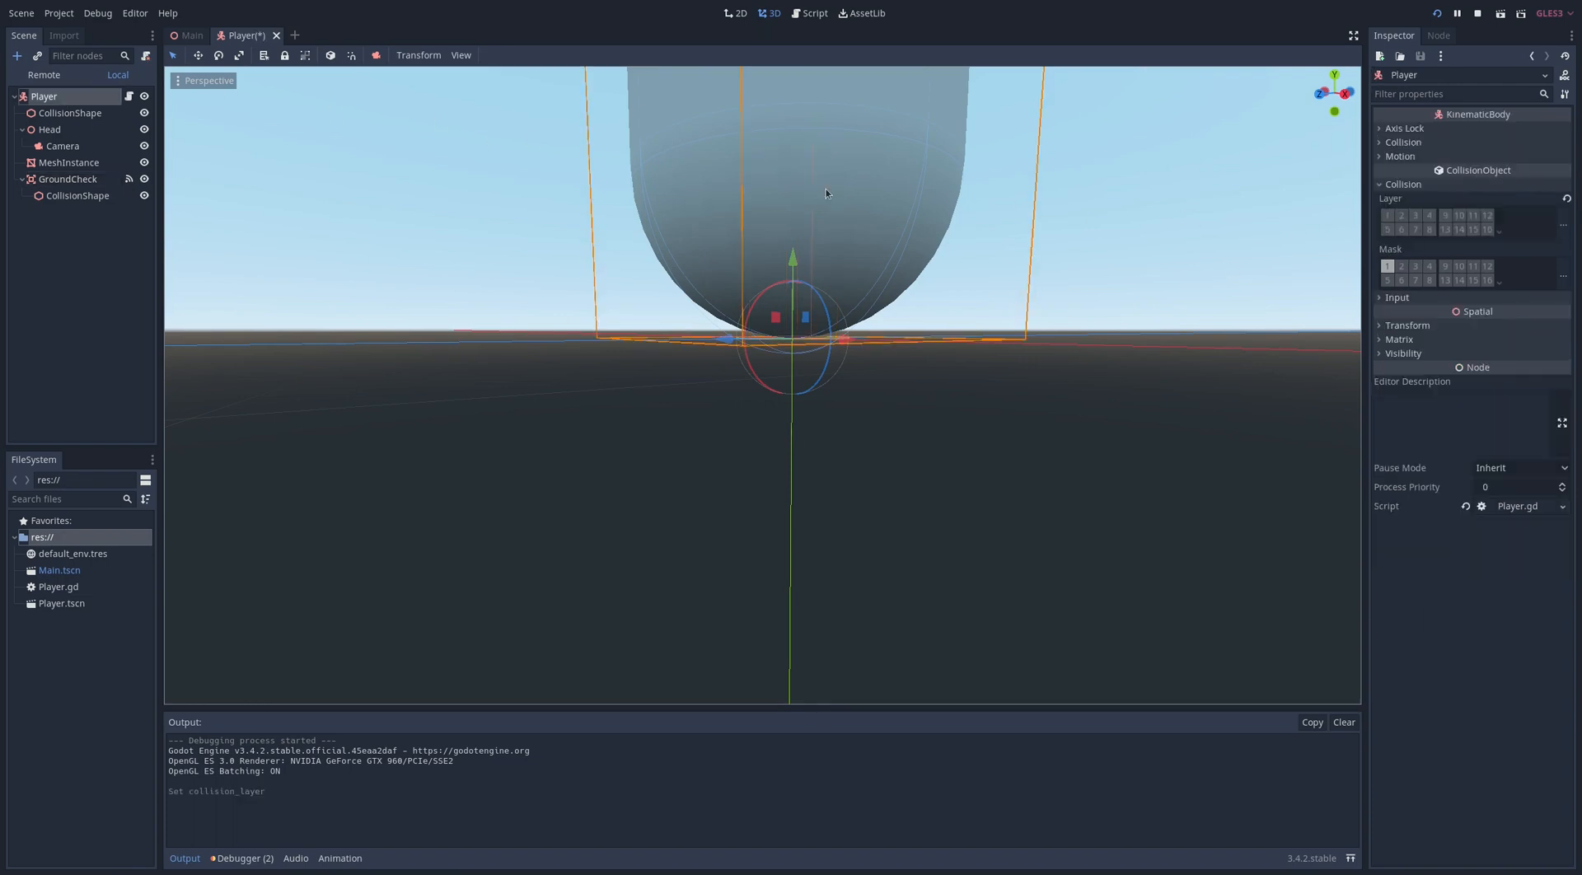
pyautogui.click(70, 178)
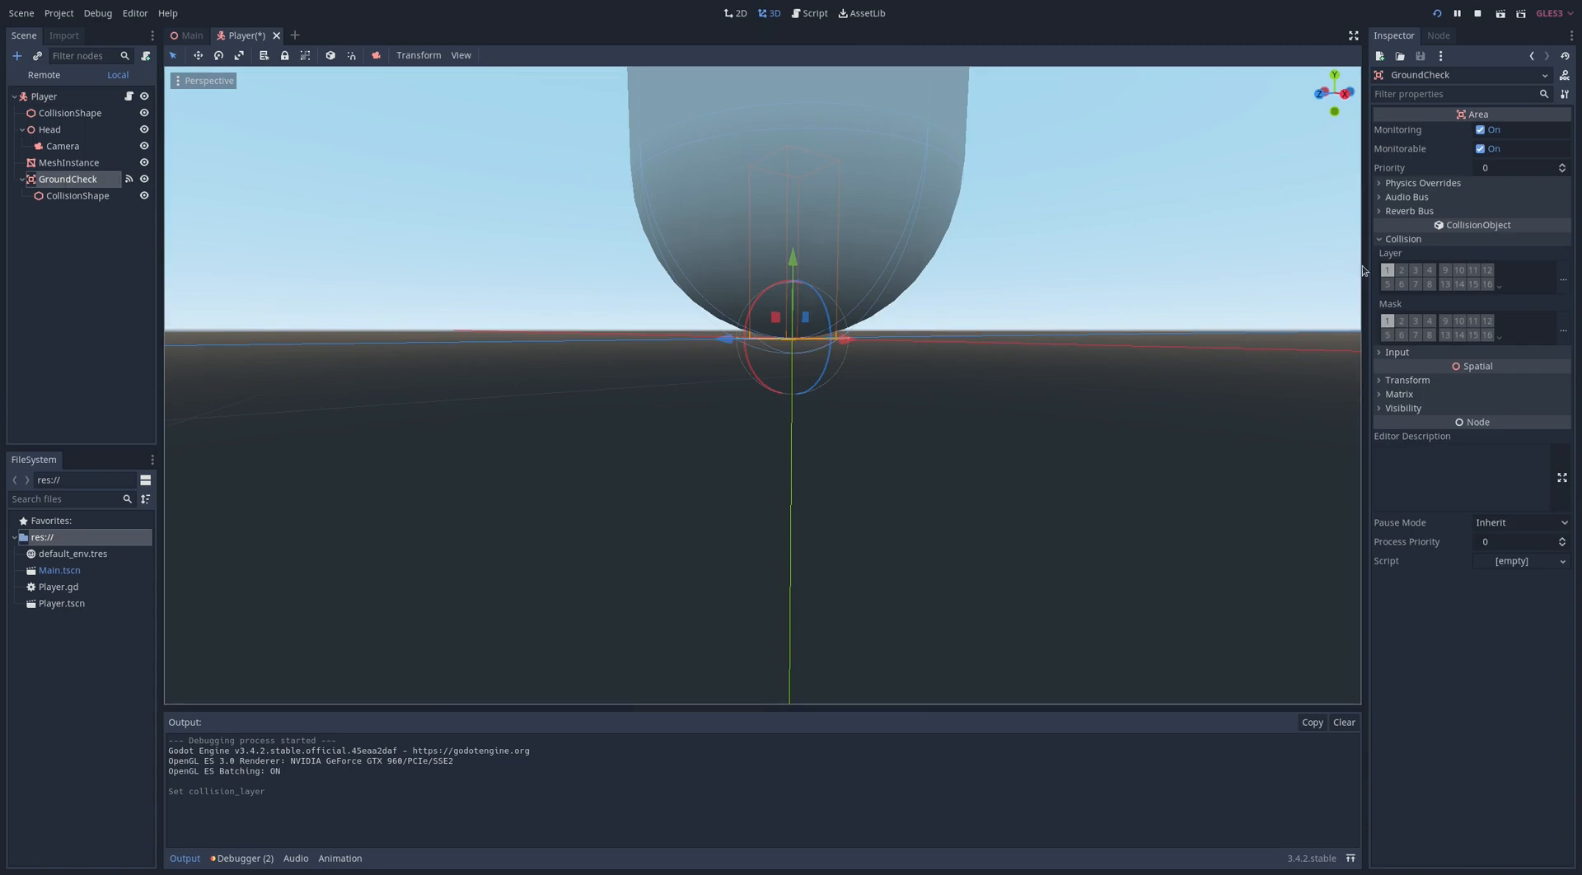
pyautogui.click(1388, 270)
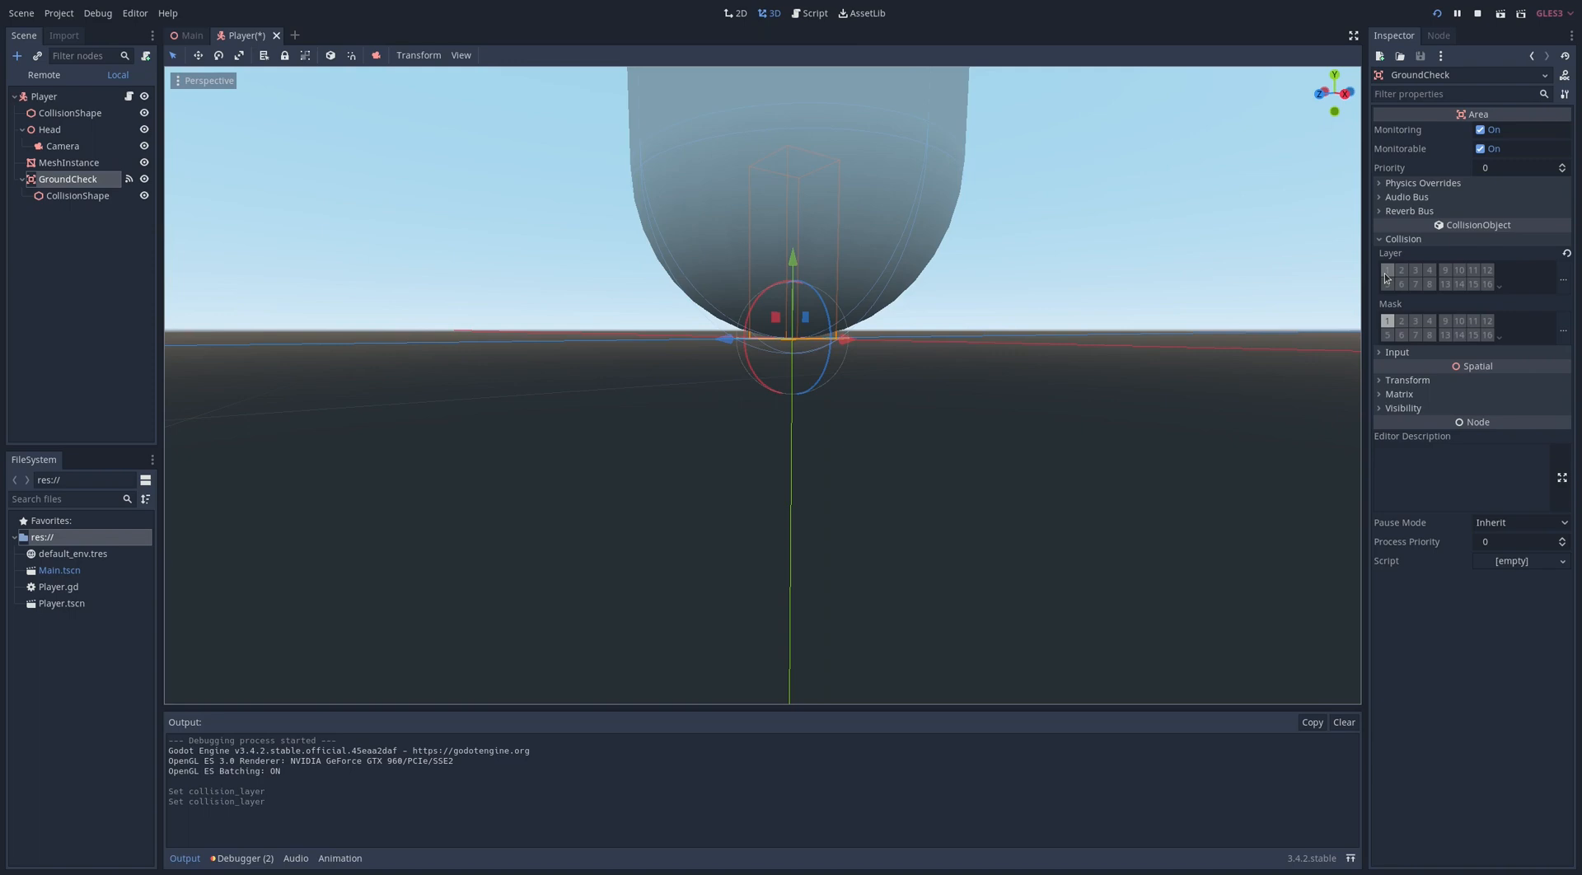
pyautogui.click(1387, 270)
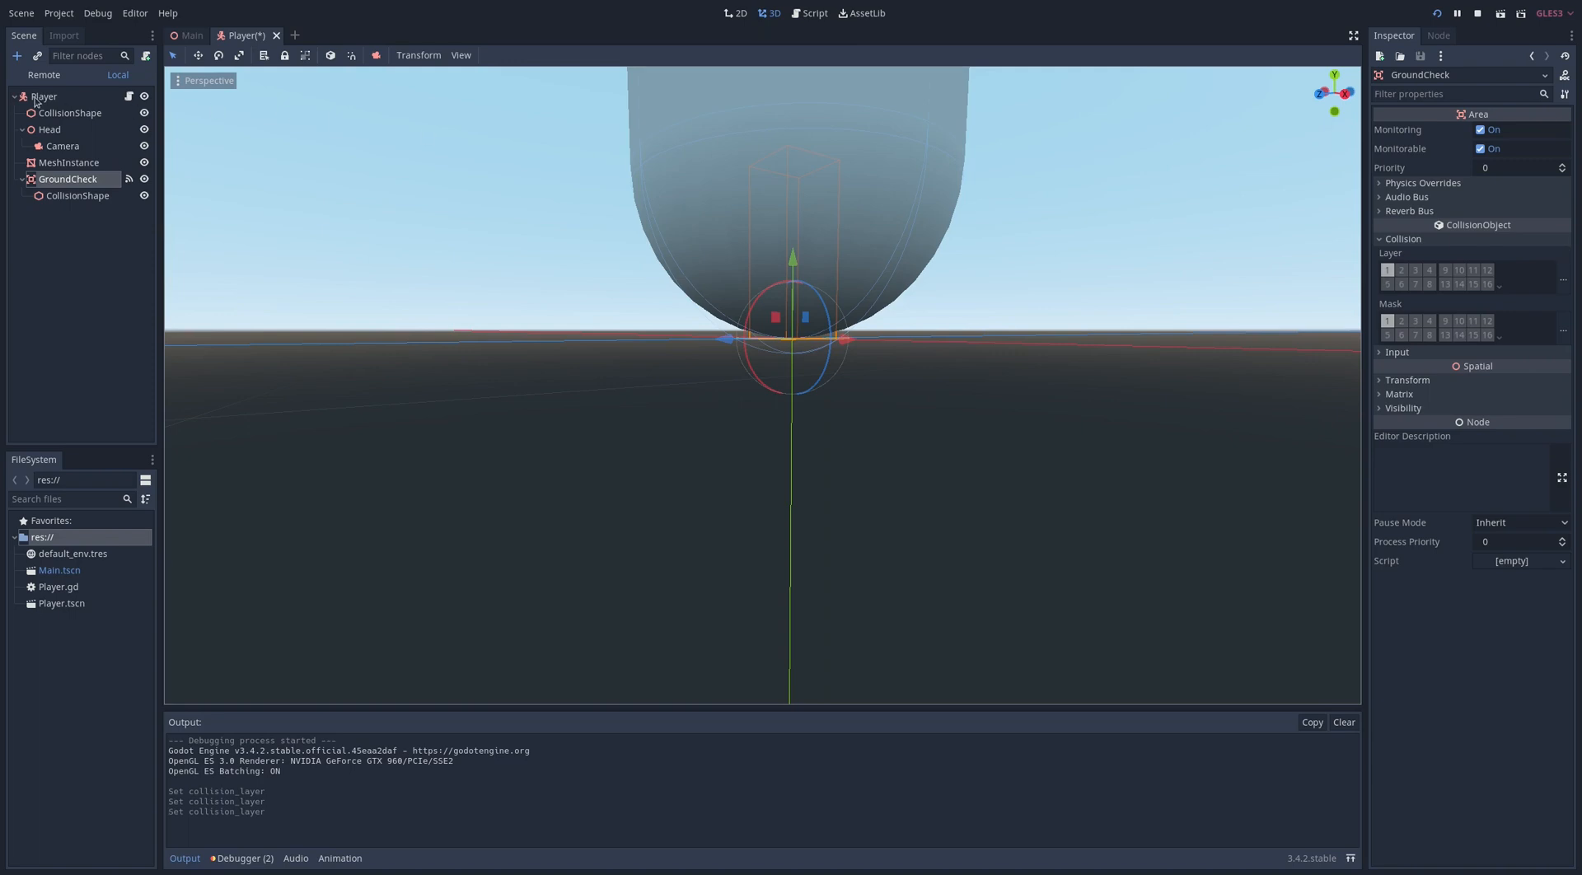
pyautogui.click(43, 96)
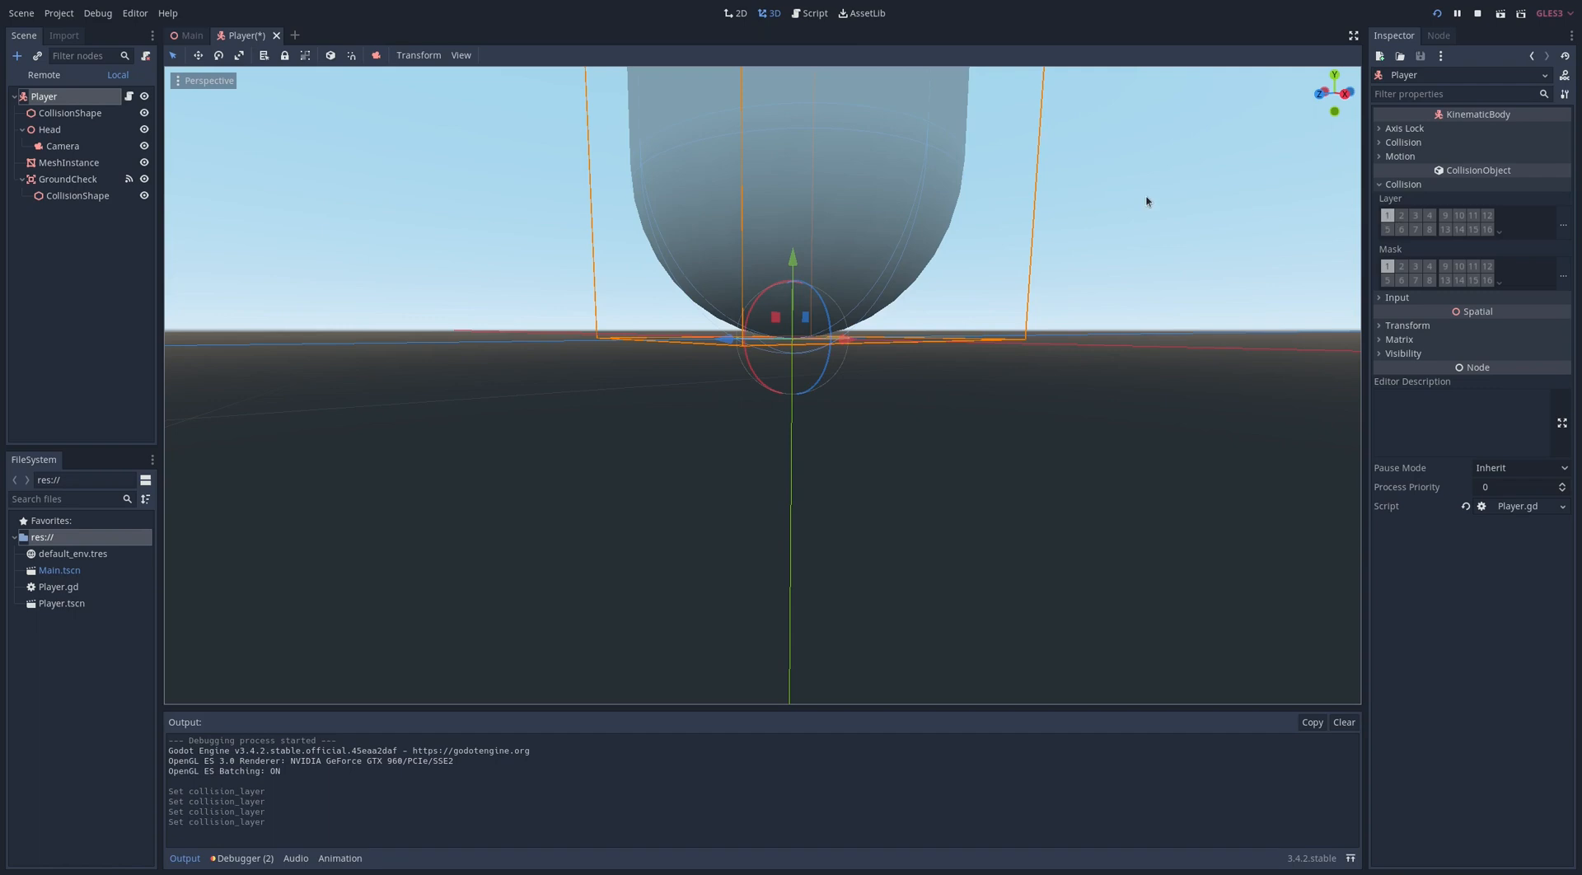
pyautogui.click(807, 13)
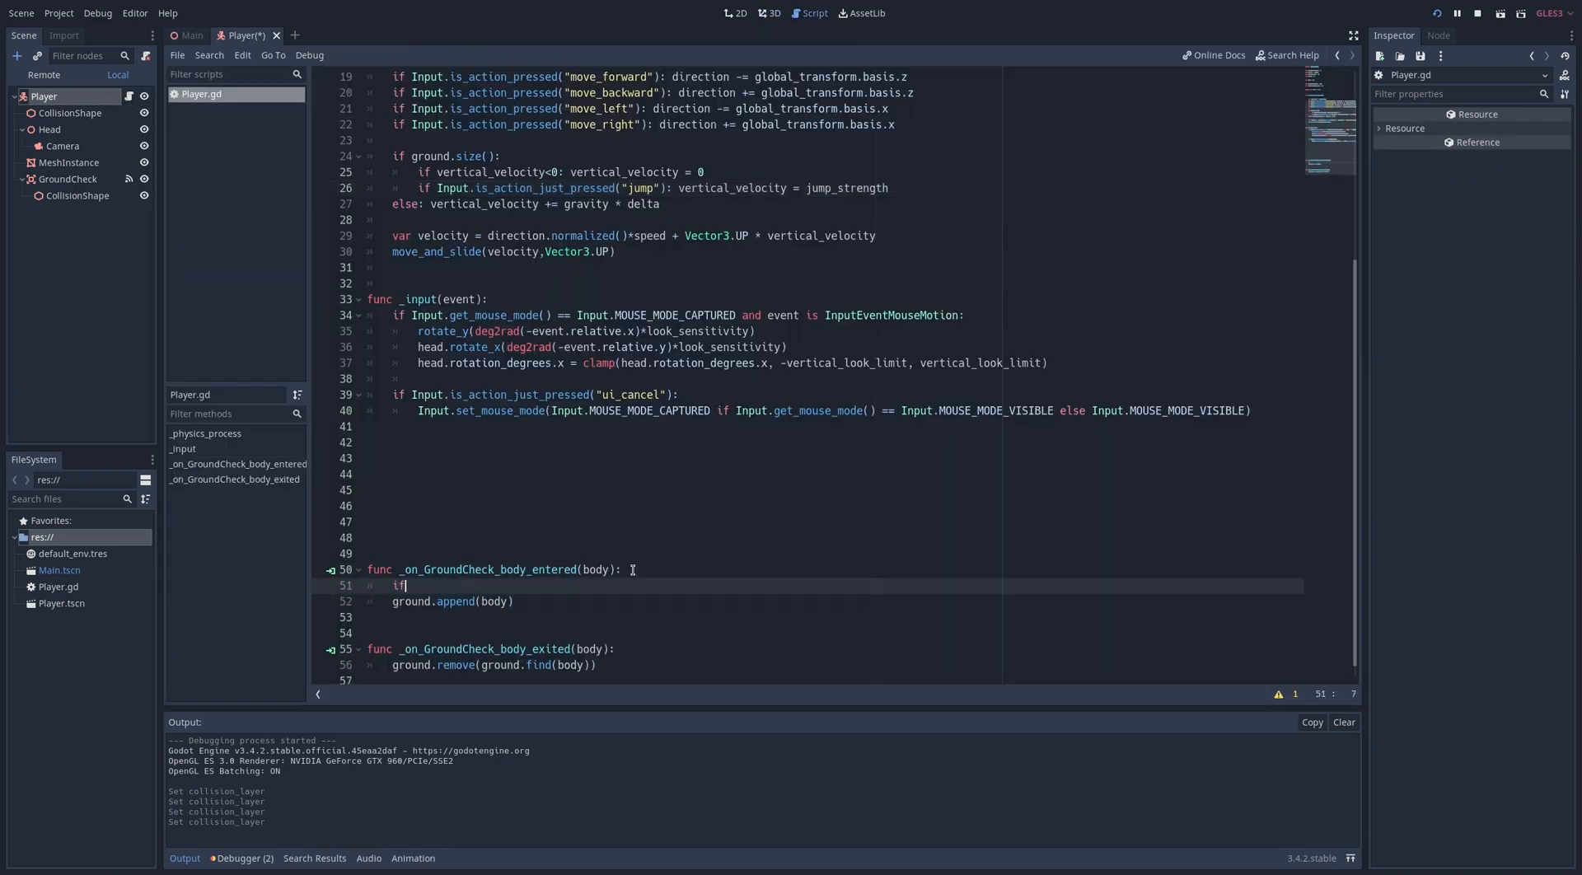
# Step: Wrap ground.append(body) in 'if not body == self:' and save the scene
pyautogui.write('not body == self:')
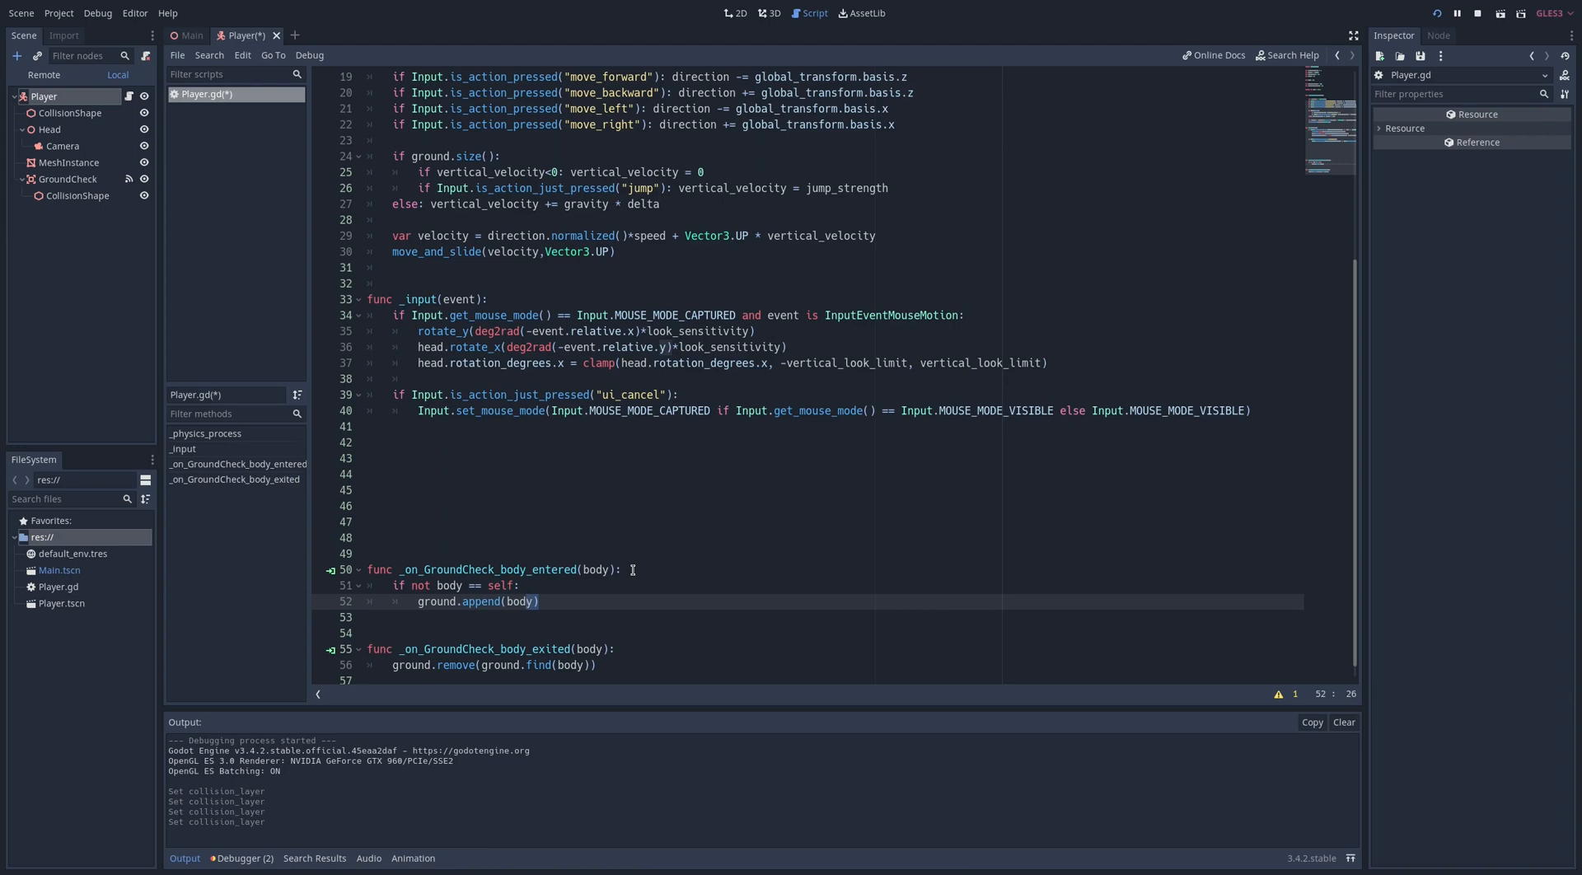
pyautogui.press('ctrl+s')
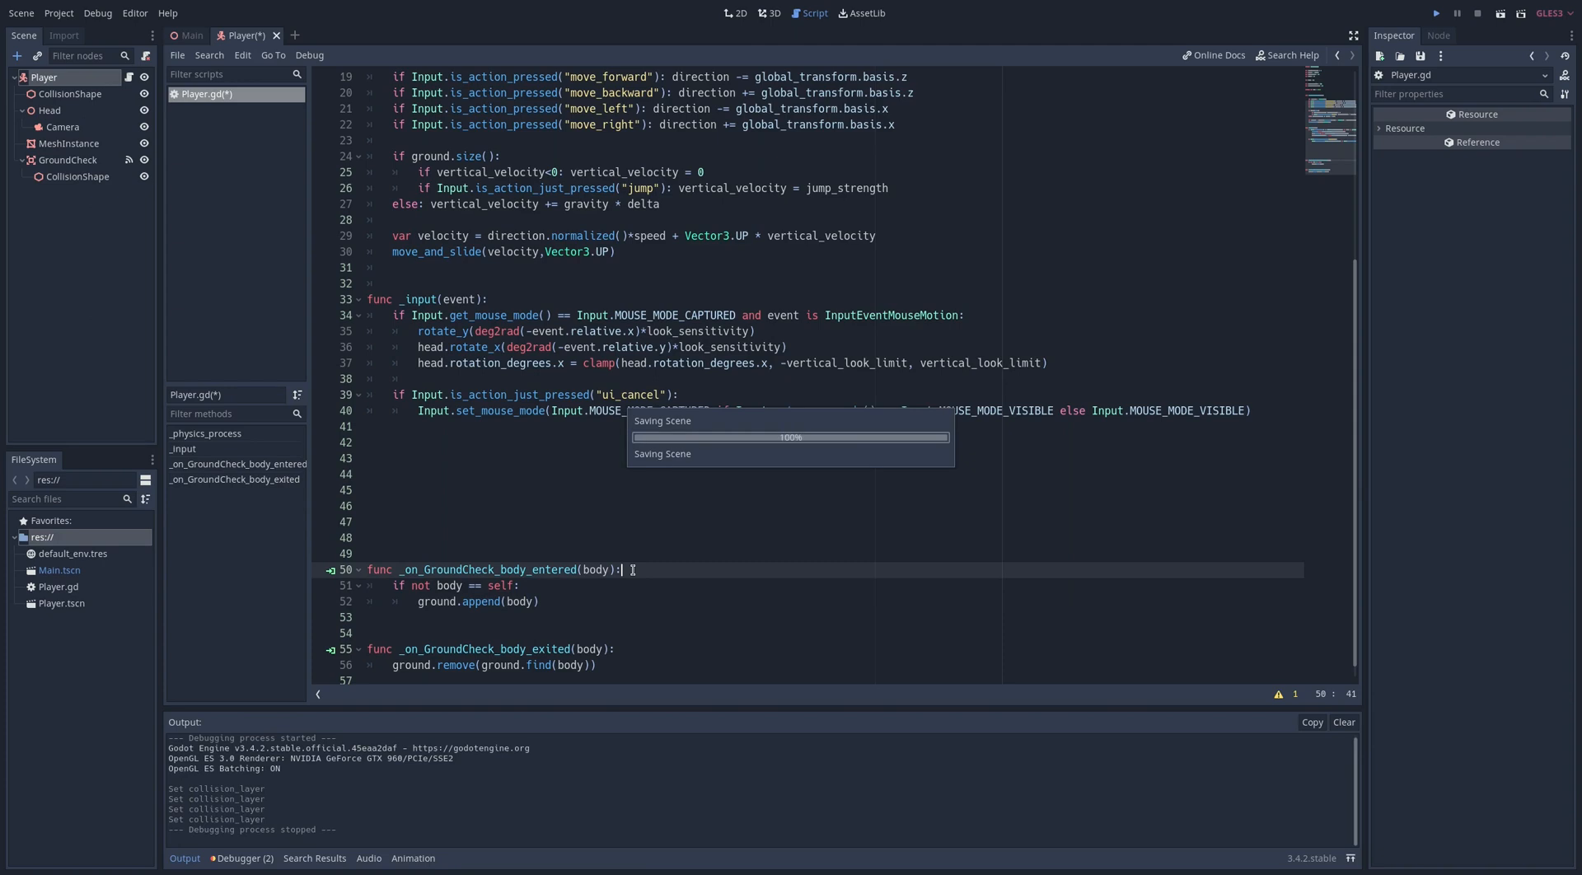
pyautogui.press('ctrl+s')
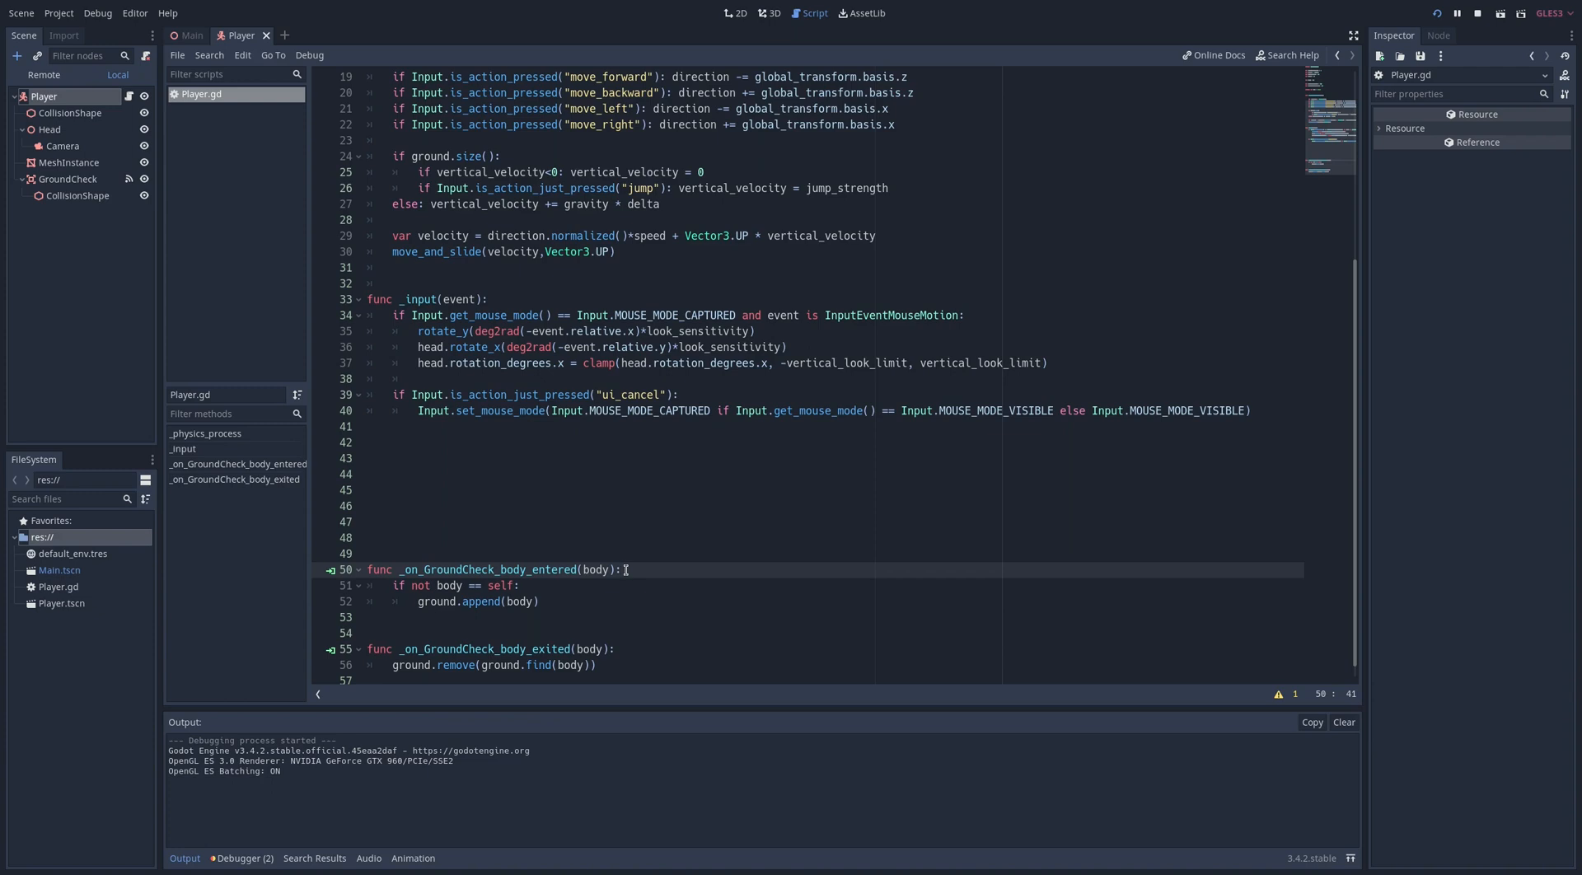
pyautogui.moveTo(603, 549)
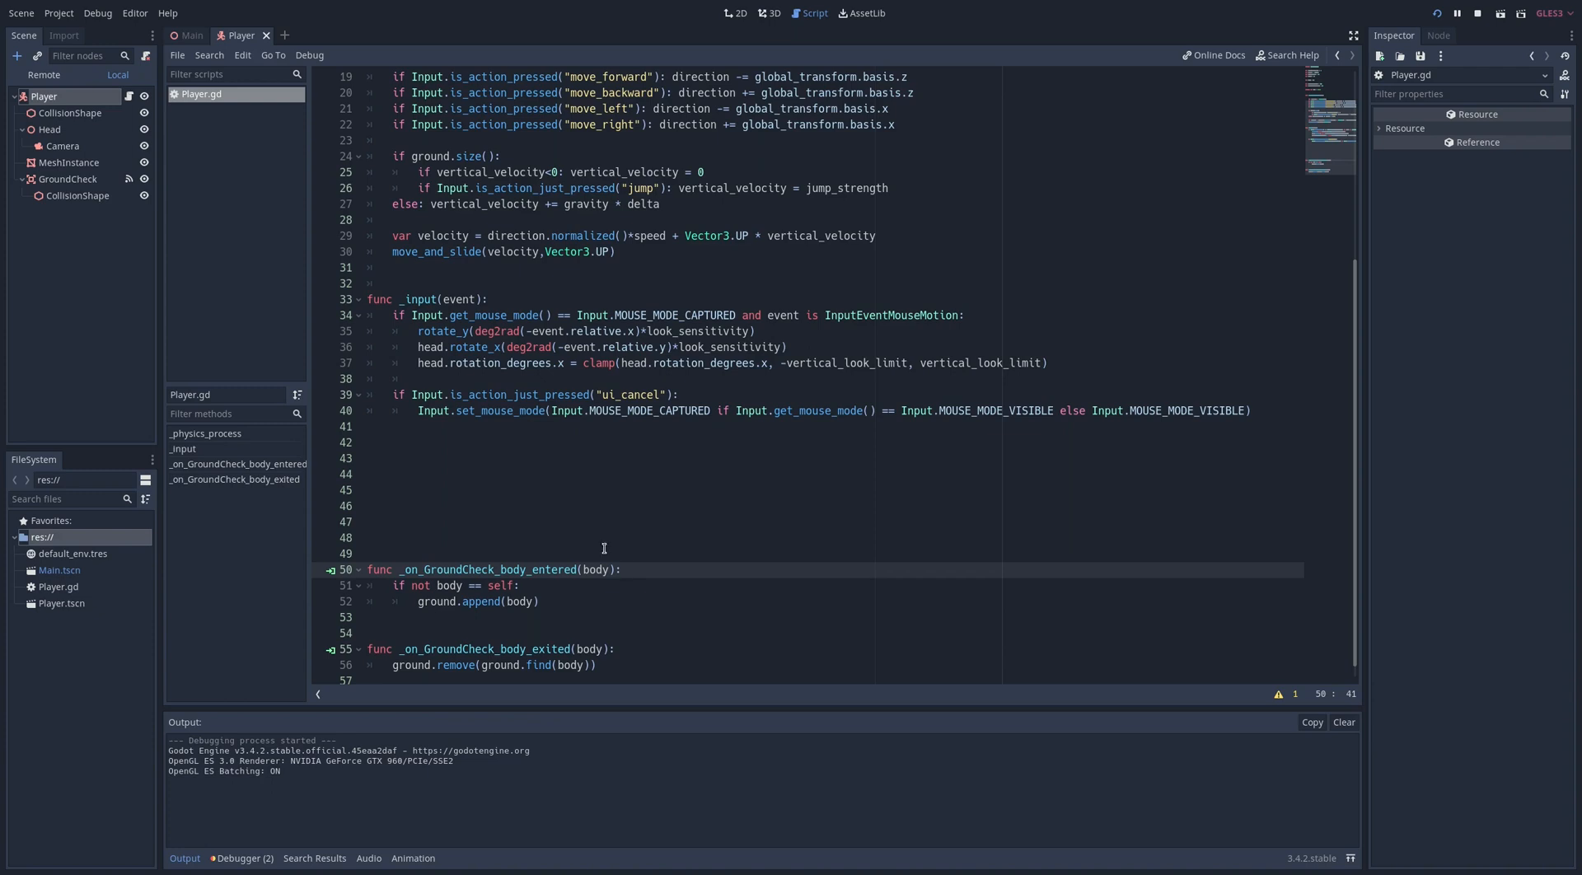
# Step: Add a one-shot Timer named JumpAllowance with 0.5 s wait time to the Player
pyautogui.click(43, 95)
pyautogui.write('JumpAl')
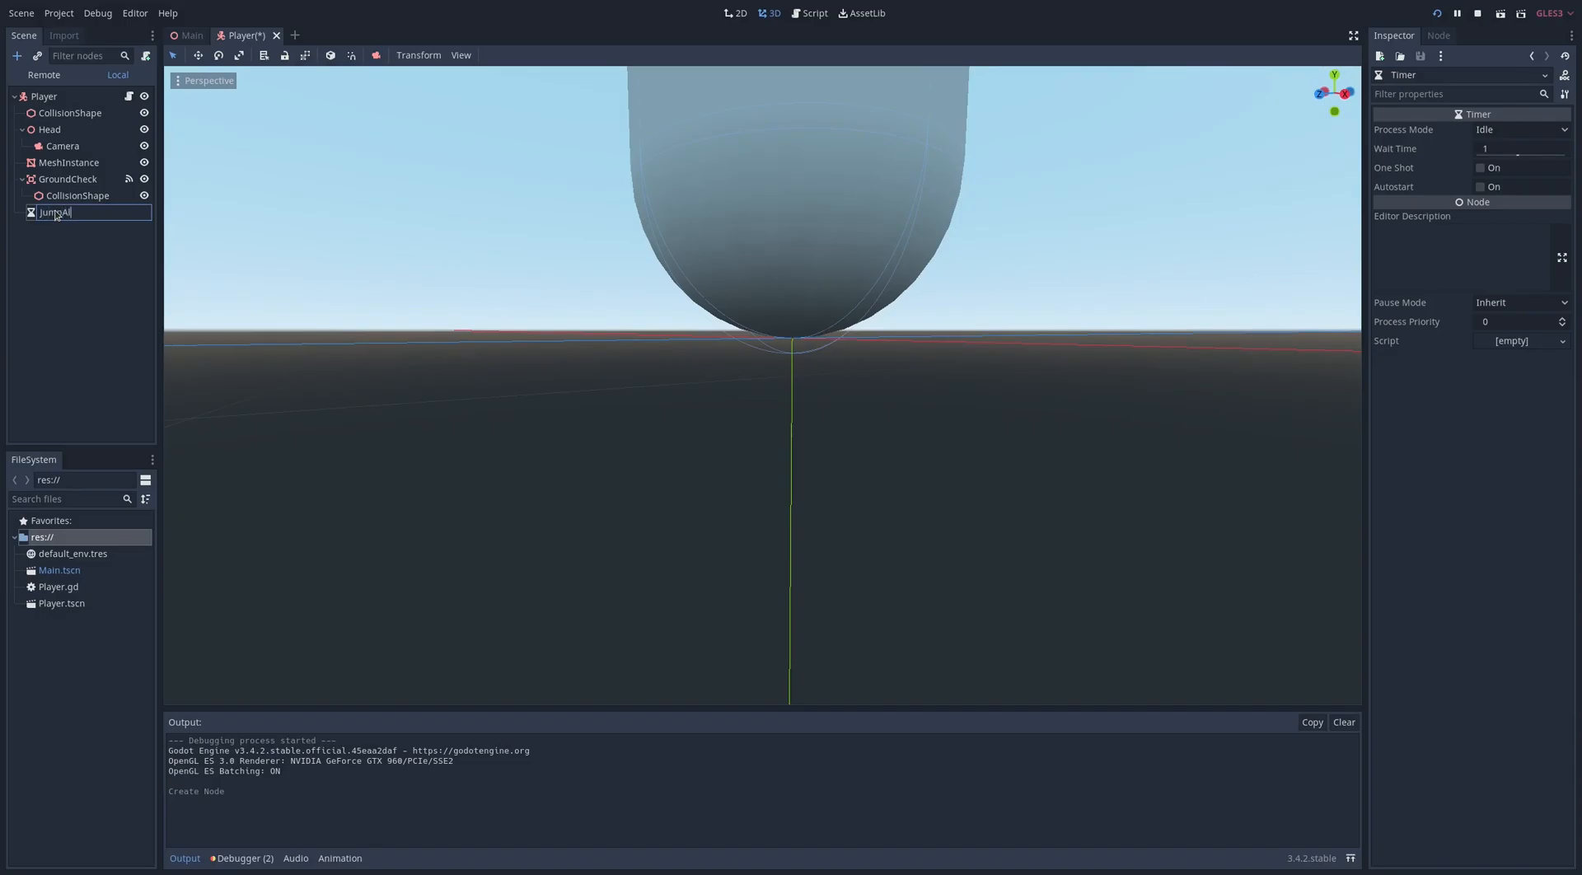
pyautogui.press('Return')
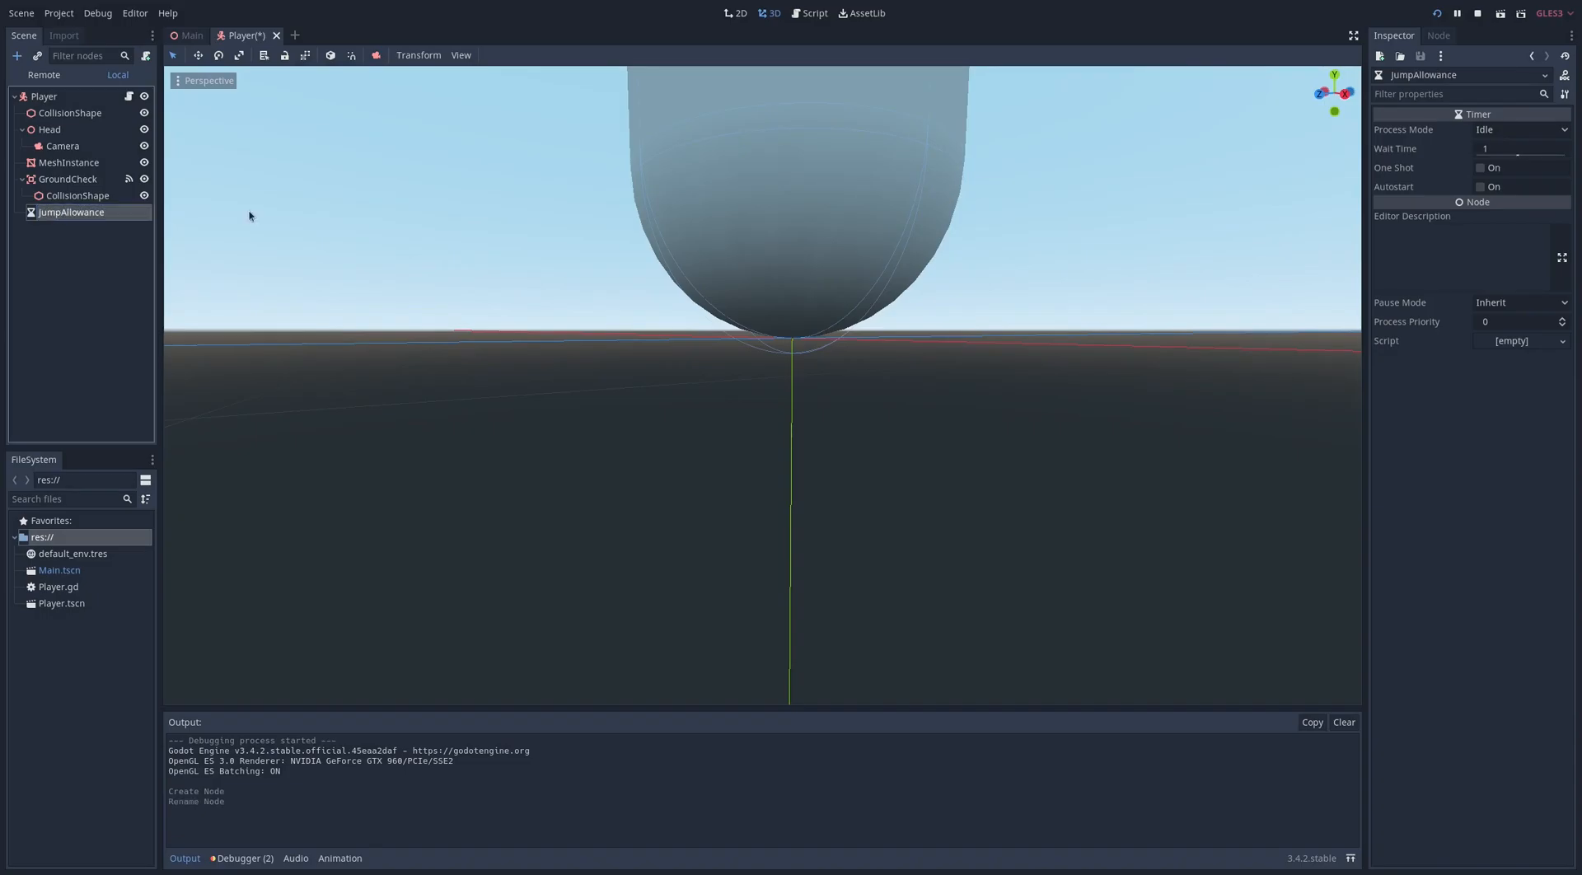
pyautogui.click(1479, 168)
pyautogui.write('0.5')
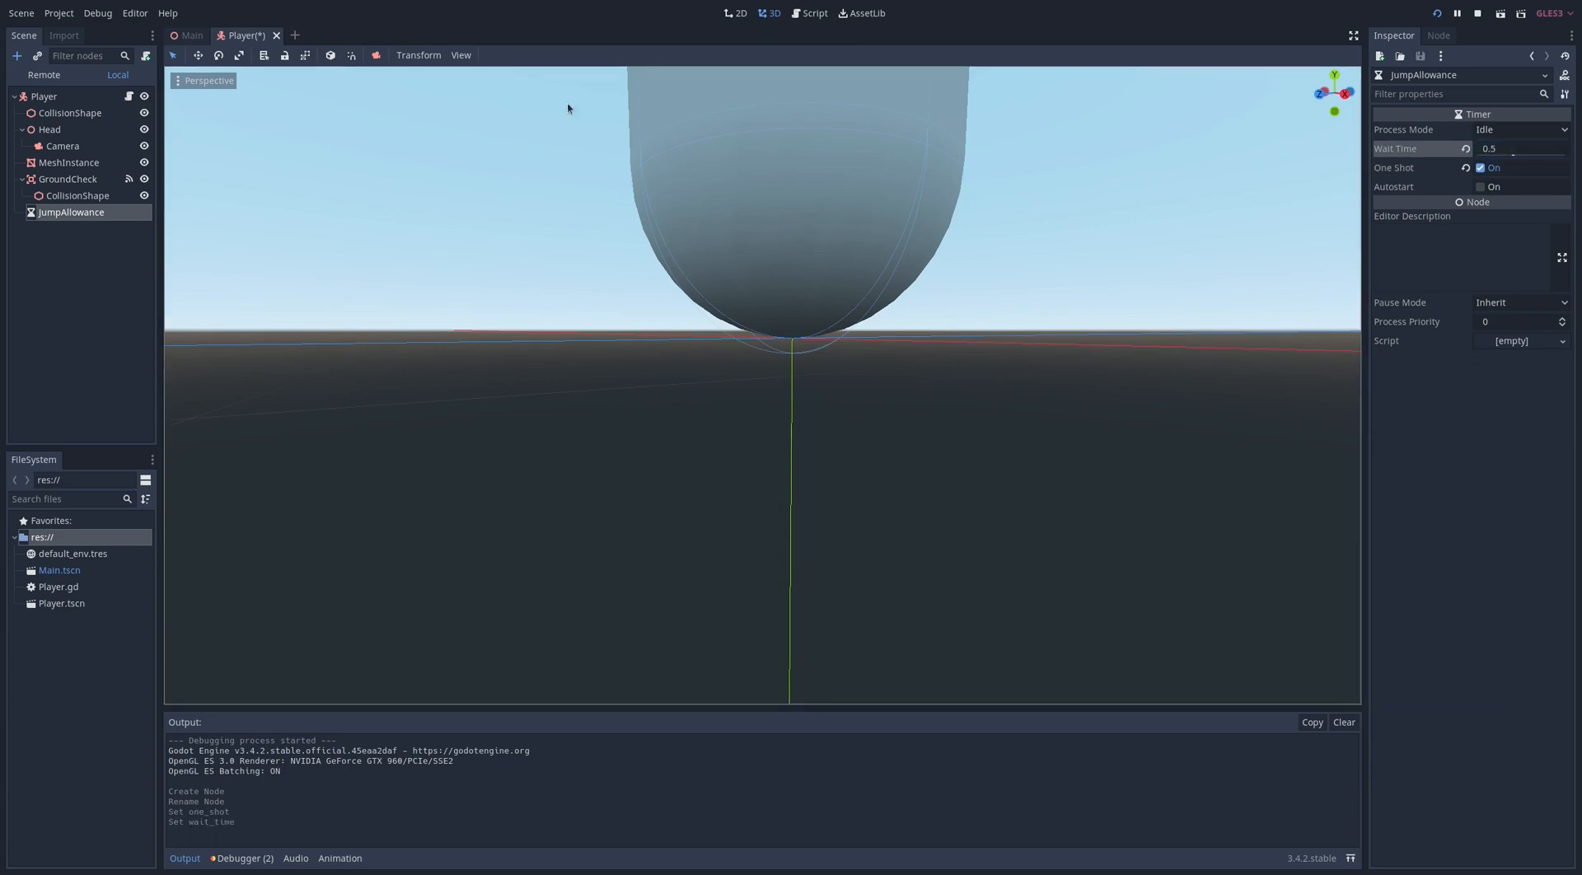
pyautogui.click(811, 13)
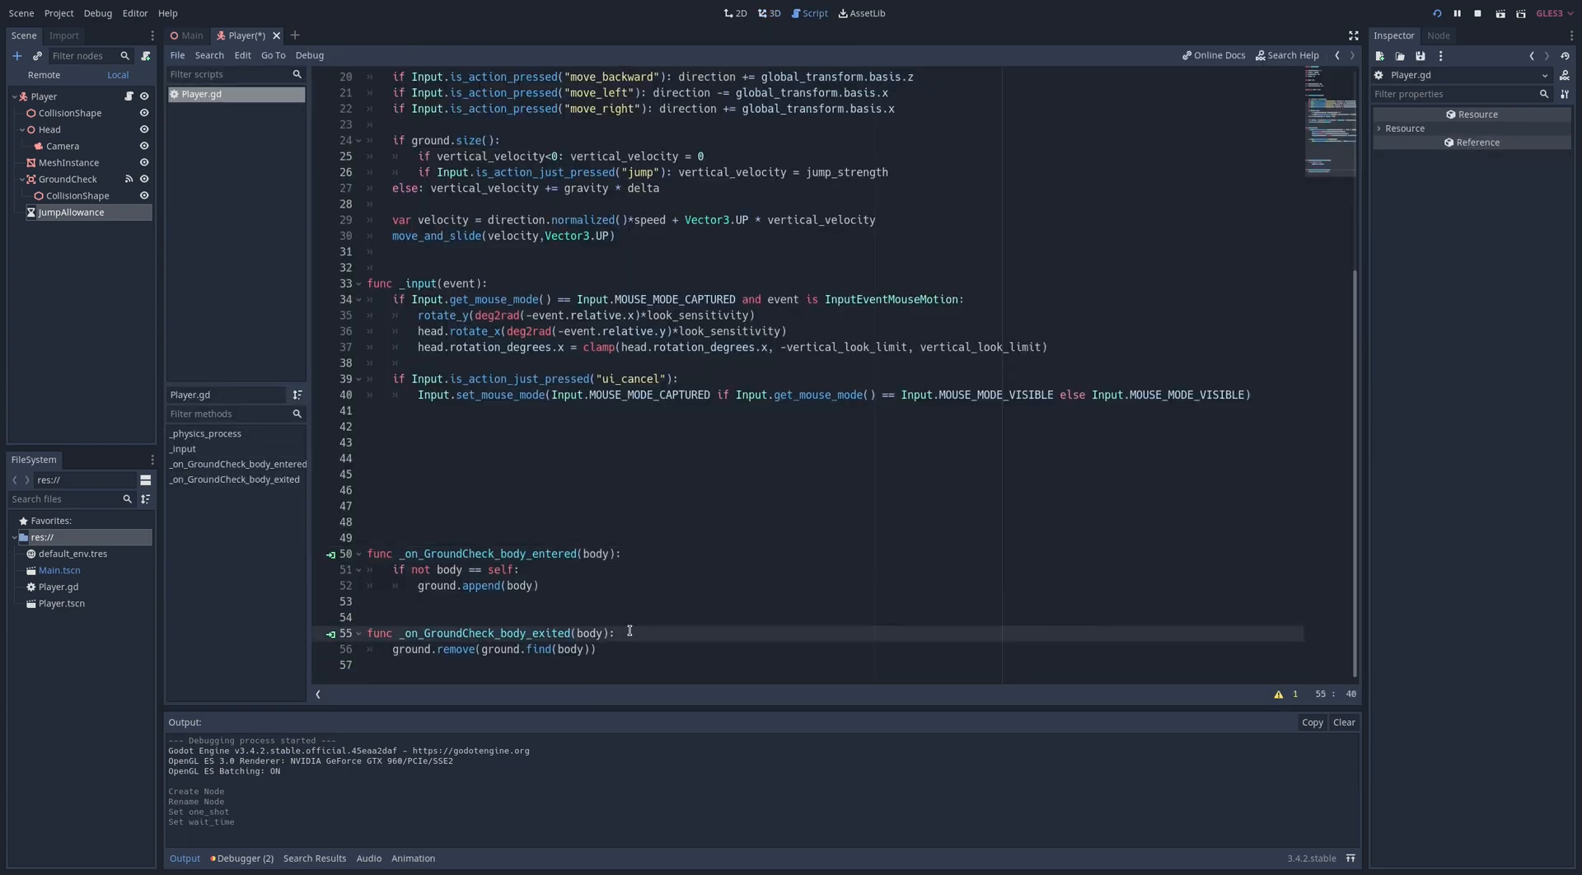
# Step: Start $JumpAllowance in body_exited when 'if not ground.size()' holds, and declare func can_jump()
pyautogui.write('if not ground.size():')
pyautogui.click(834, 473)
pyautogui.write('fun')
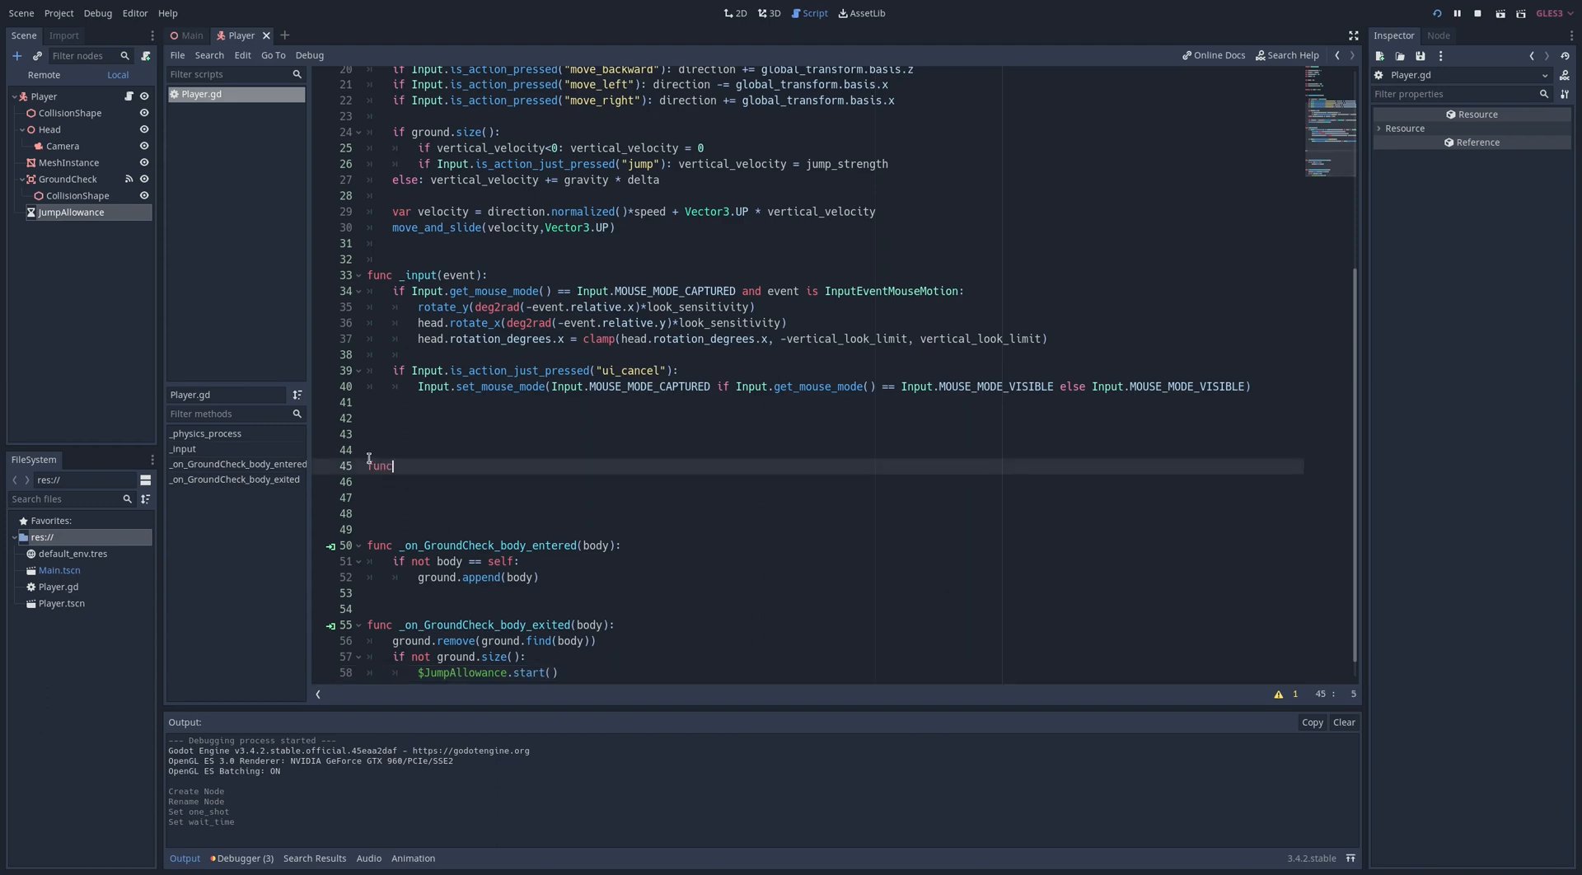
pyautogui.write('can_jump():')
pyautogui.click(834, 482)
pyautogui.write('return groun')
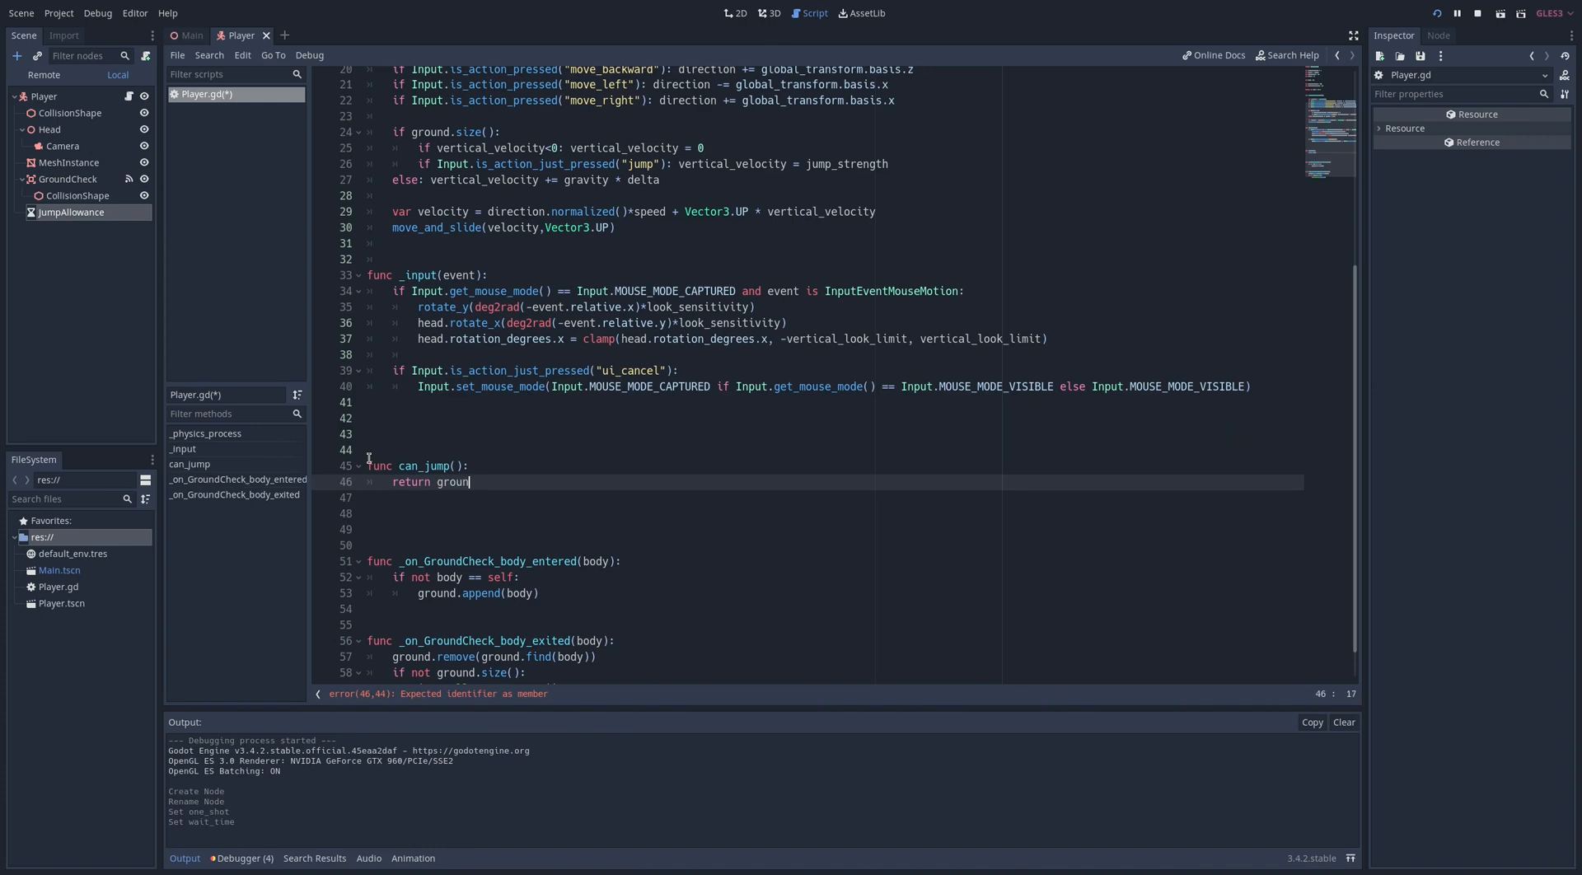
# Step: Return ground.size() or not $JumpAllowance.is_stopped() from can_jump and use it in the jump check
pyautogui.write('.size() or not')
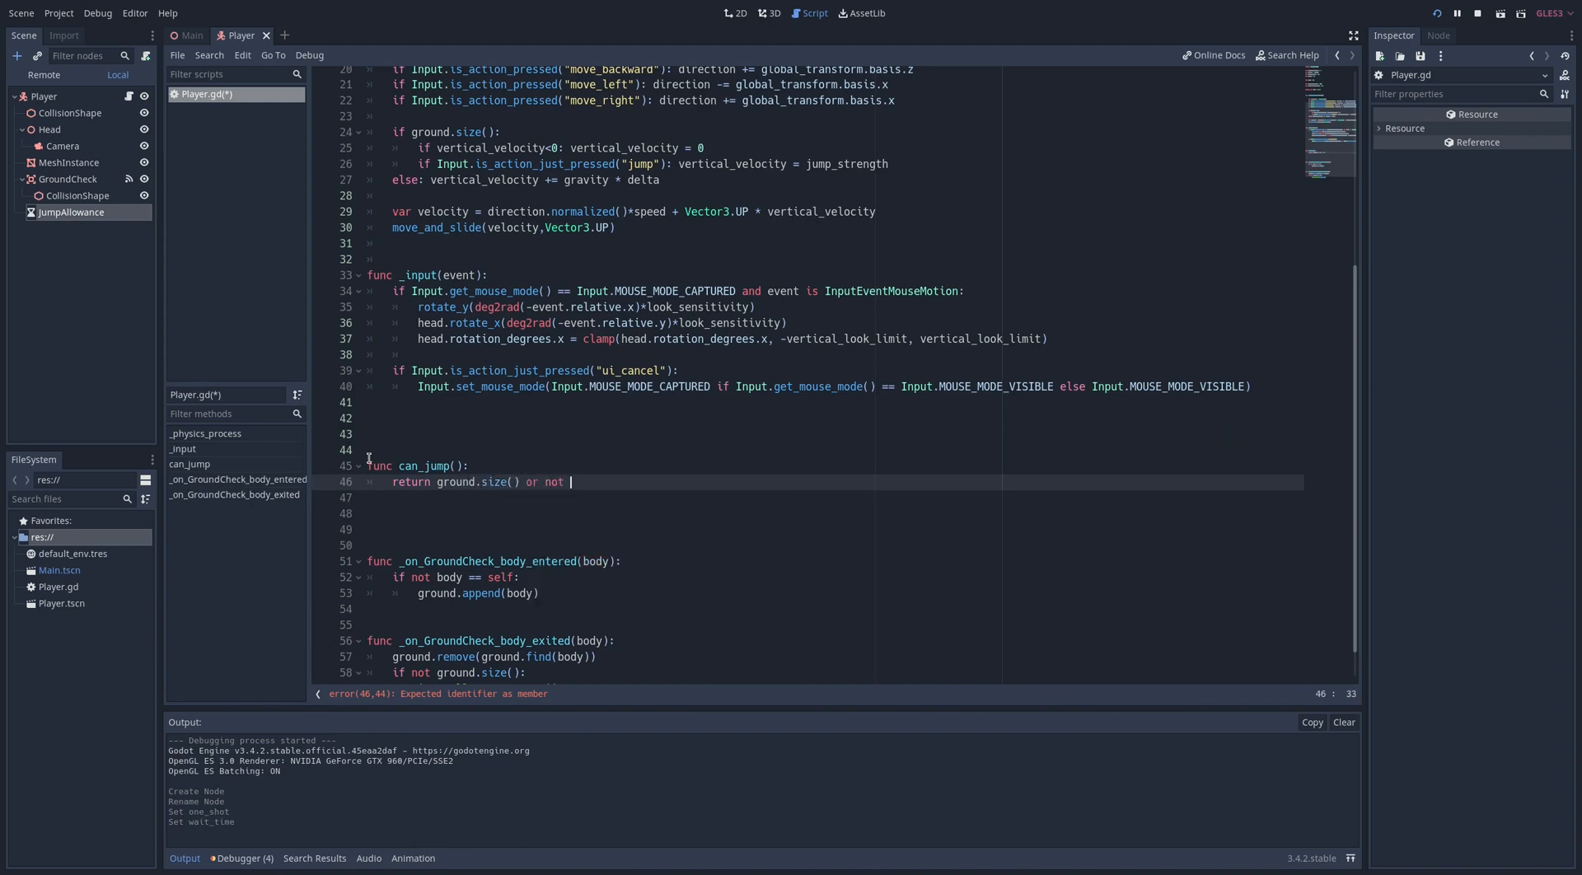
pyautogui.write('$JumpAllowance.is_stopped(')
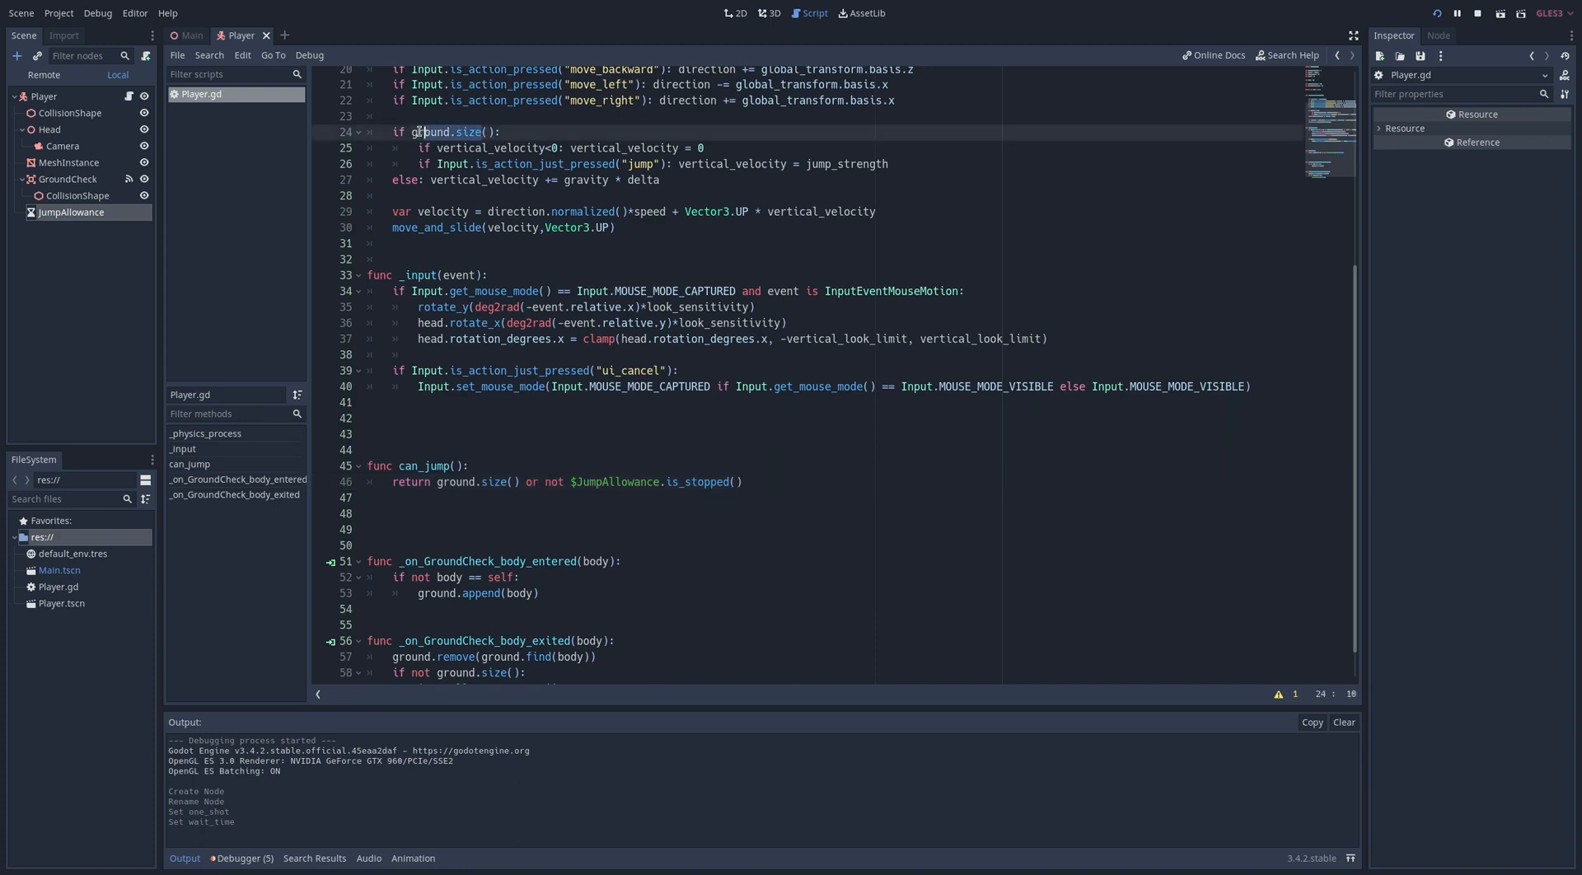
pyautogui.write('can_j')
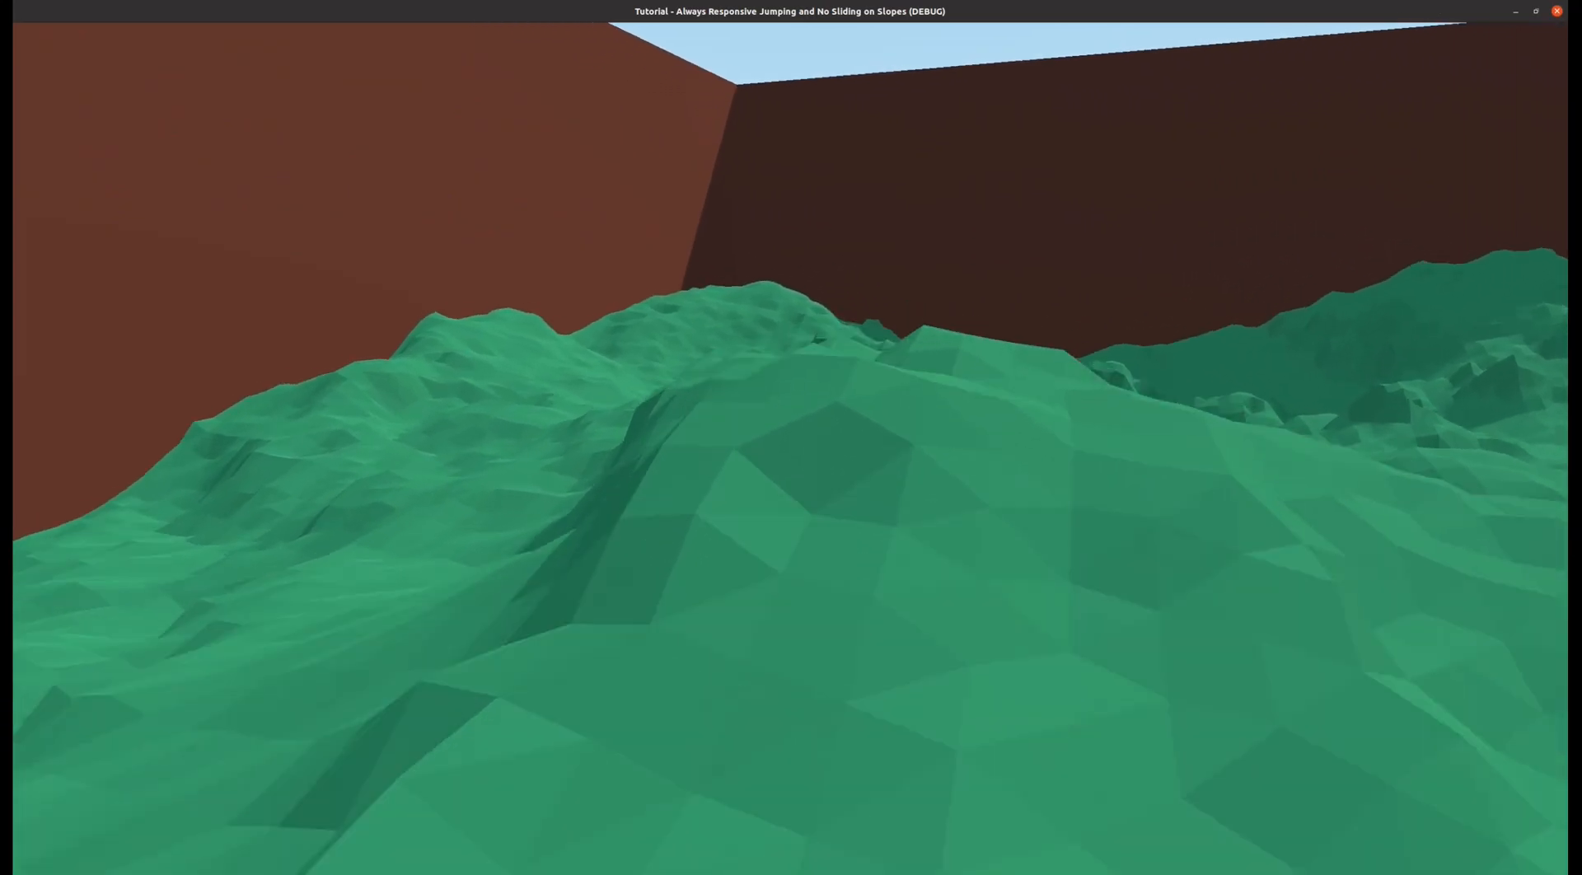
pyautogui.moveTo(786, 449)
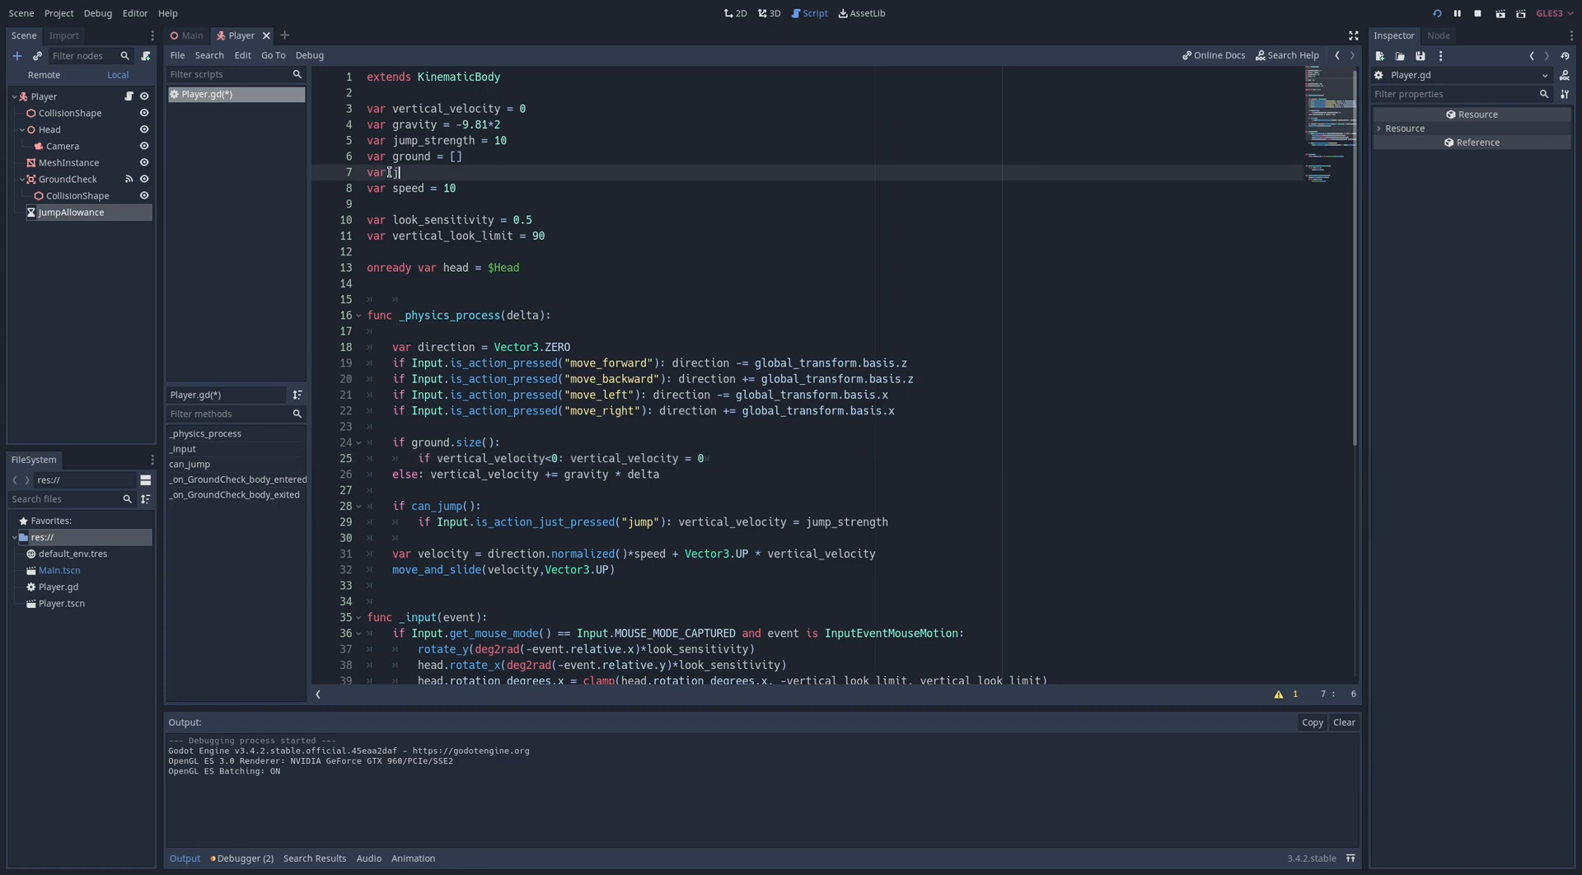
# Step: Add var just_jumped = false, set true on jump, false in body_entered, add 'or just_jumped' to can_jump, and run
pyautogui.write('ust_jumped = false')
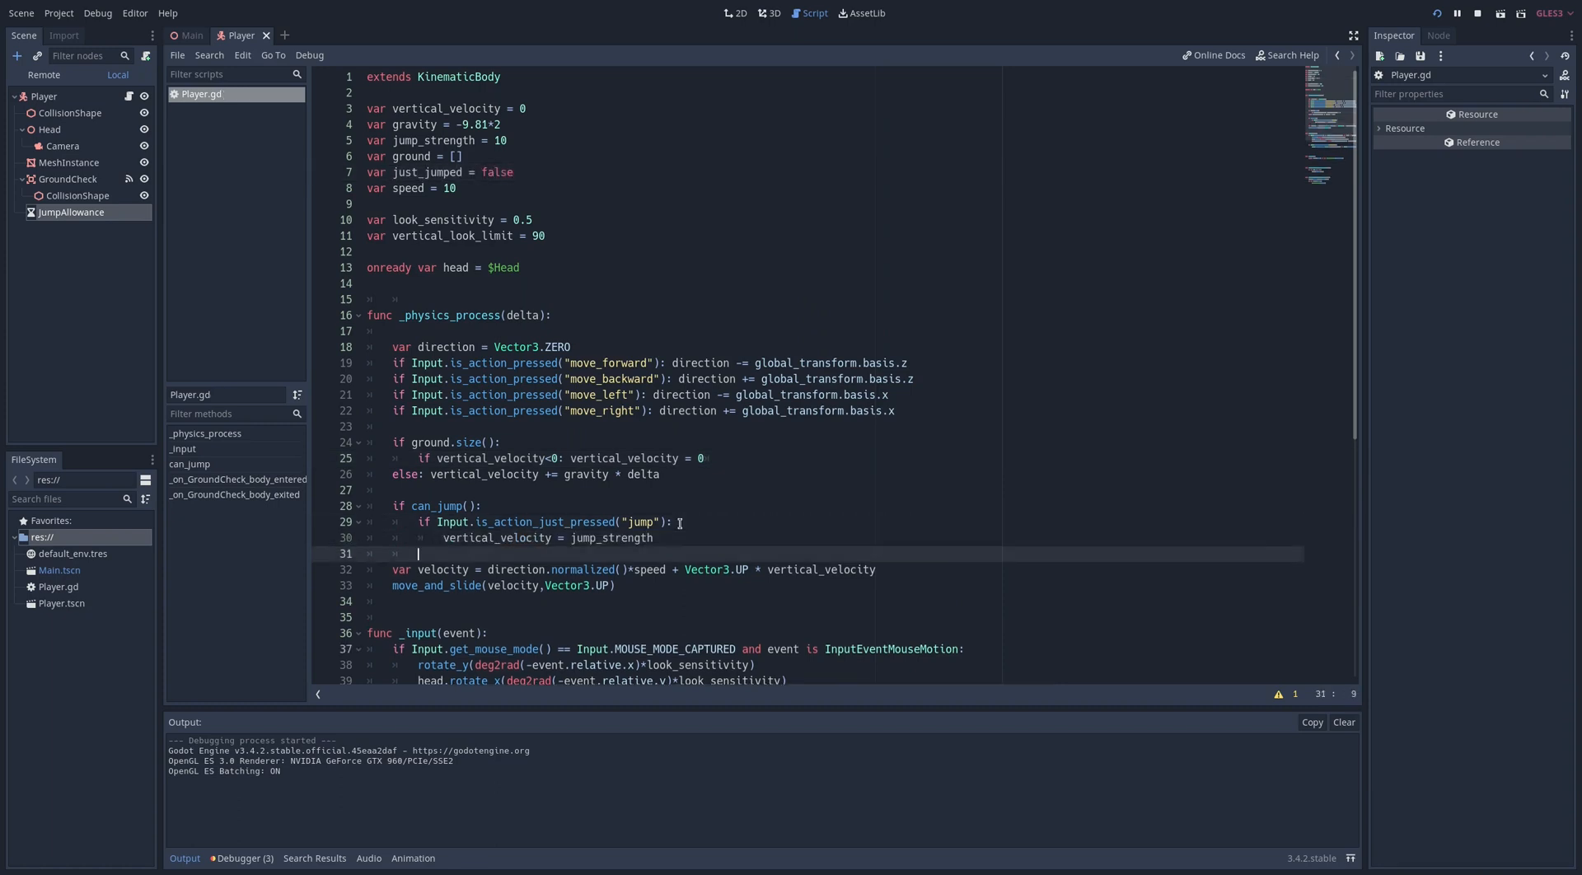
pyautogui.write('just_jumped = true')
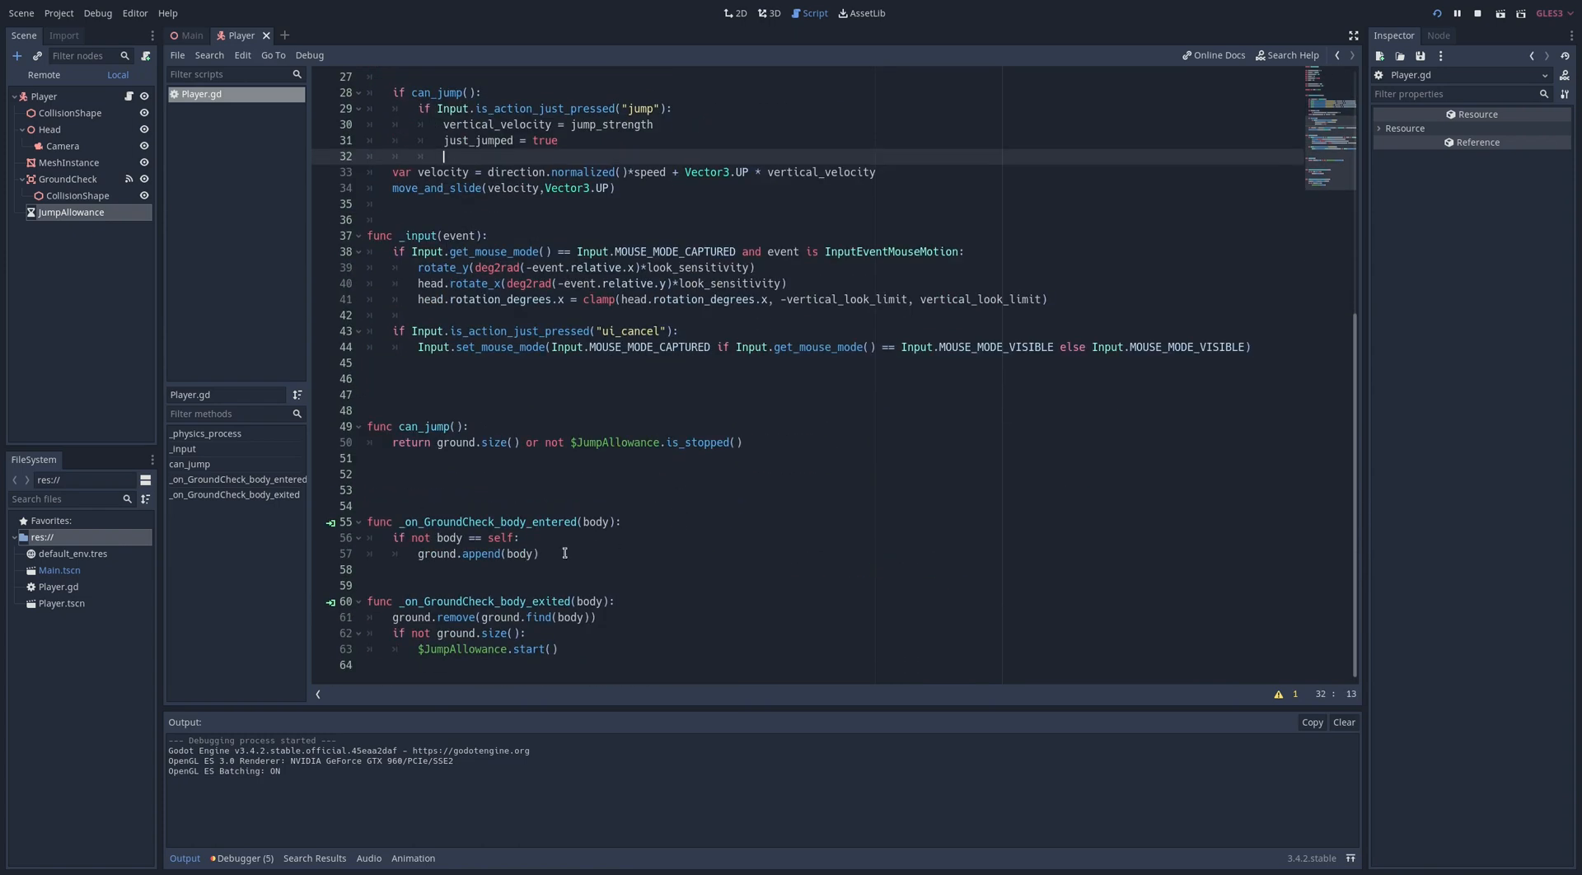
pyautogui.write('just_jumped = false')
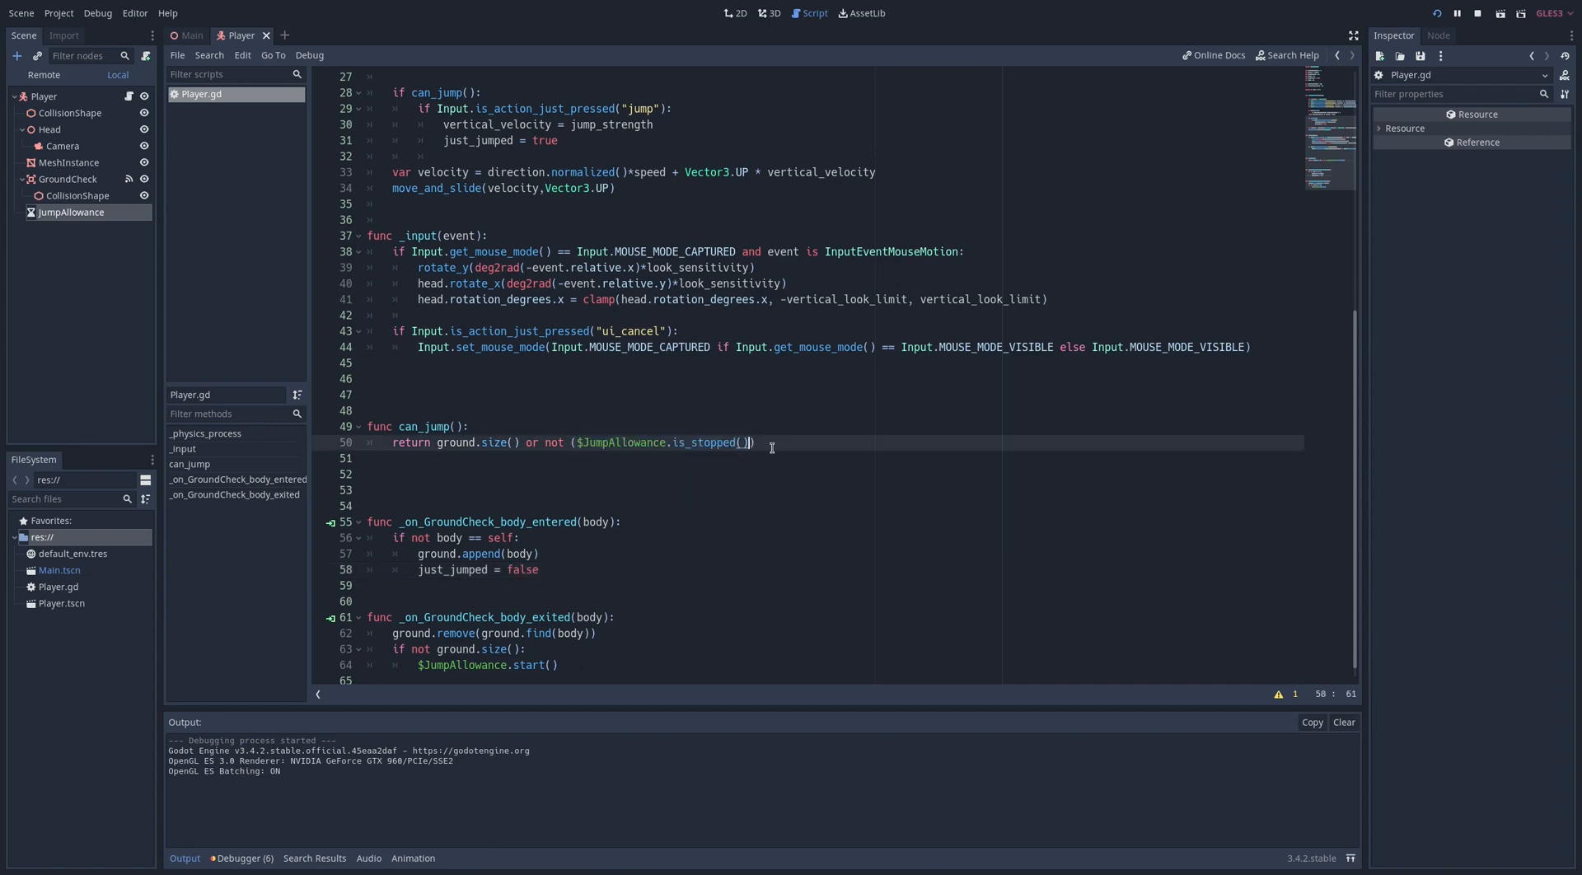
pyautogui.write('or just_jumped')
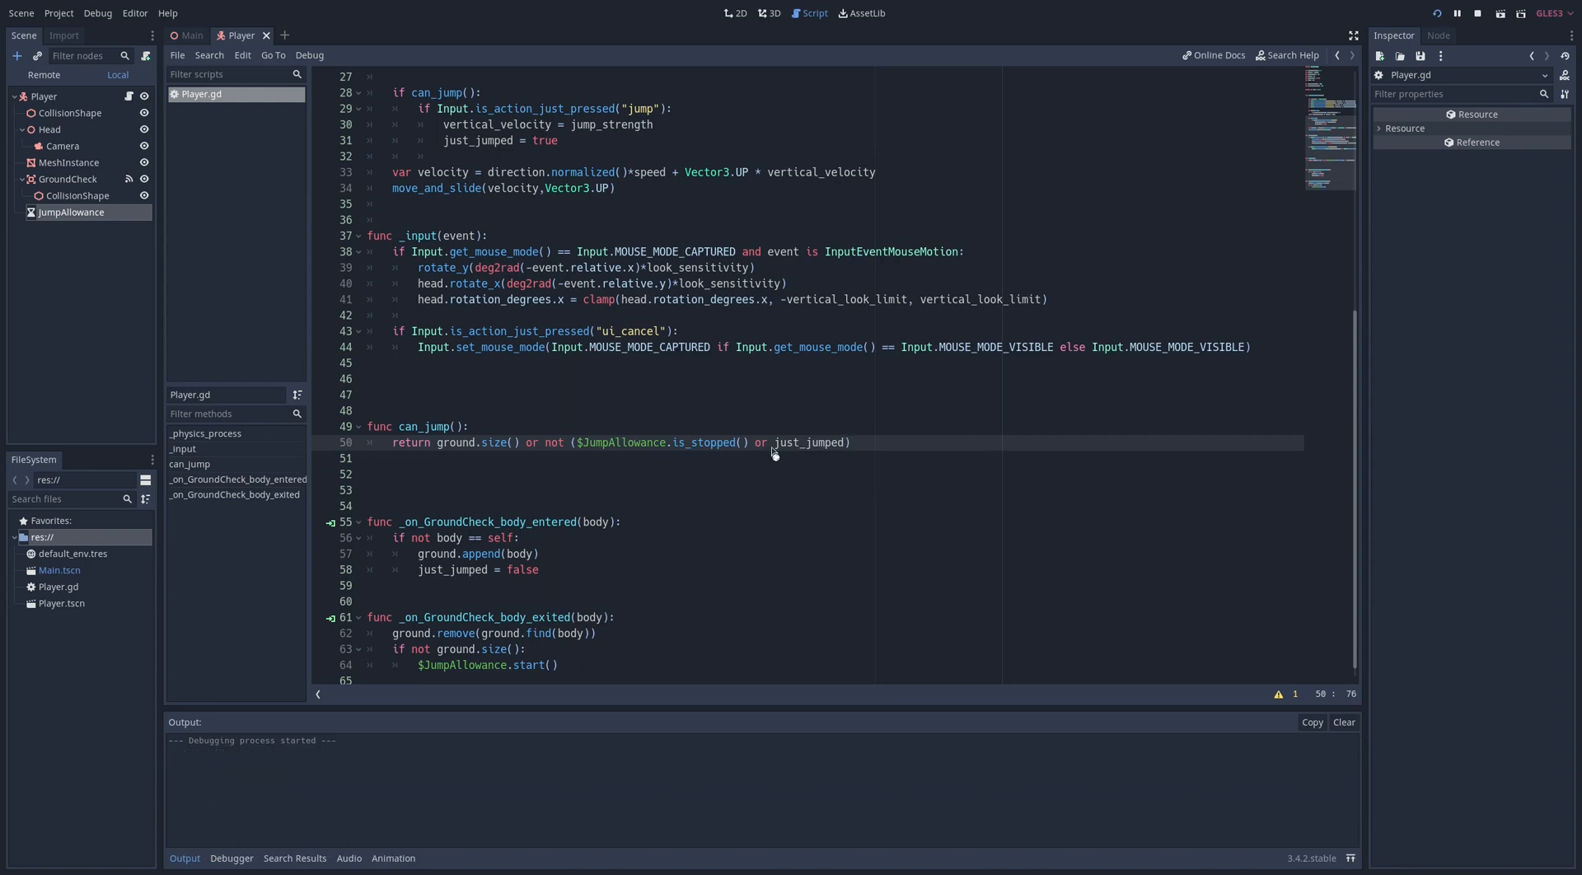
pyautogui.click(1455, 13)
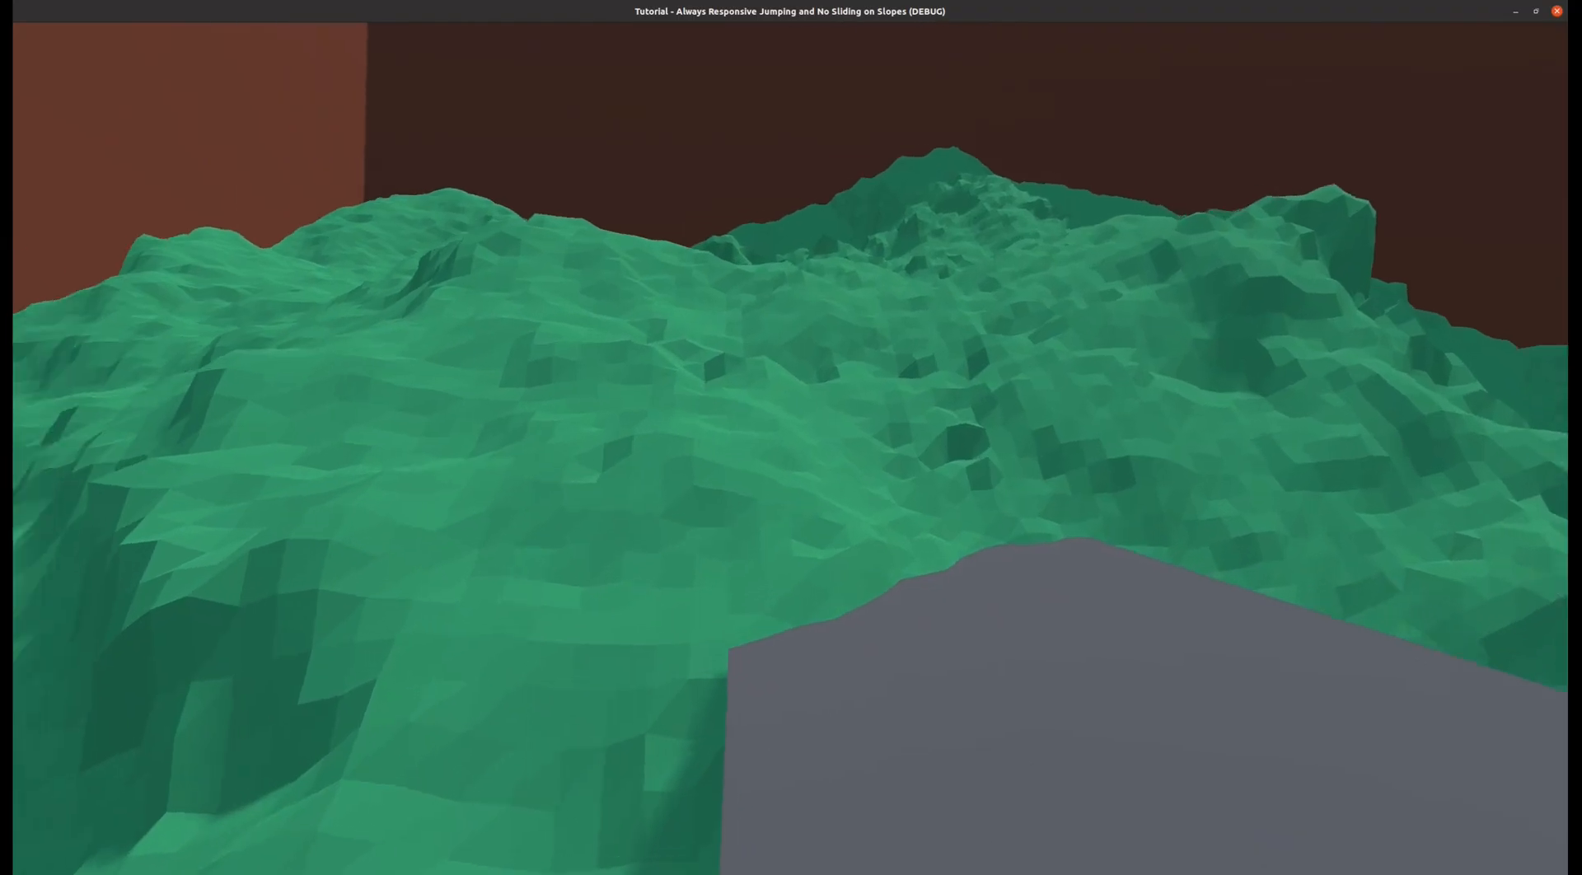